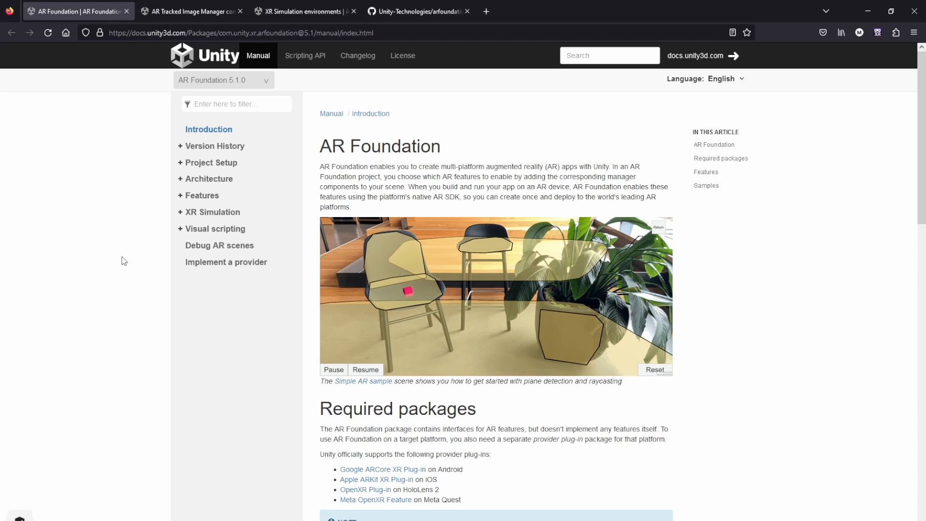
# - Open the Image tracking page under Features in the AR Foundation manual and scroll through it
pyautogui.click(201, 195)
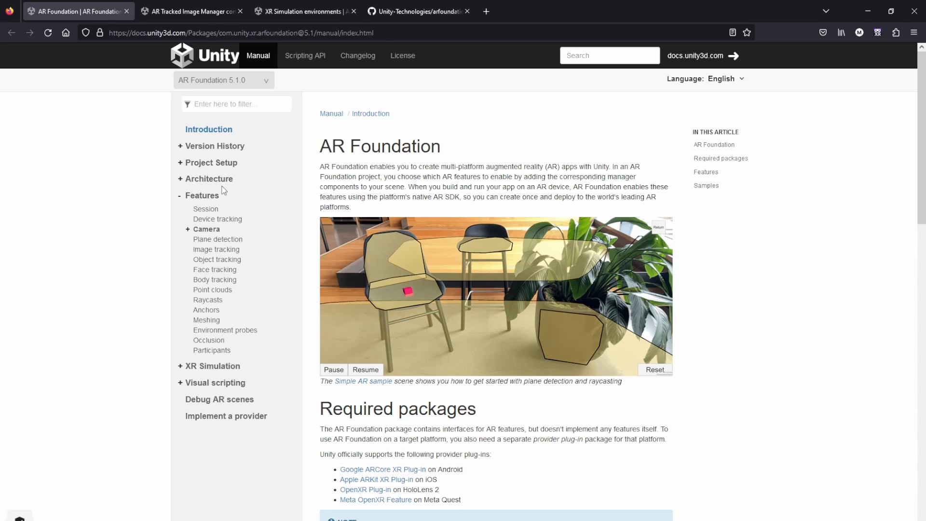
pyautogui.moveTo(220, 259)
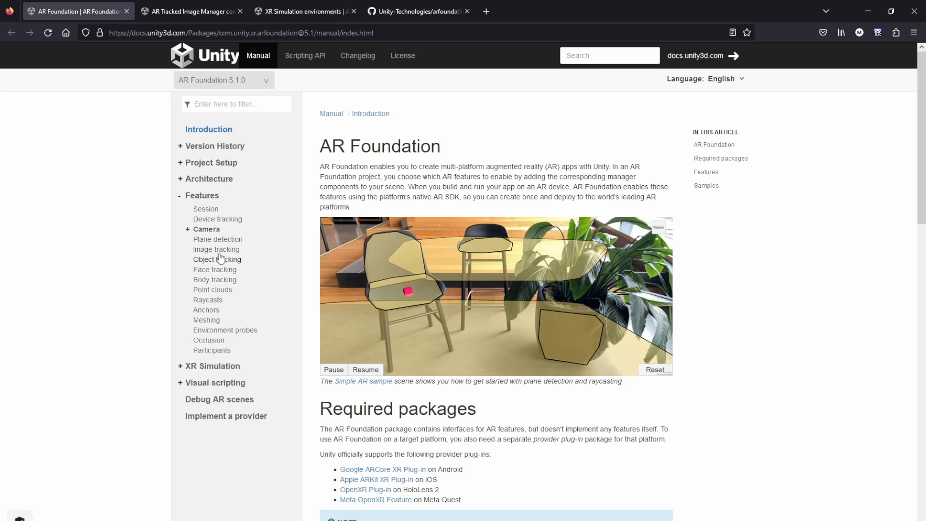
pyautogui.click(216, 249)
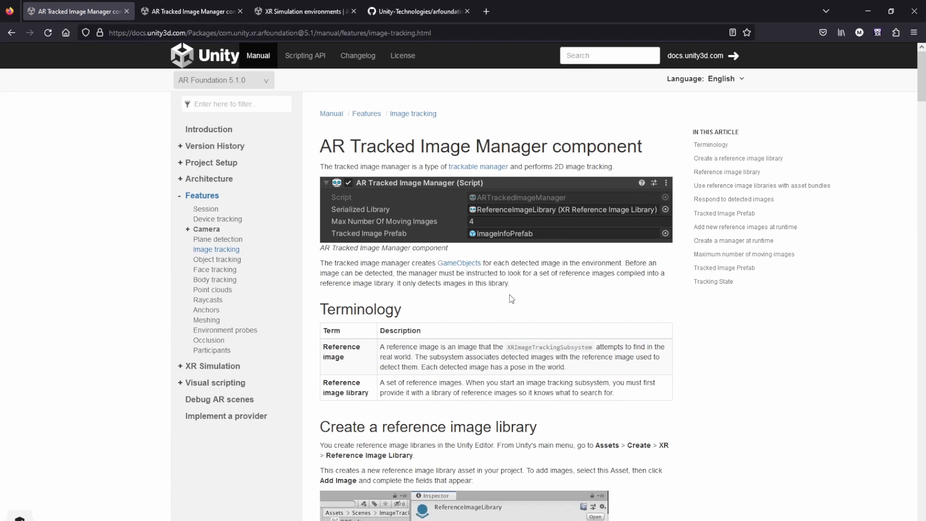
pyautogui.scroll(-3)
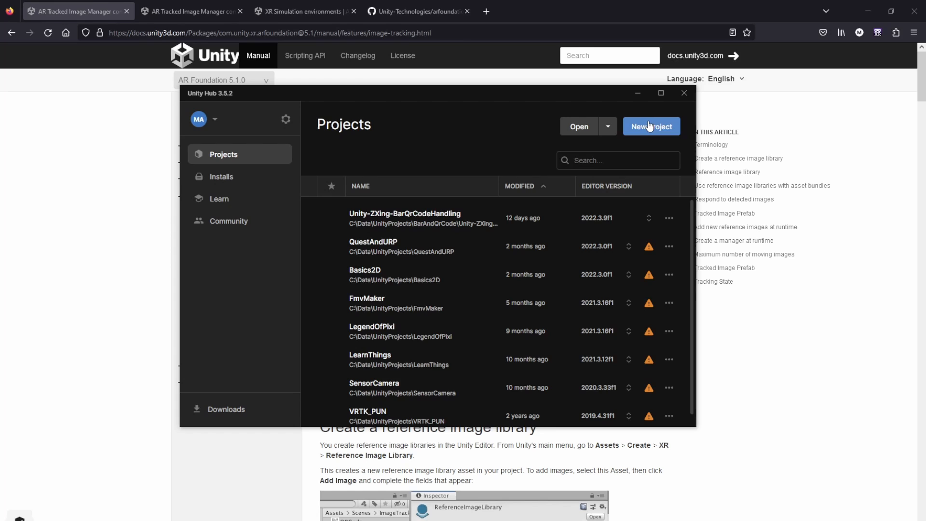
# - Start a new Unity Hub project from the AR template, name it ARBasics, and create it
pyautogui.click(650, 126)
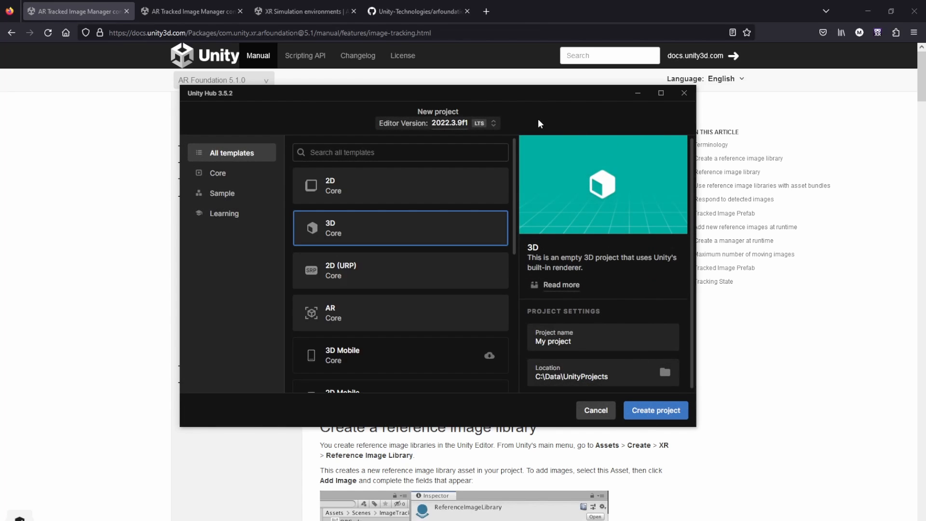
pyautogui.moveTo(437, 131)
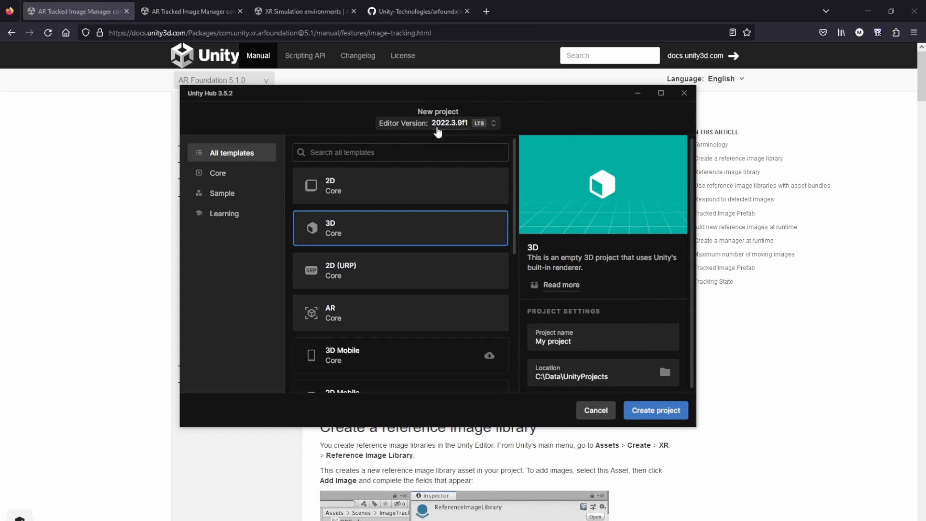
pyautogui.moveTo(484, 186)
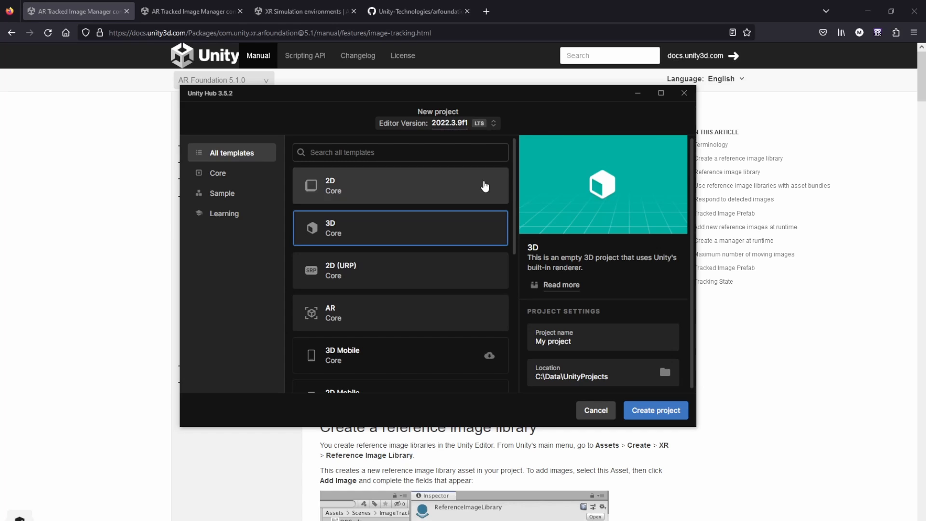
pyautogui.click(399, 312)
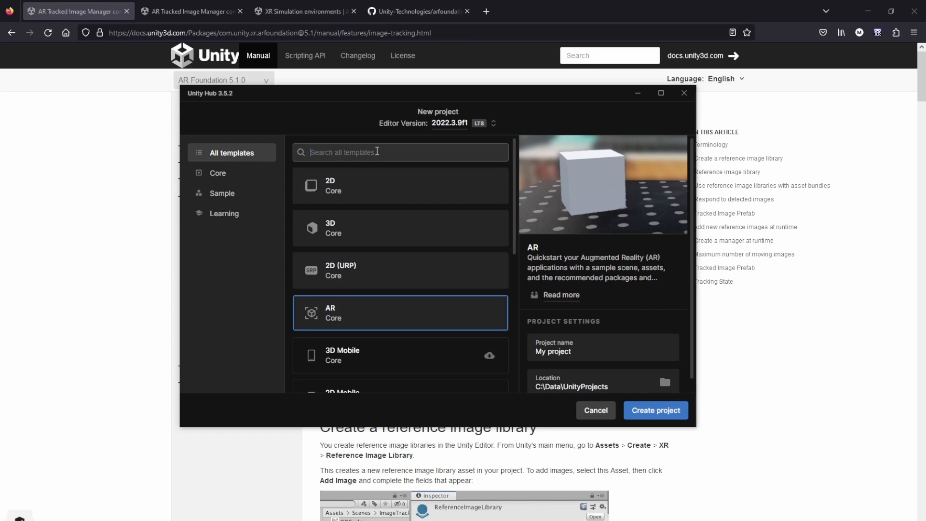
pyautogui.write('ar')
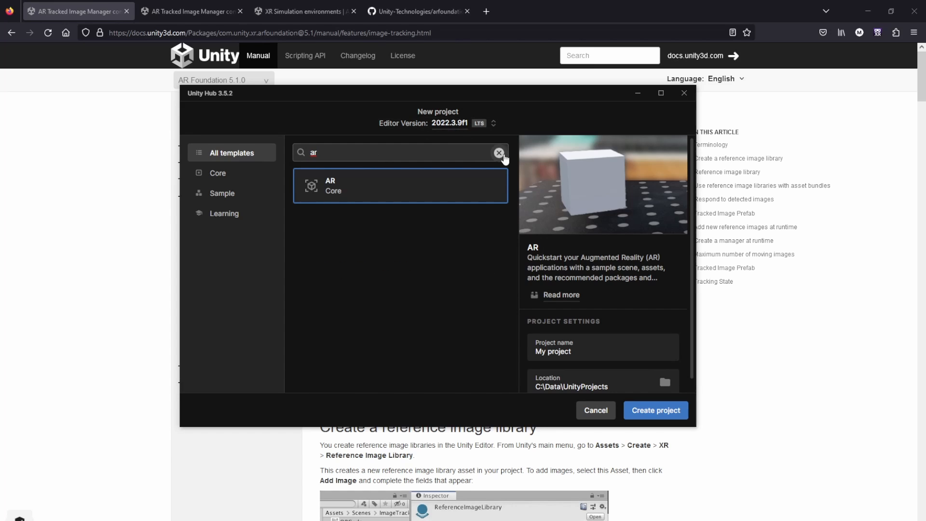
pyautogui.click(499, 152)
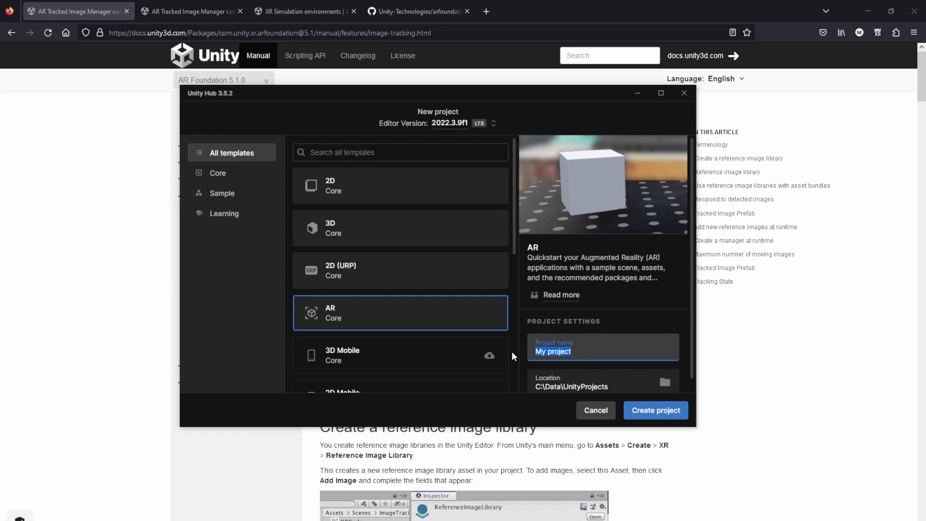
pyautogui.write('ARBasi')
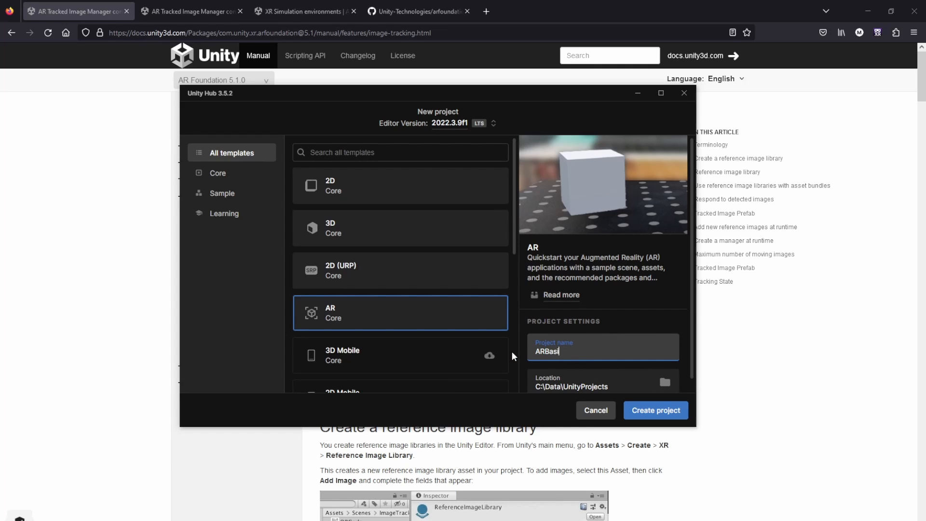
pyautogui.write('cs')
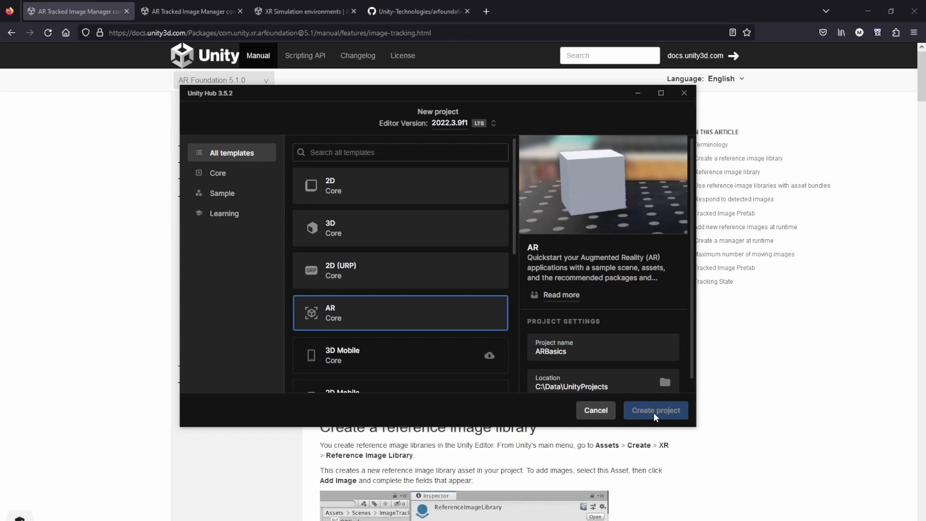
pyautogui.click(655, 410)
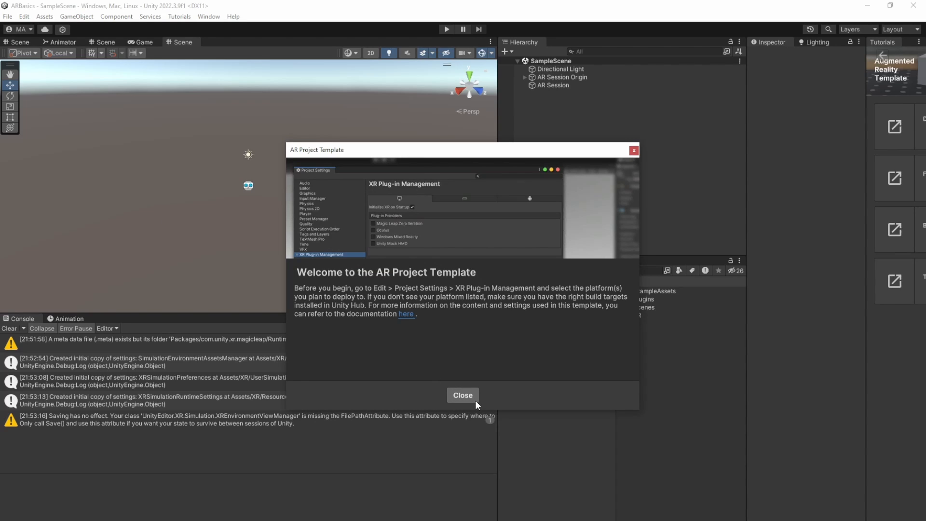
pyautogui.moveTo(397, 154)
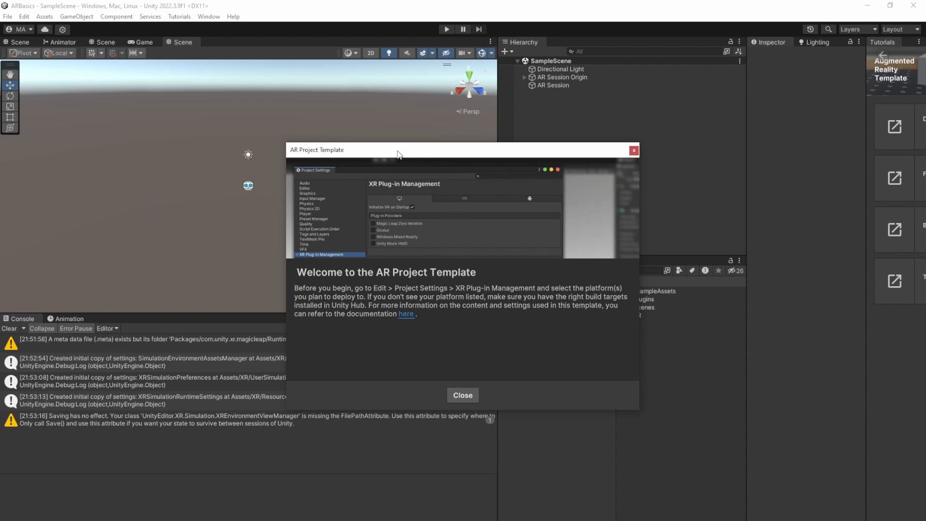
# - Close the AR Project Template welcome dialog and the Tutorials tab to show the Hierarchy
pyautogui.click(462, 394)
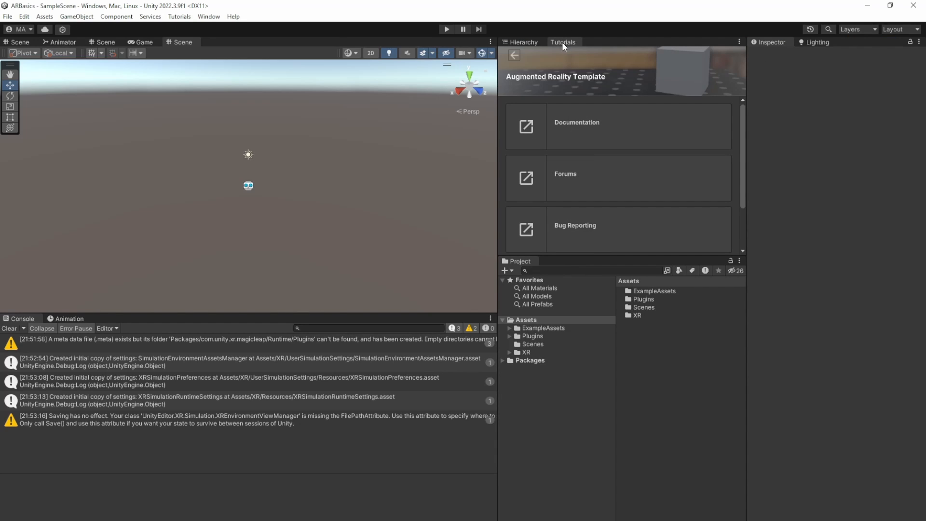
pyautogui.click(521, 42)
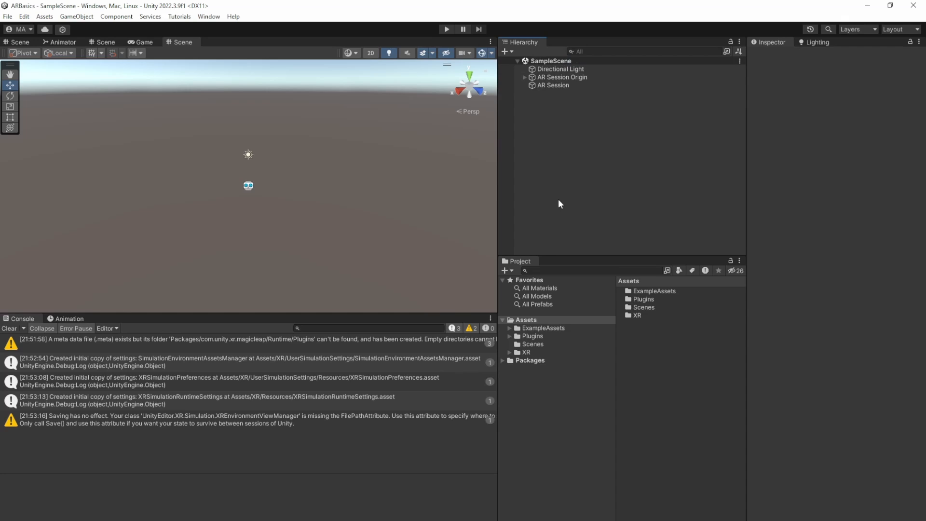
# - In XR Plug-in Management, tick XR Simulation for desktop and Google ARCore for Android, then review their settings
pyautogui.click(23, 16)
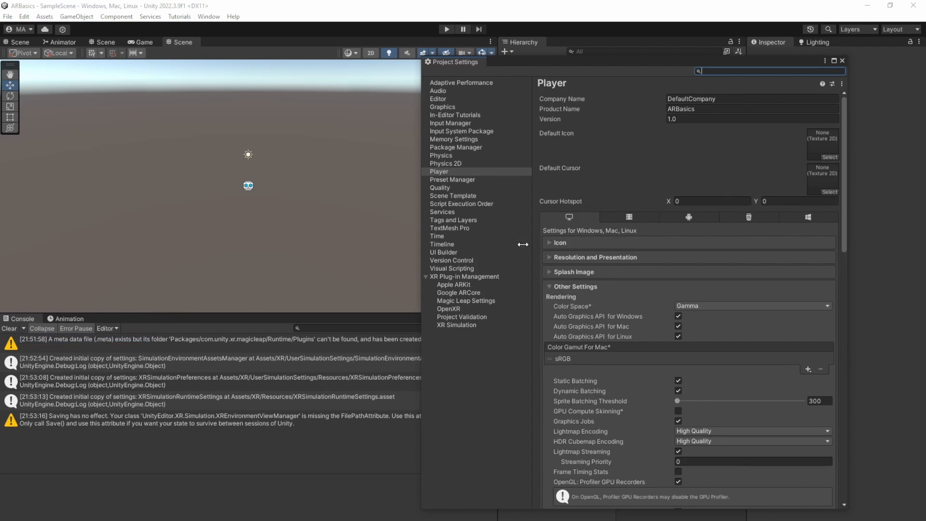
pyautogui.click(465, 277)
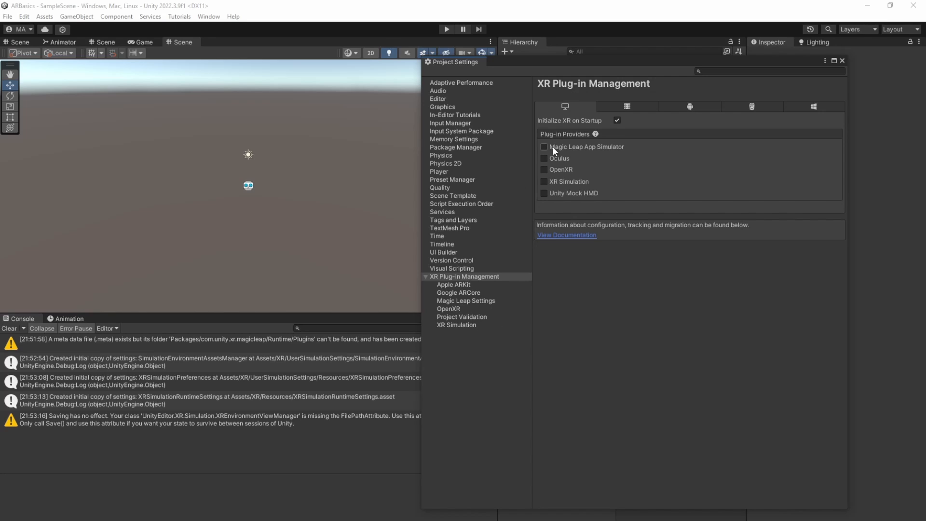
pyautogui.click(543, 182)
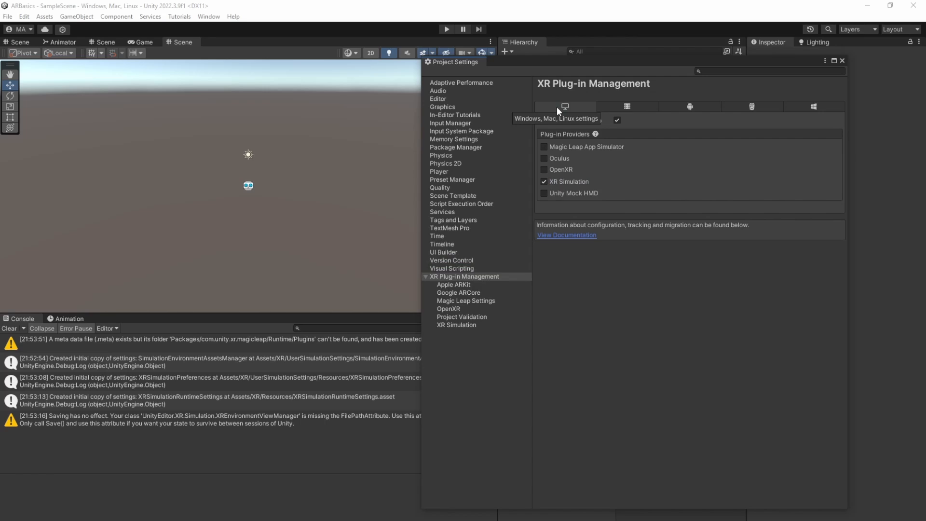
pyautogui.click(689, 107)
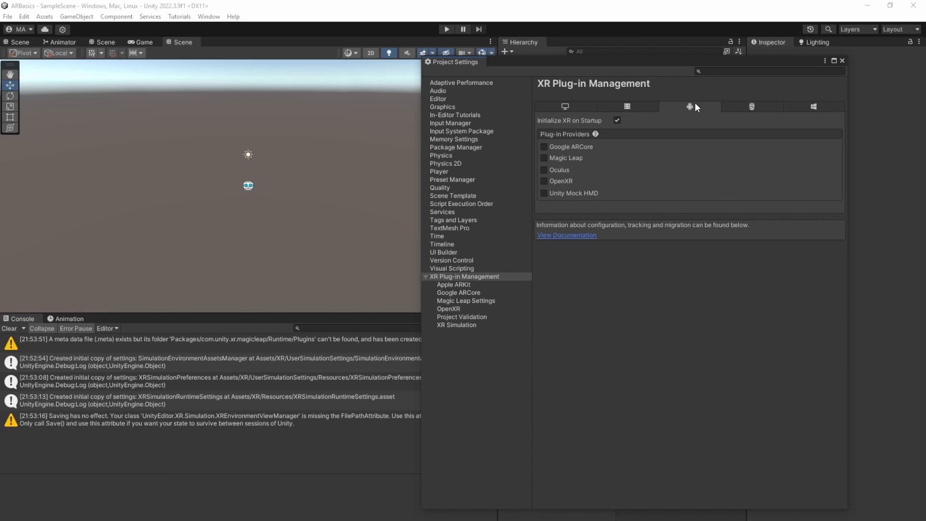
pyautogui.moveTo(616, 131)
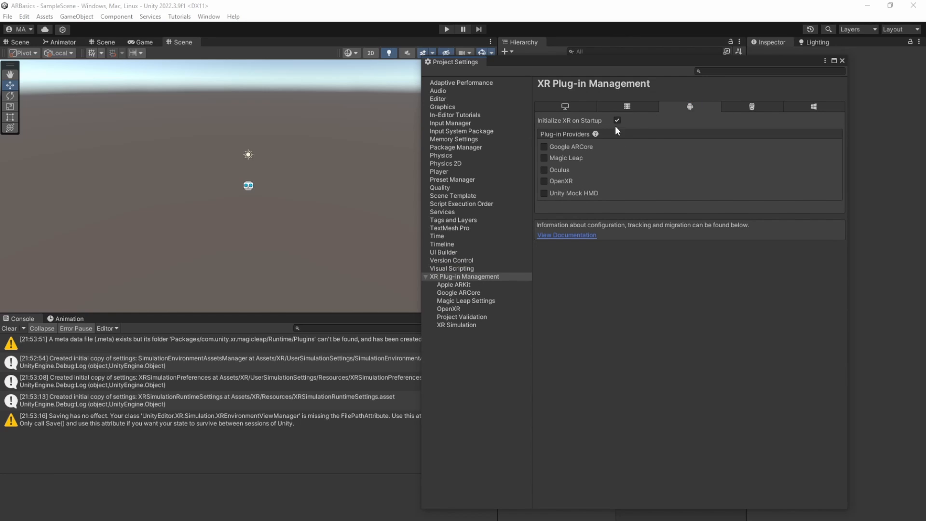
pyautogui.click(544, 146)
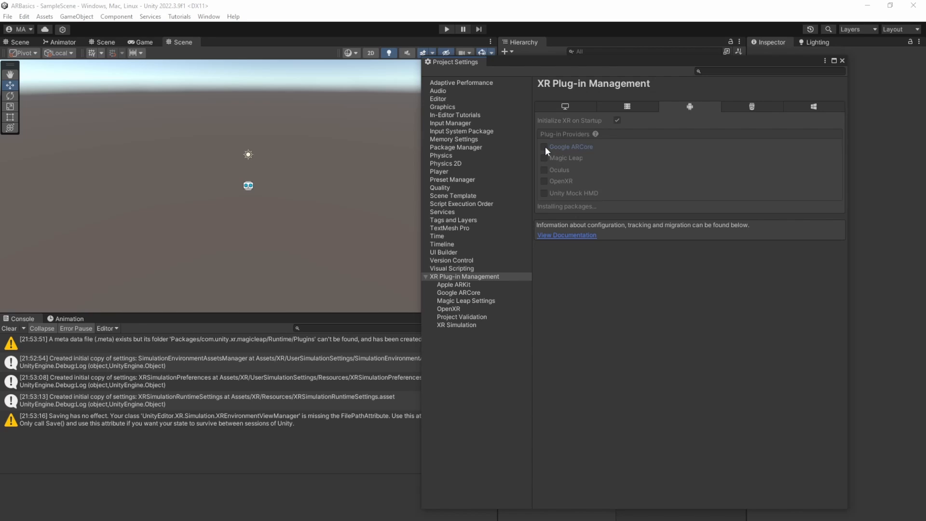
pyautogui.click(543, 147)
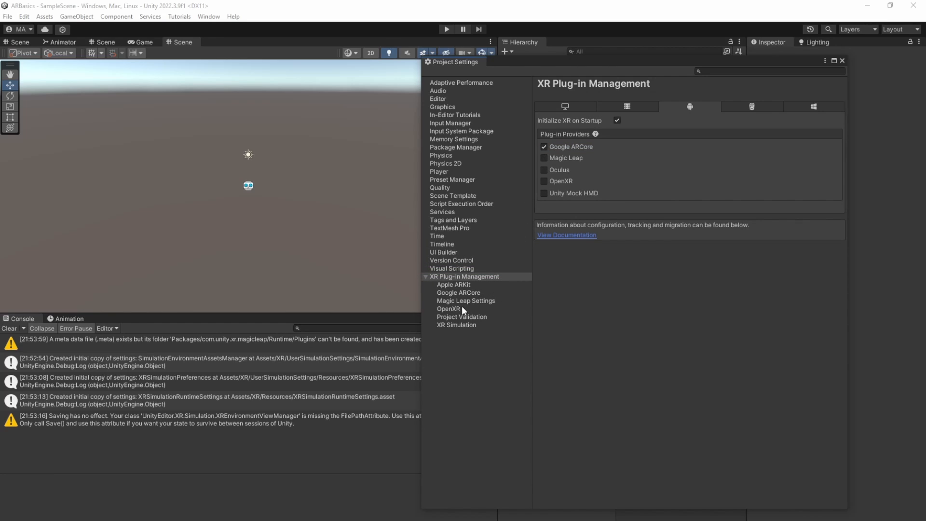
pyautogui.click(458, 292)
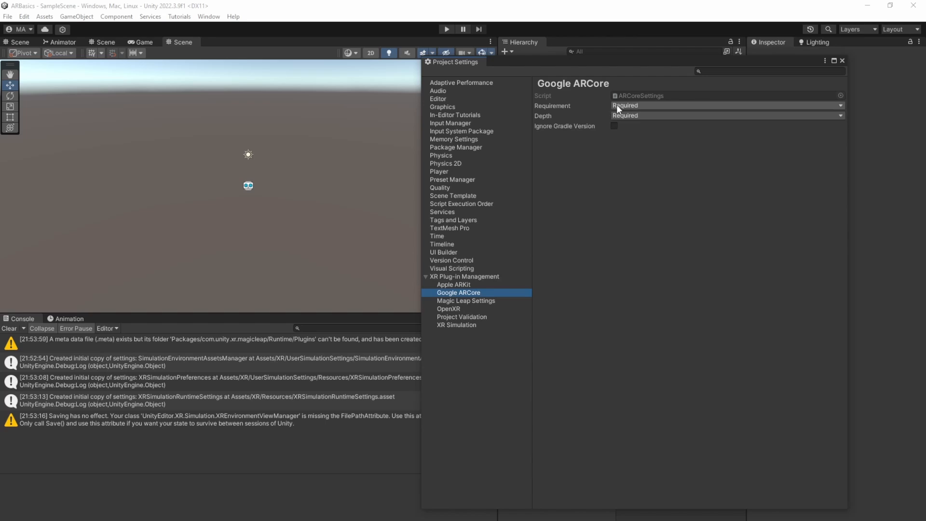
pyautogui.click(456, 325)
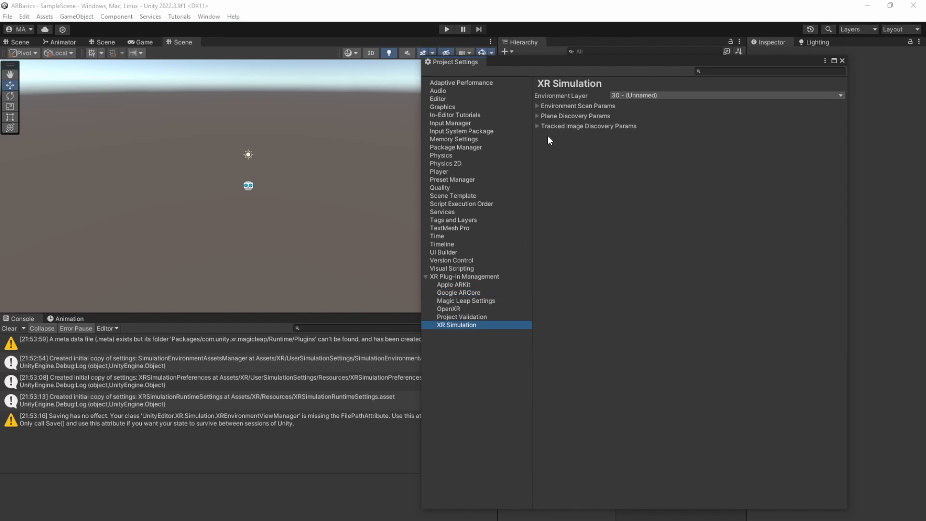
pyautogui.moveTo(561, 95)
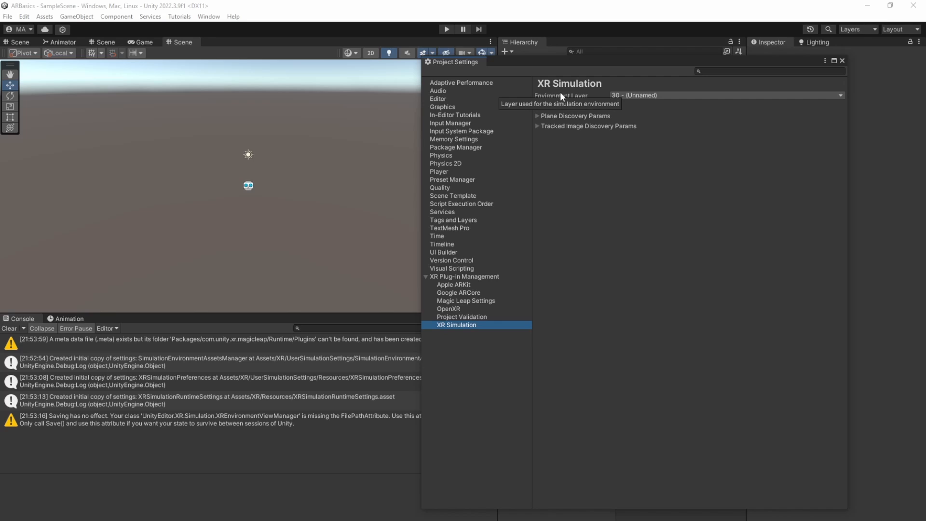
pyautogui.moveTo(512, 161)
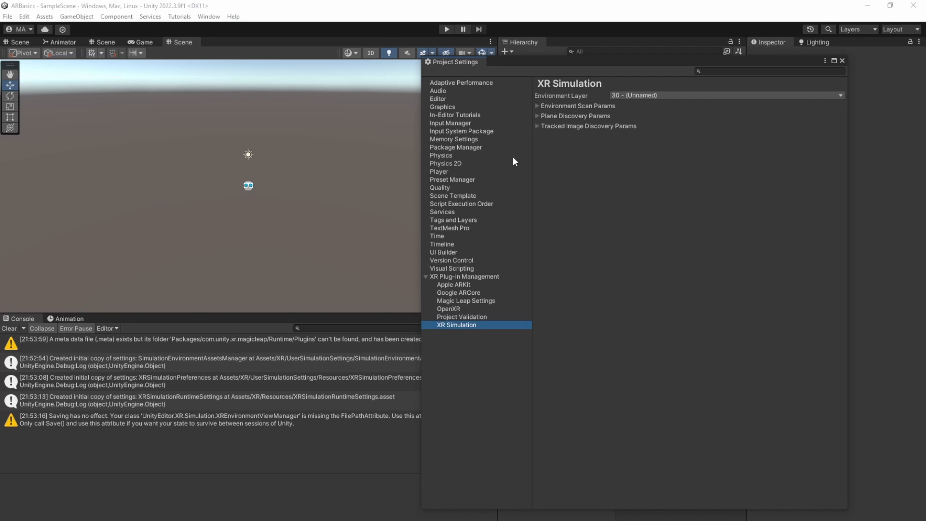
# - Override the Android package name to com.fdgs.arbasics in Player settings
pyautogui.click(439, 171)
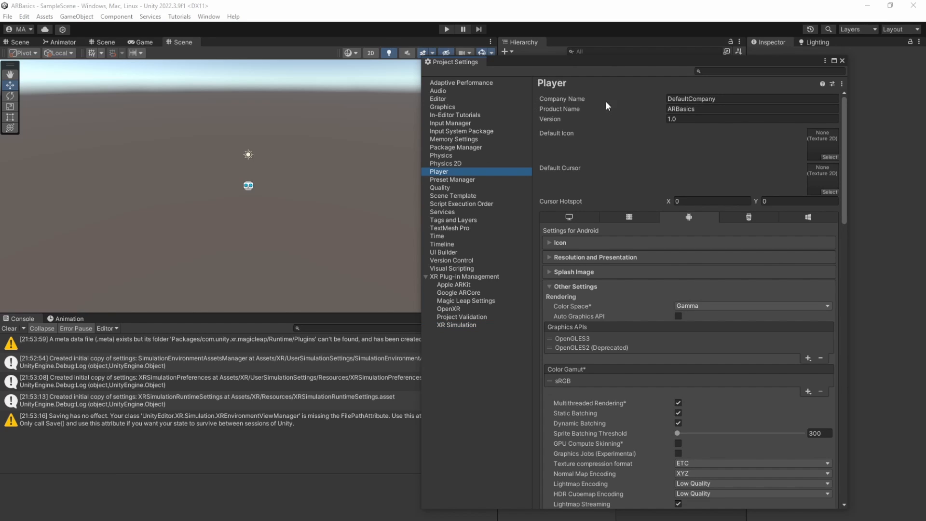
pyautogui.moveTo(593, 289)
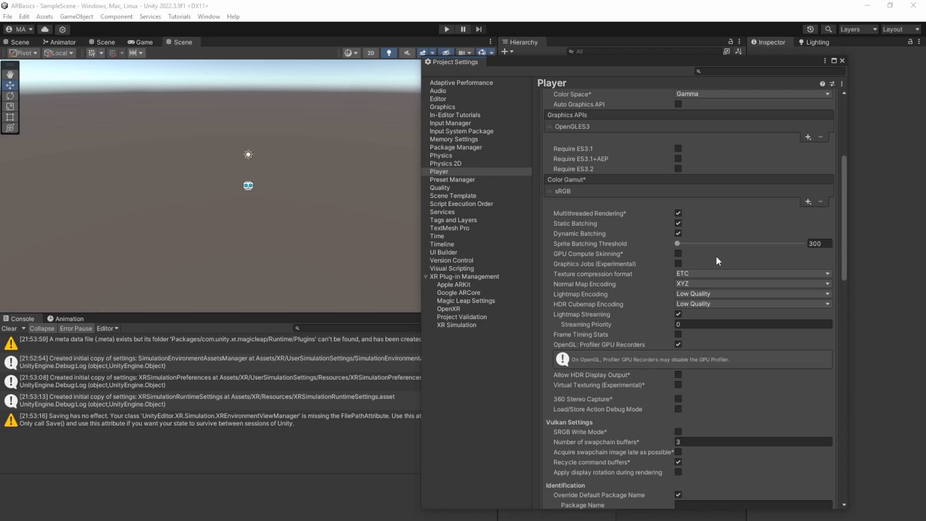
pyautogui.scroll(-3)
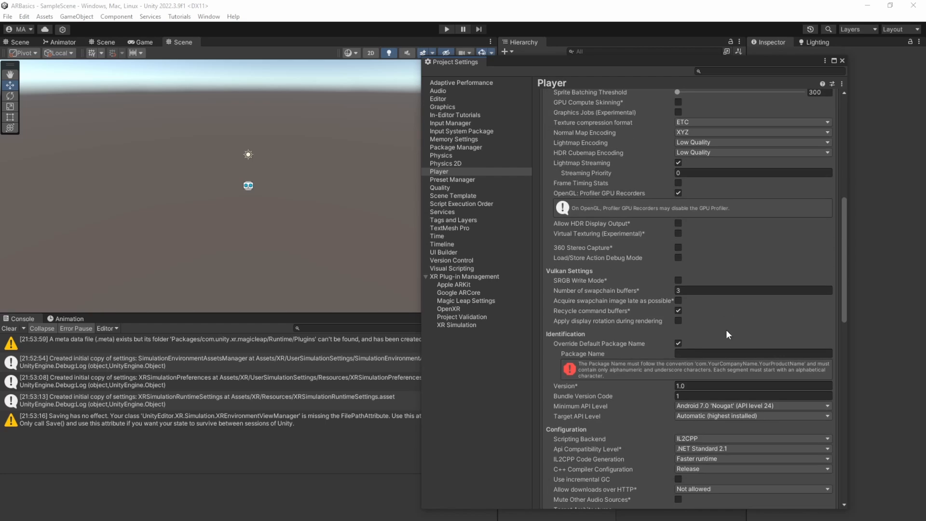
pyautogui.click(753, 352)
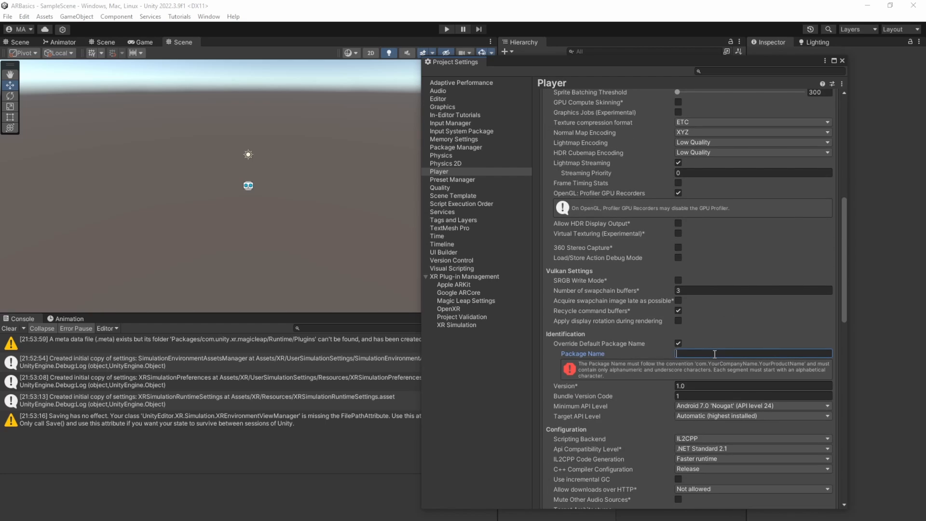
pyautogui.write('com.')
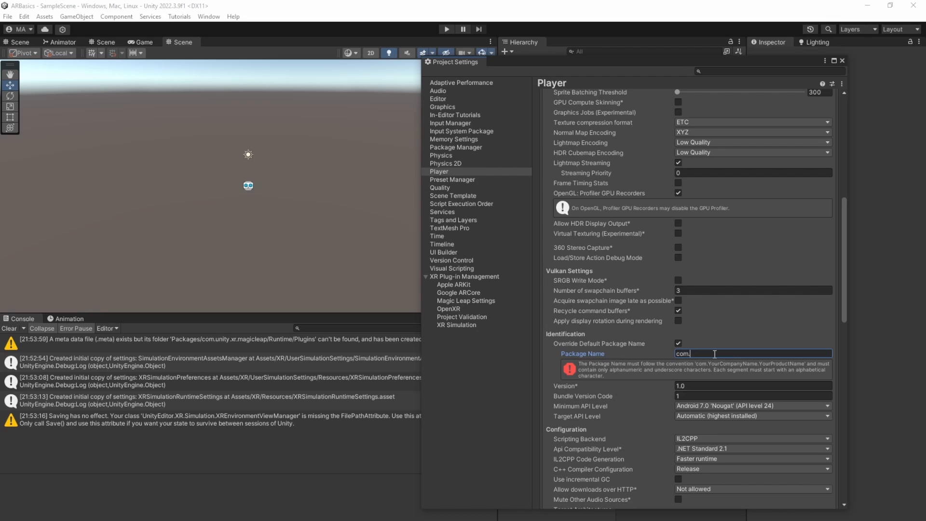
pyautogui.write('fdgs.arbasics')
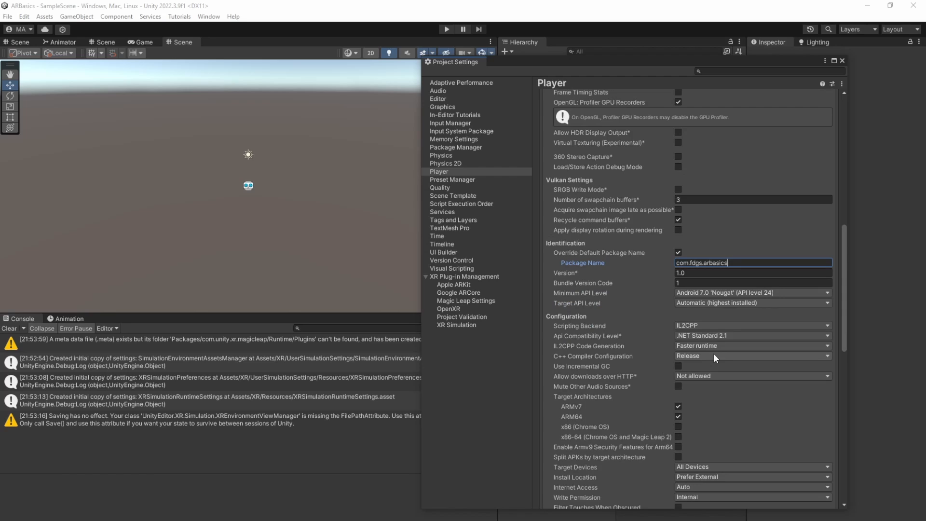
# - Untick ARMv7 under Target Architectures so only ARM64 is built
pyautogui.scroll(-3)
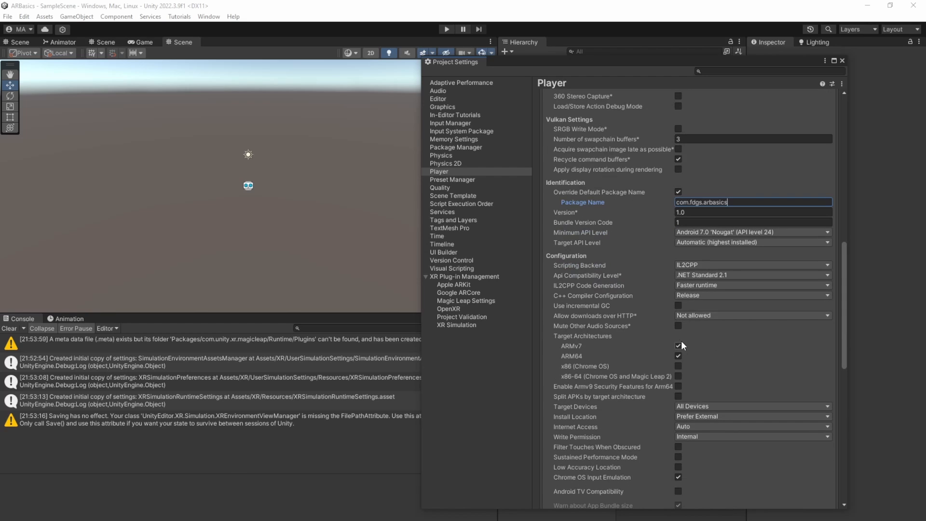
pyautogui.click(678, 345)
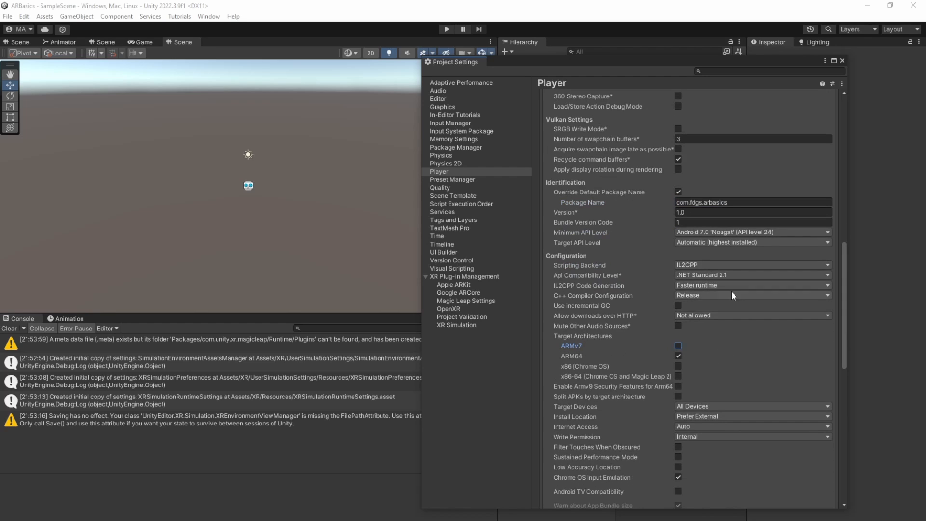
pyautogui.scroll(-3)
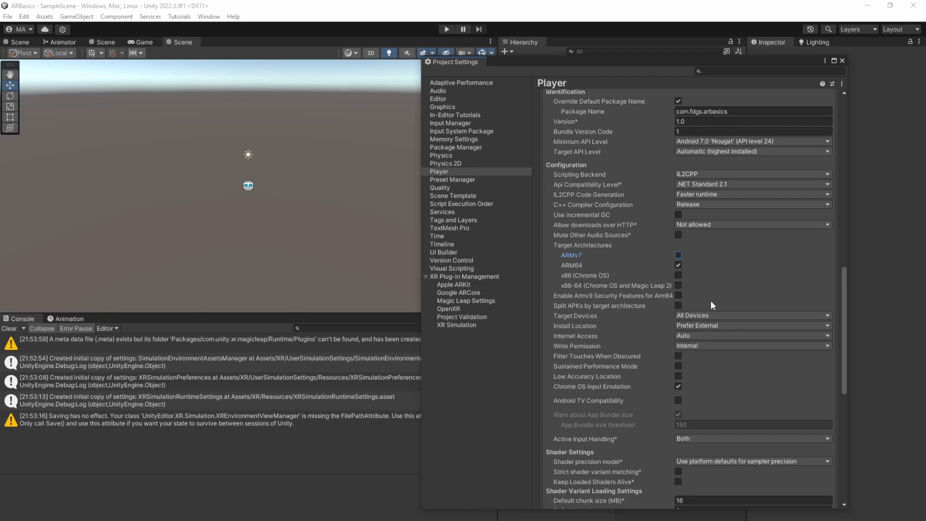
pyautogui.scroll(-3)
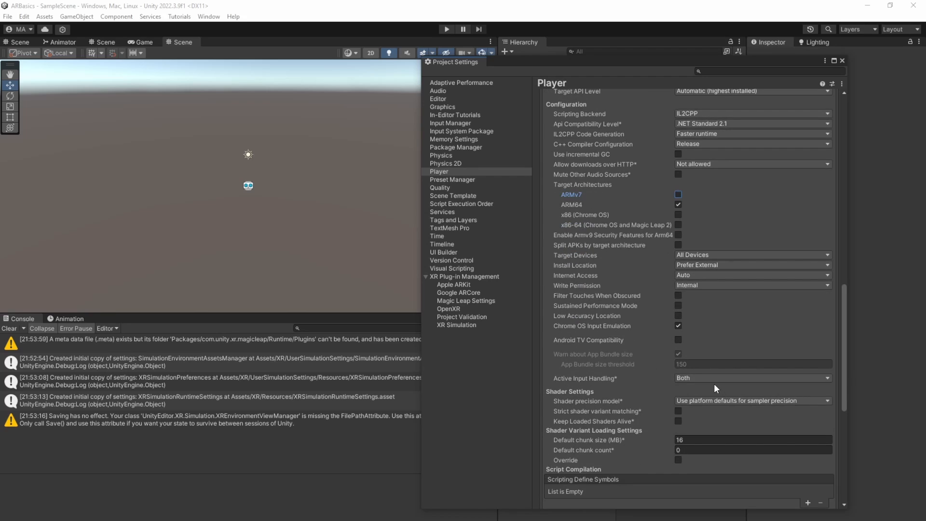
pyautogui.moveTo(722, 330)
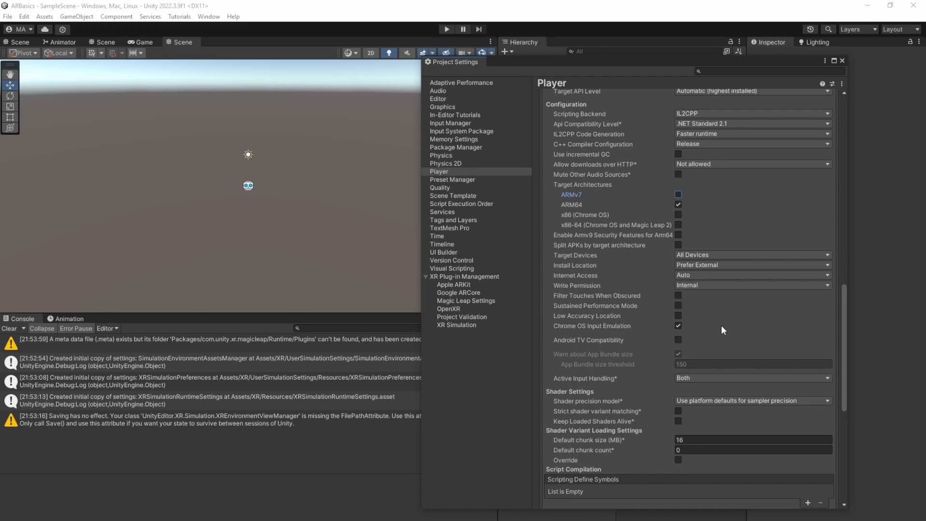
pyautogui.scroll(-3)
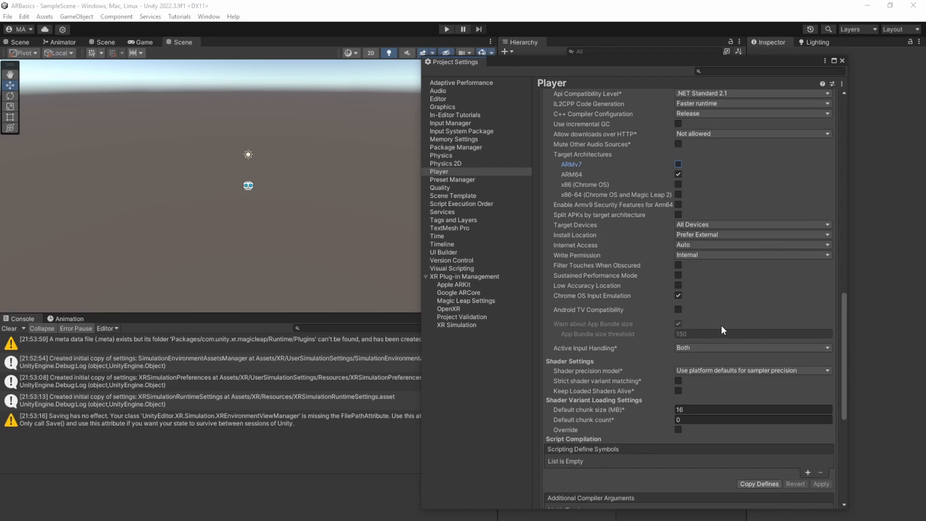
pyautogui.scroll(-3)
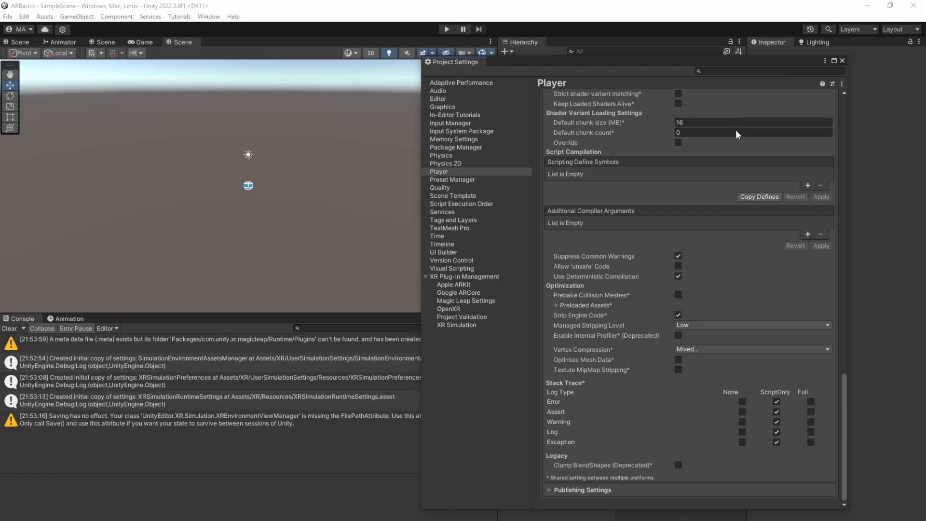
pyautogui.moveTo(844, 63)
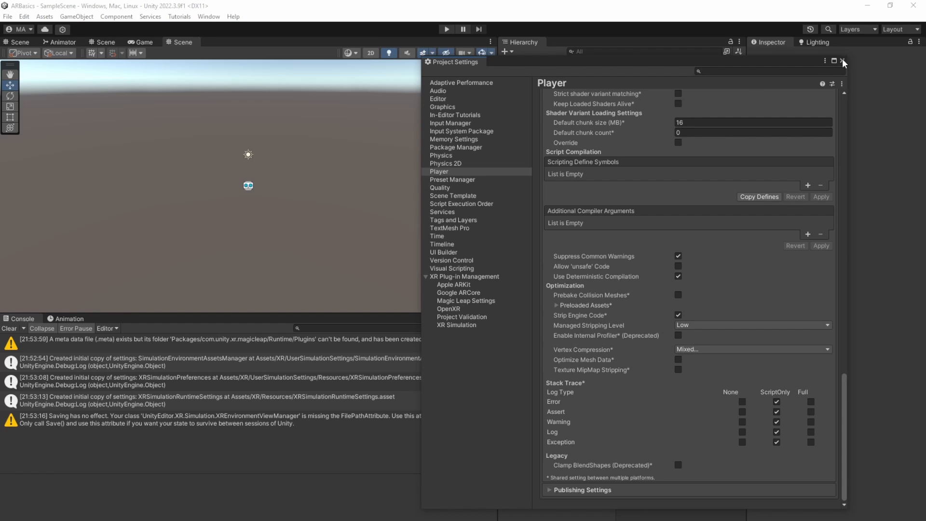
# - Close Project Settings and open Preferences on the XR Simulation page
pyautogui.click(24, 16)
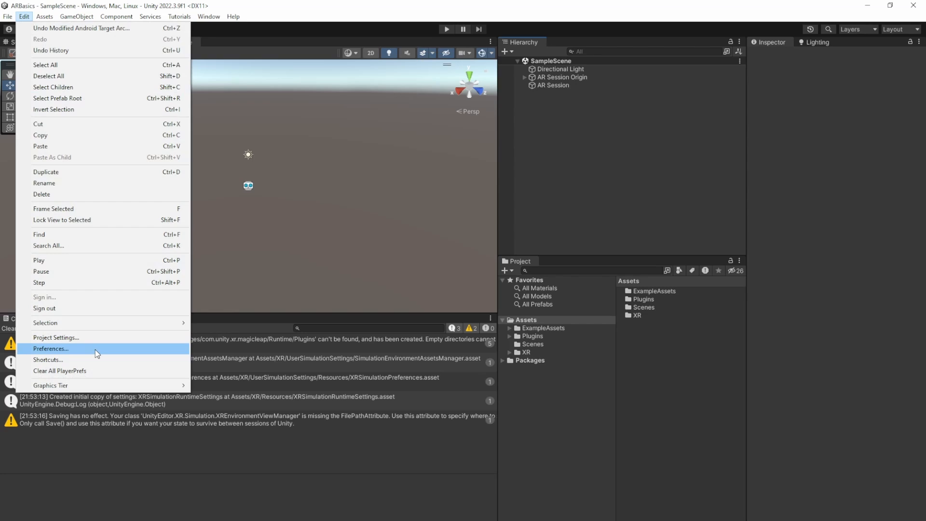
pyautogui.click(51, 348)
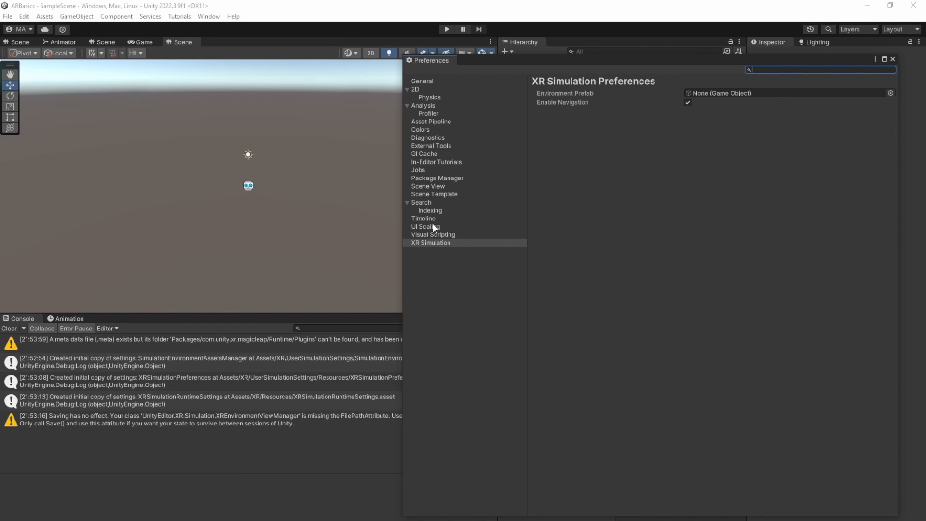
pyautogui.moveTo(544, 120)
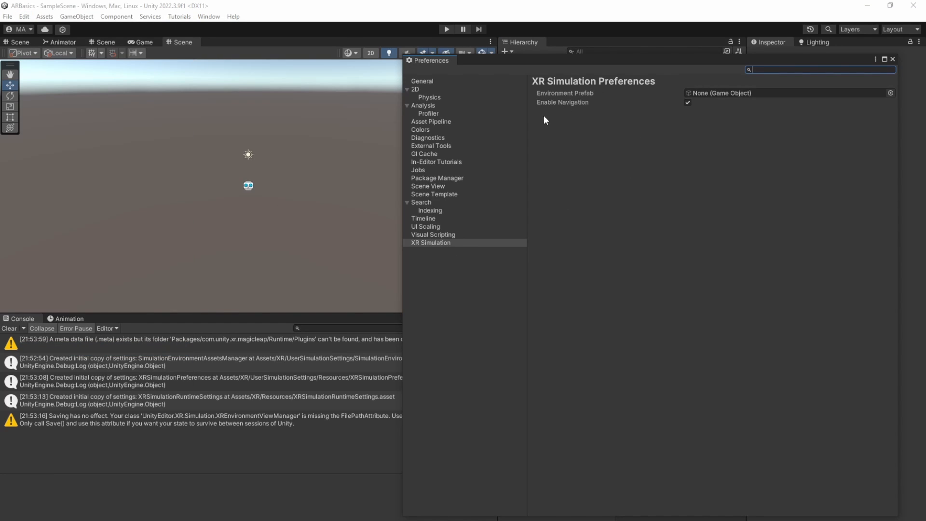
pyautogui.moveTo(542, 124)
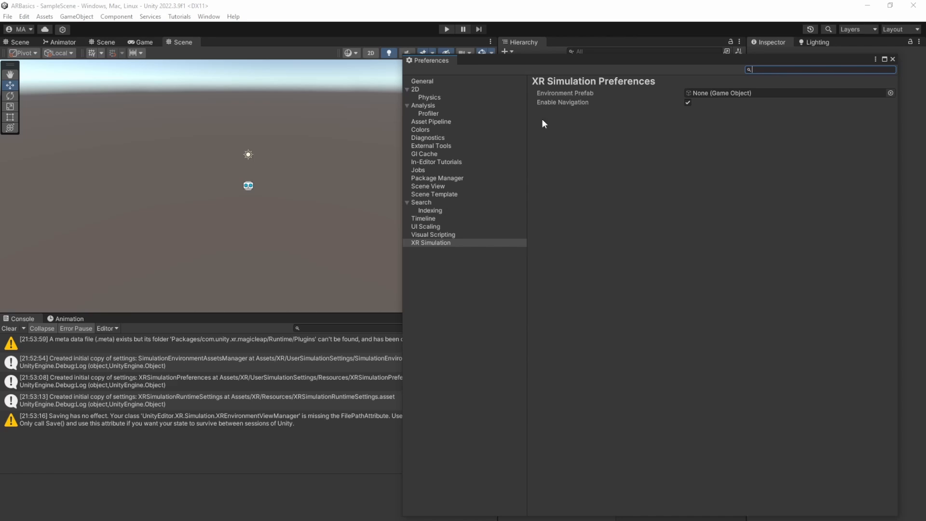
pyautogui.moveTo(672, 96)
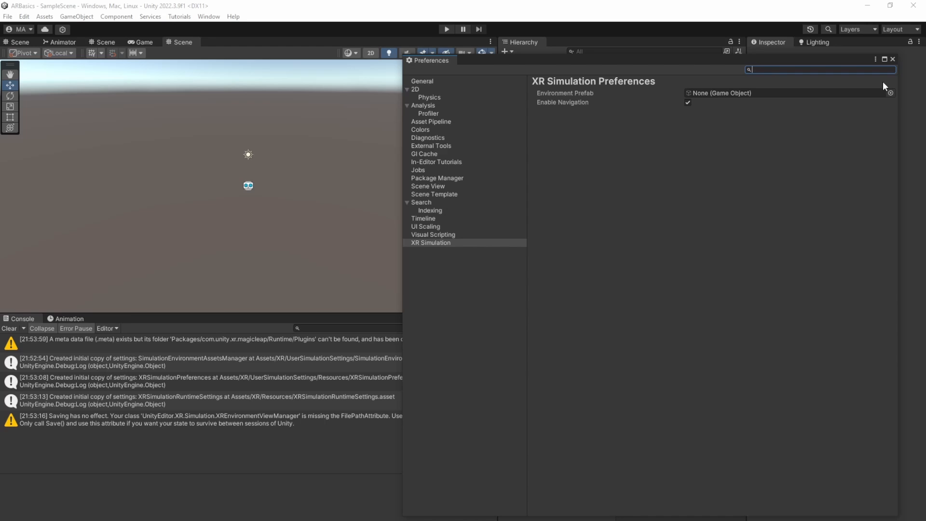
pyautogui.moveTo(910, 82)
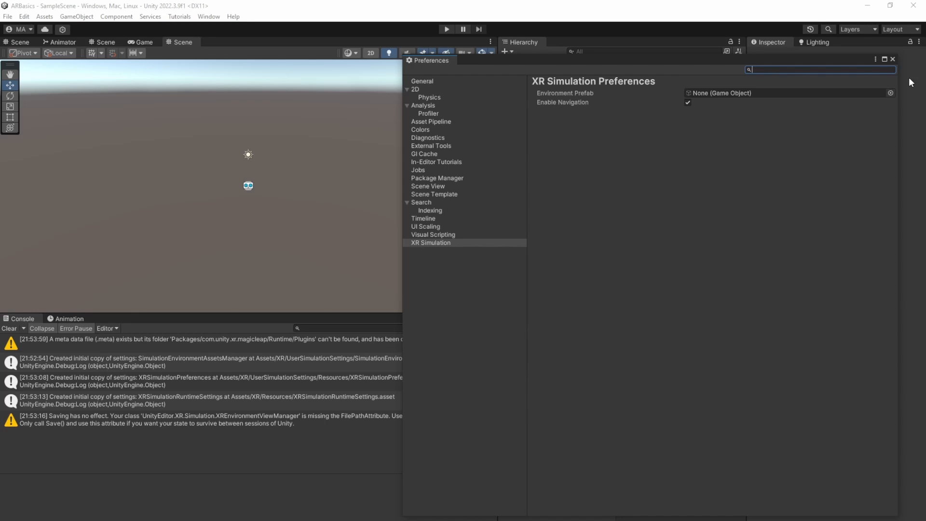
# - Close Preferences, add the open SampleScene to the build, and switch the platform to Android
pyautogui.click(892, 59)
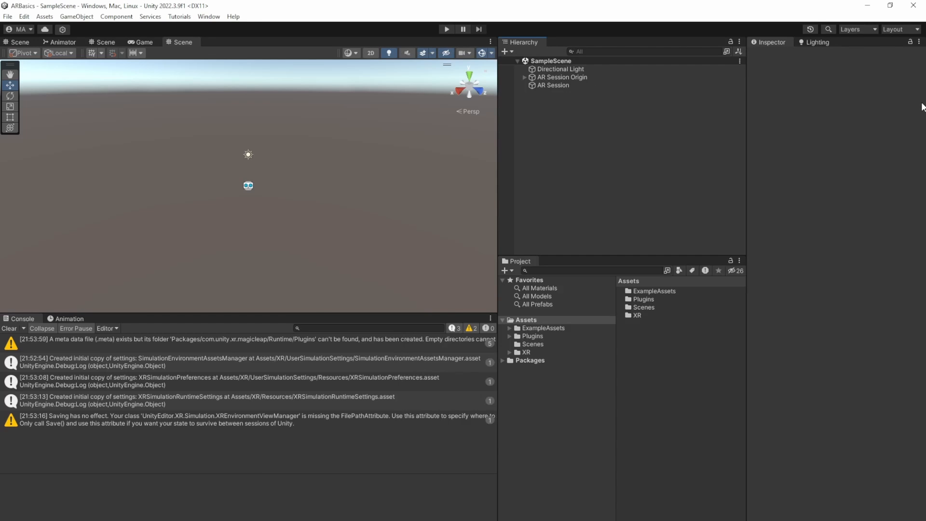
pyautogui.moveTo(170, 50)
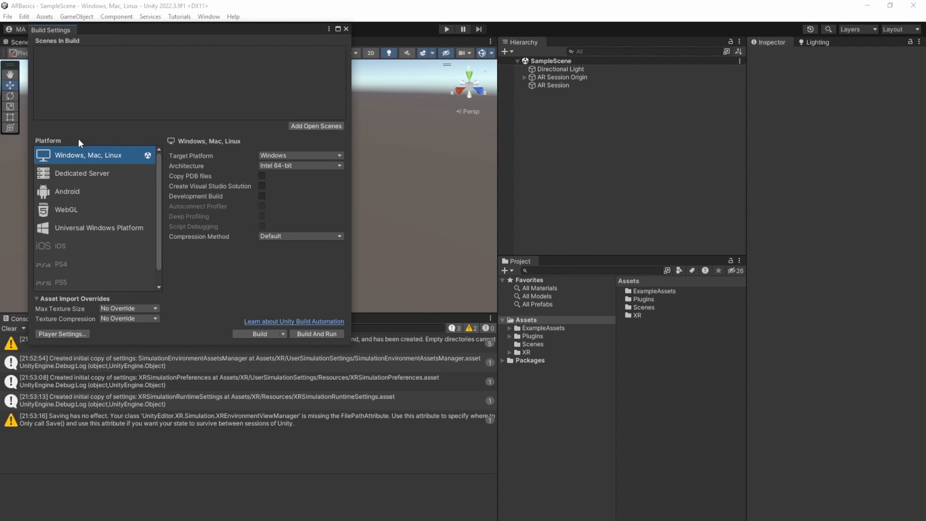
pyautogui.click(316, 126)
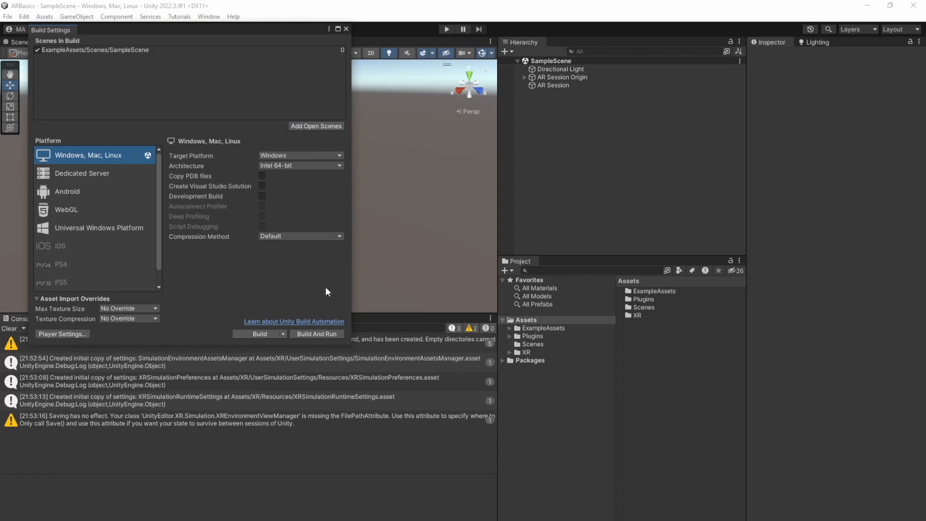
pyautogui.click(67, 192)
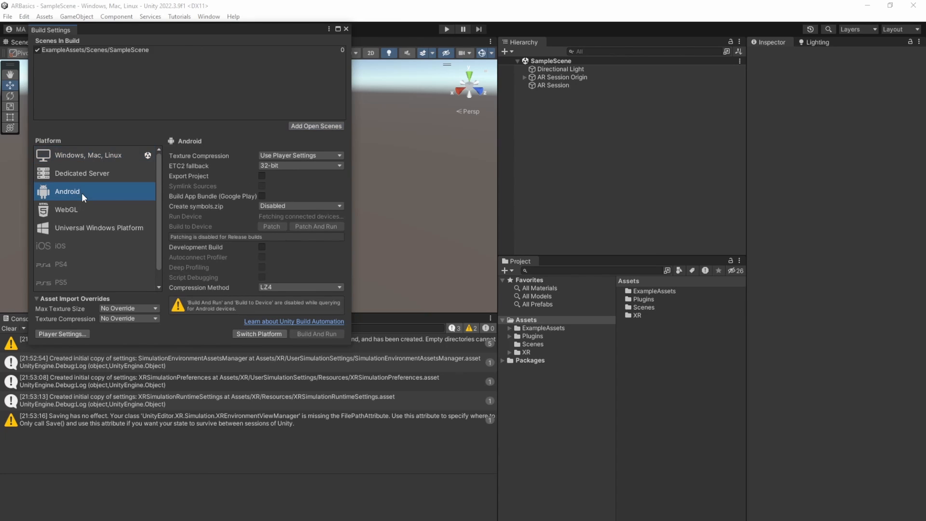
pyautogui.click(258, 334)
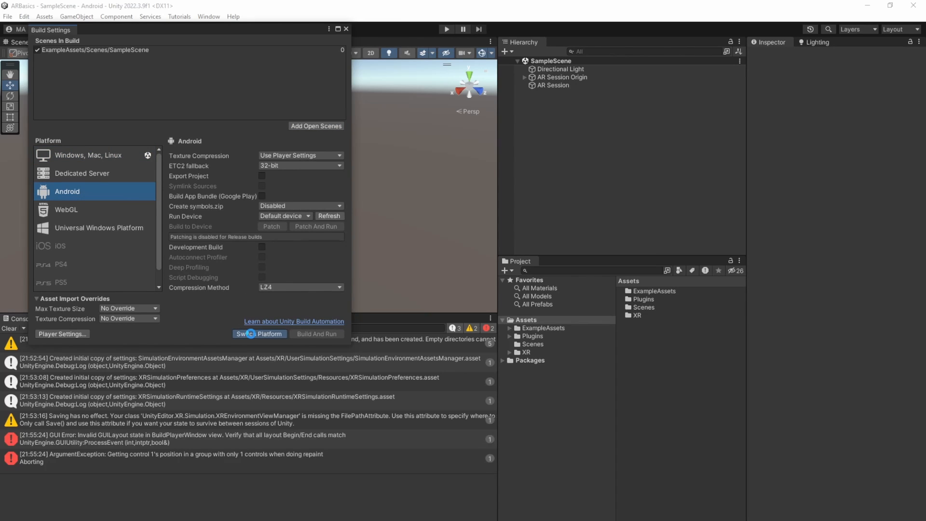
pyautogui.click(259, 334)
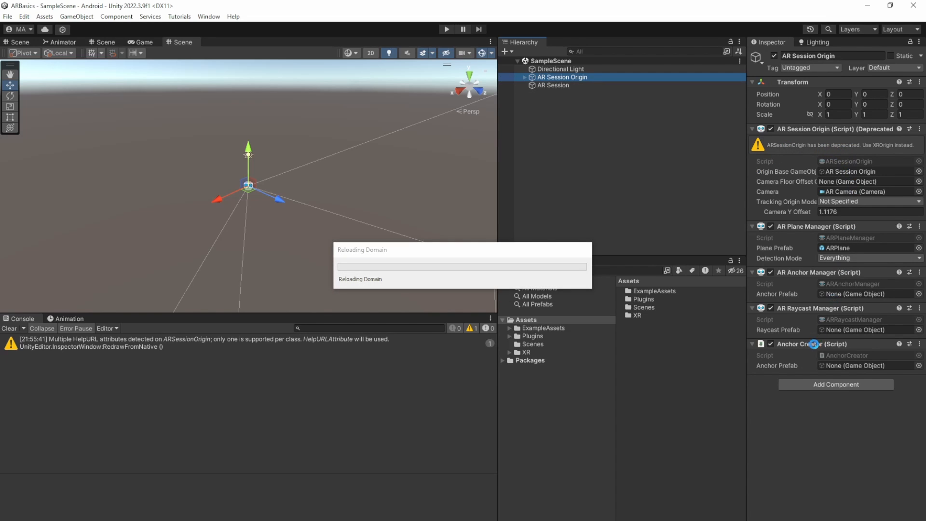
pyautogui.moveTo(476, 265)
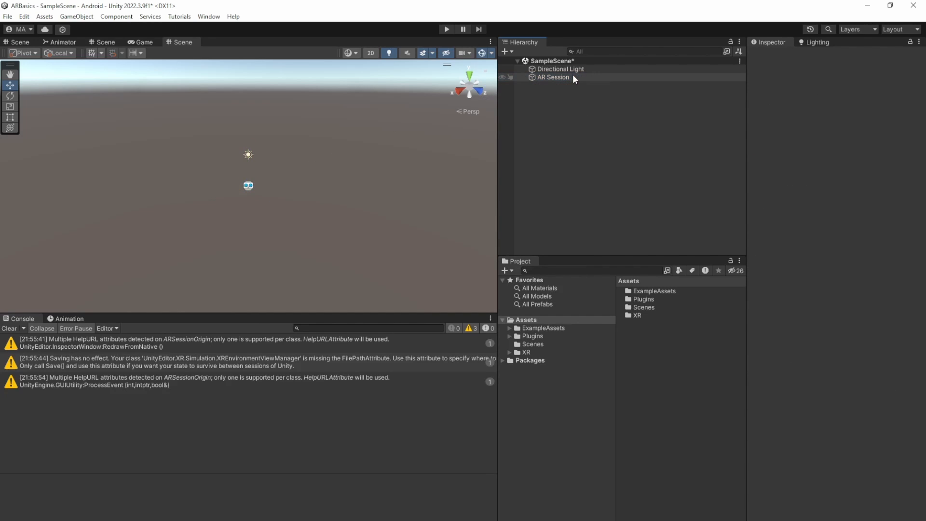
# - Add an XR Origin (Mobile AR) to SampleScene, collapse it, and select it for inspection
pyautogui.rightClick(552, 77)
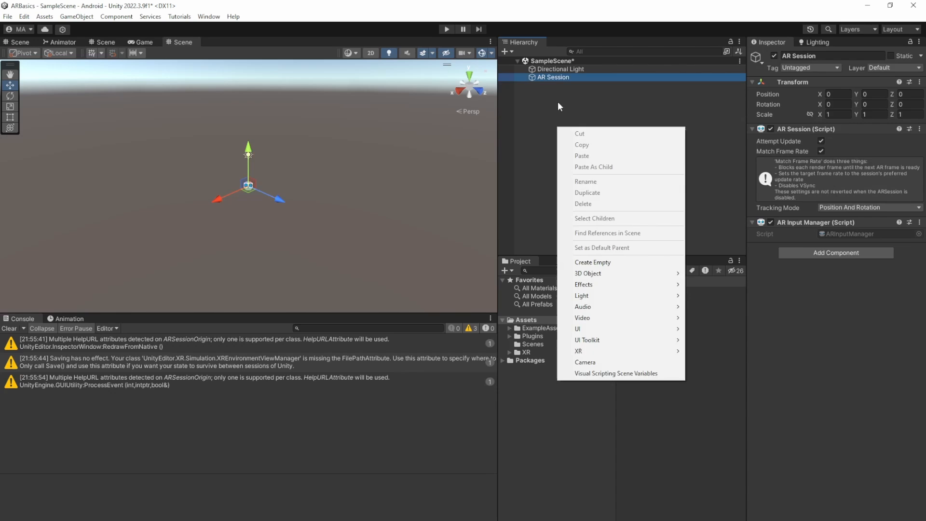
pyautogui.moveTo(638, 353)
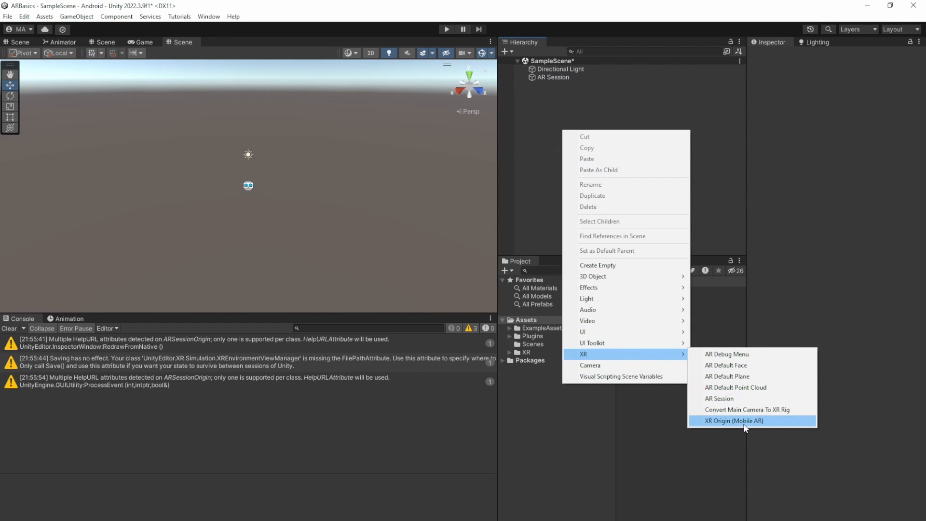
pyautogui.click(733, 421)
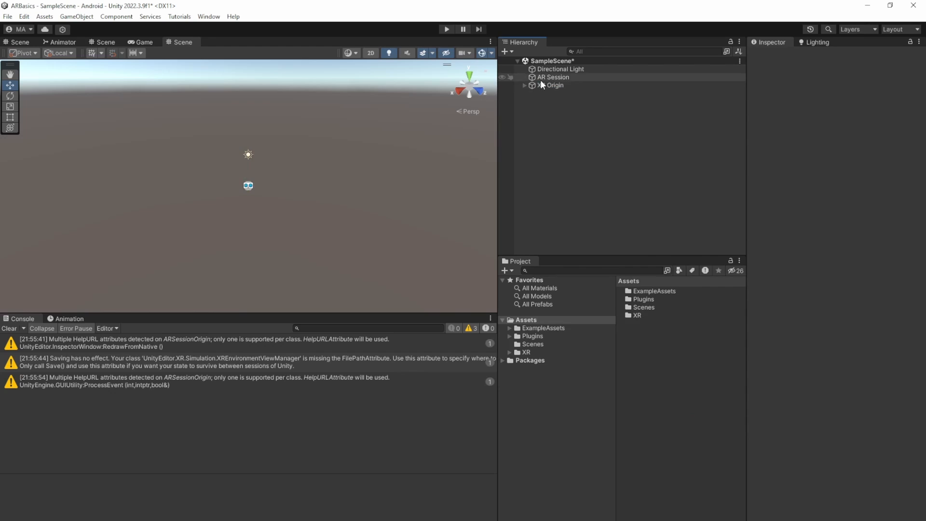
pyautogui.click(553, 85)
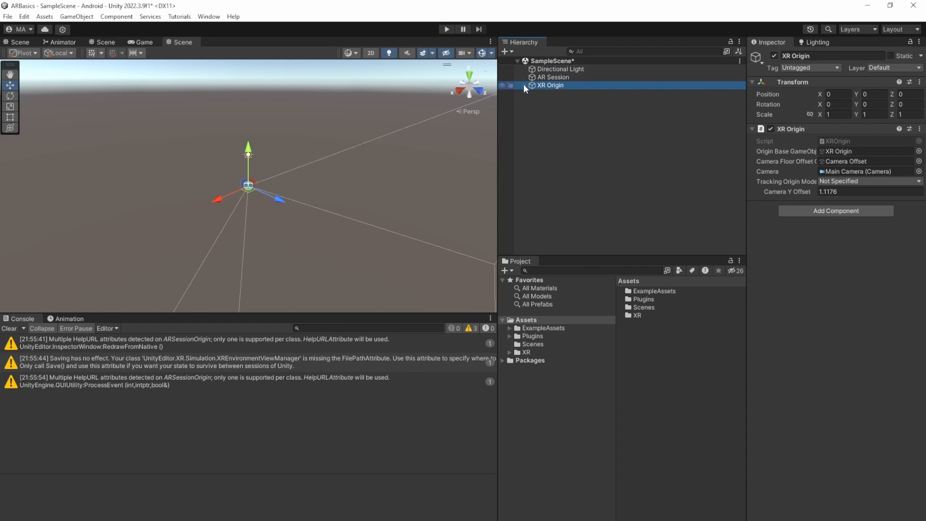
pyautogui.click(525, 84)
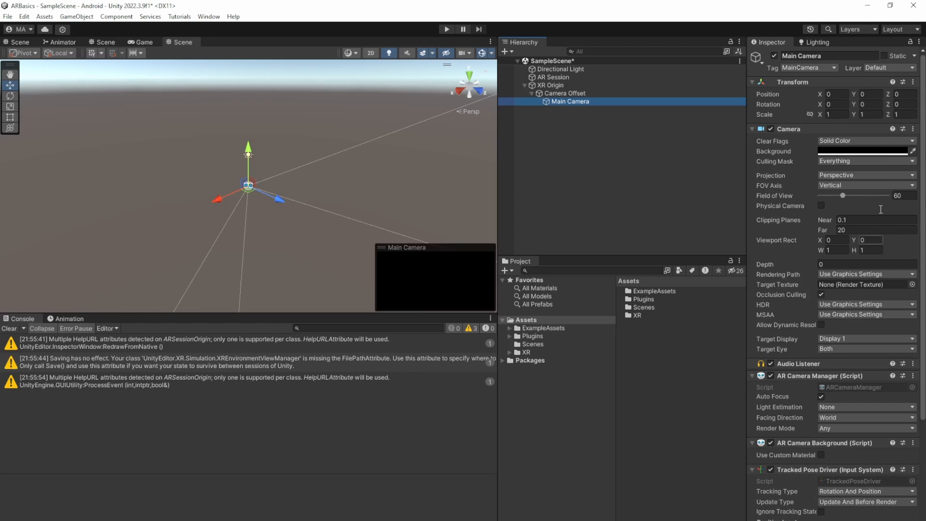
pyautogui.scroll(-3)
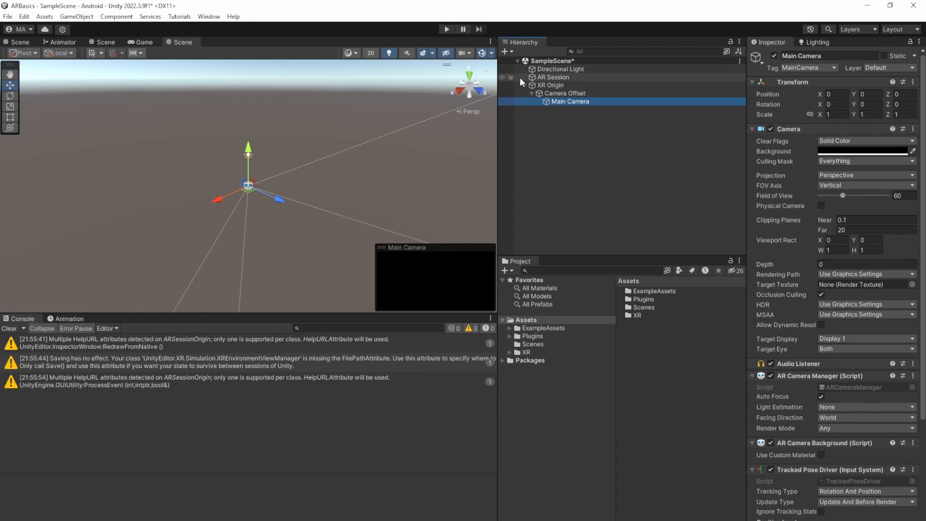
pyautogui.click(549, 84)
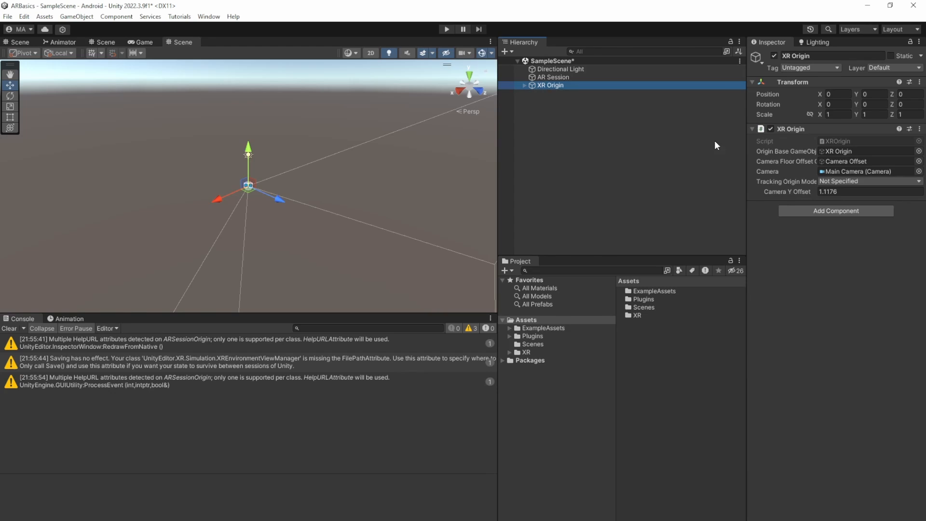
# - Add an AR Tracked Image Manager to XR Origin and set Max Number Of Moving Images to 4
pyautogui.click(835, 210)
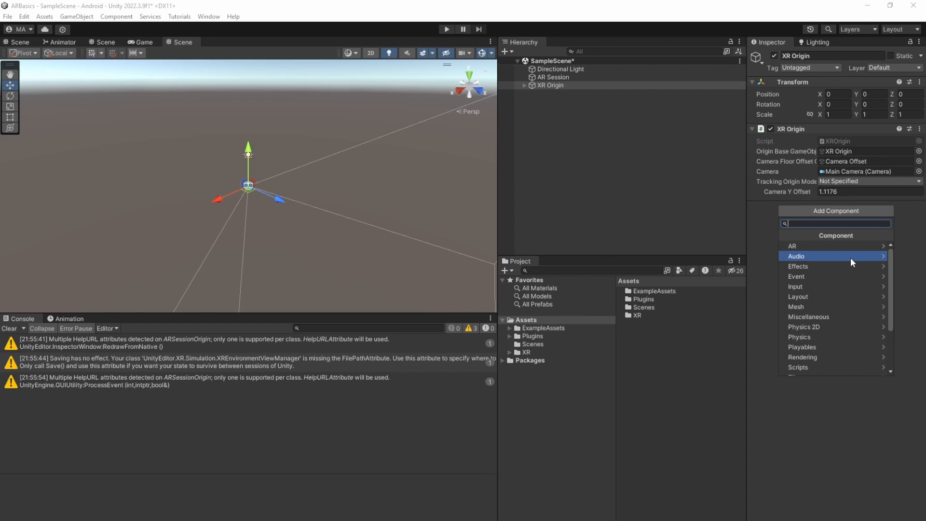
pyautogui.write('artr')
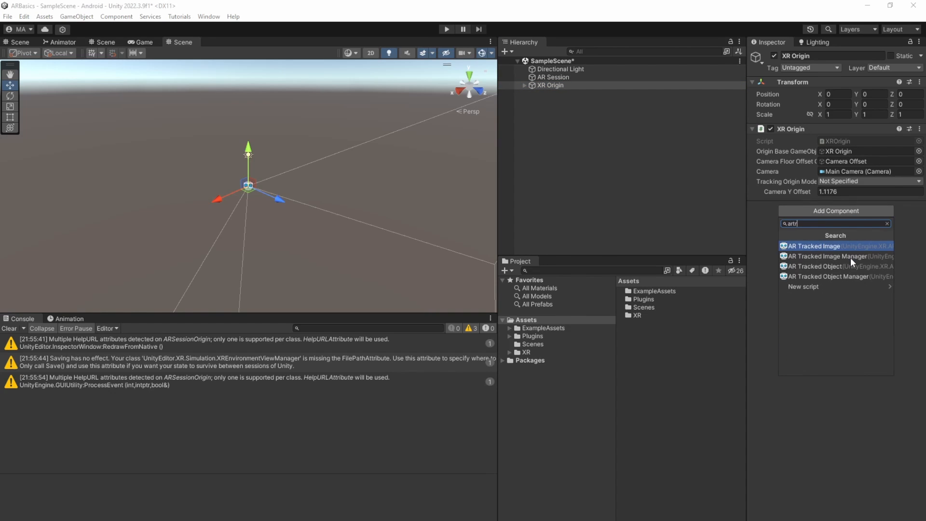
pyautogui.click(828, 255)
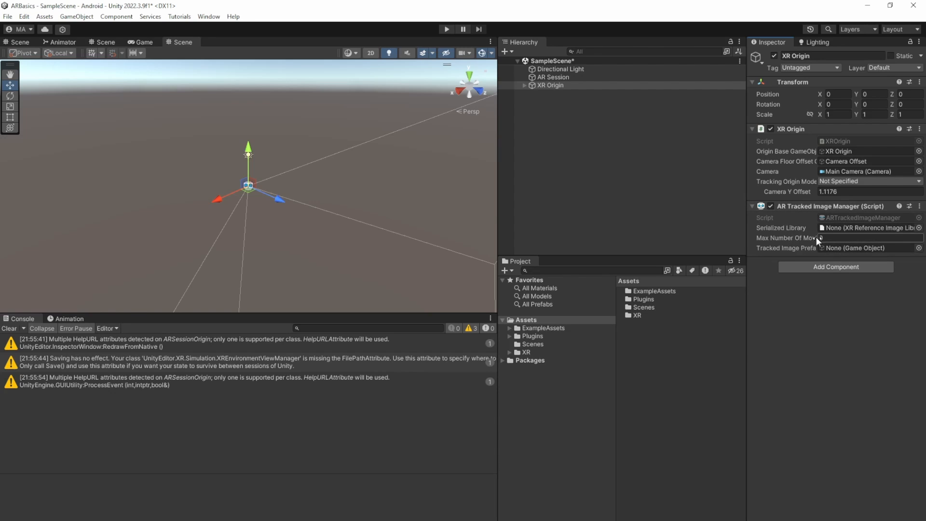
pyautogui.click(868, 237)
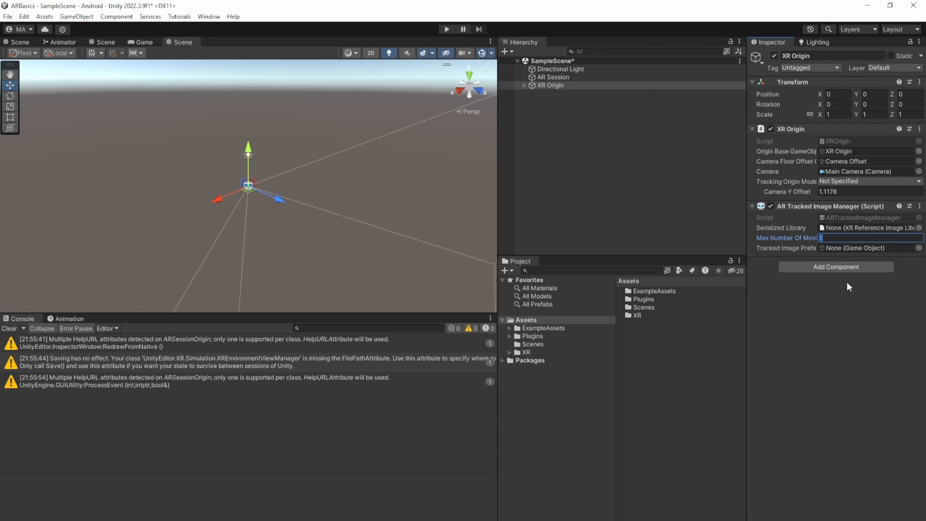
pyautogui.write('4')
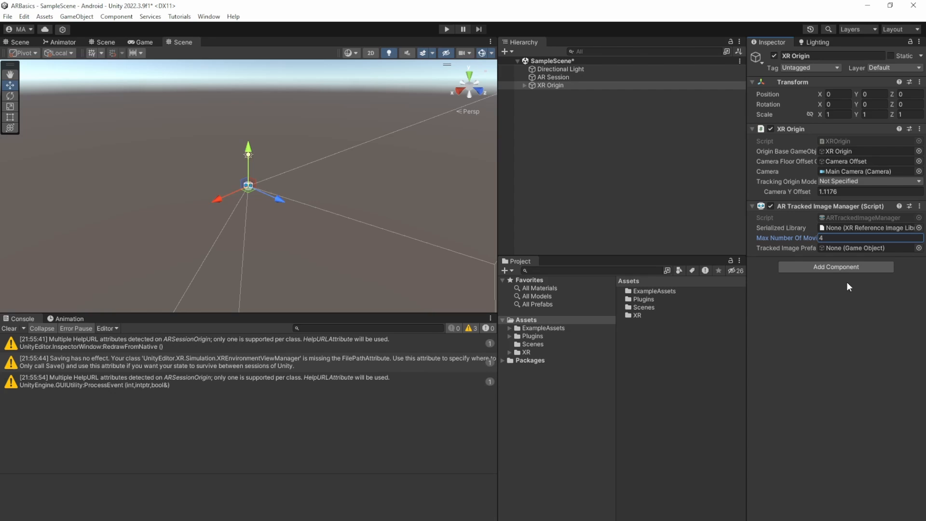
pyautogui.moveTo(784, 255)
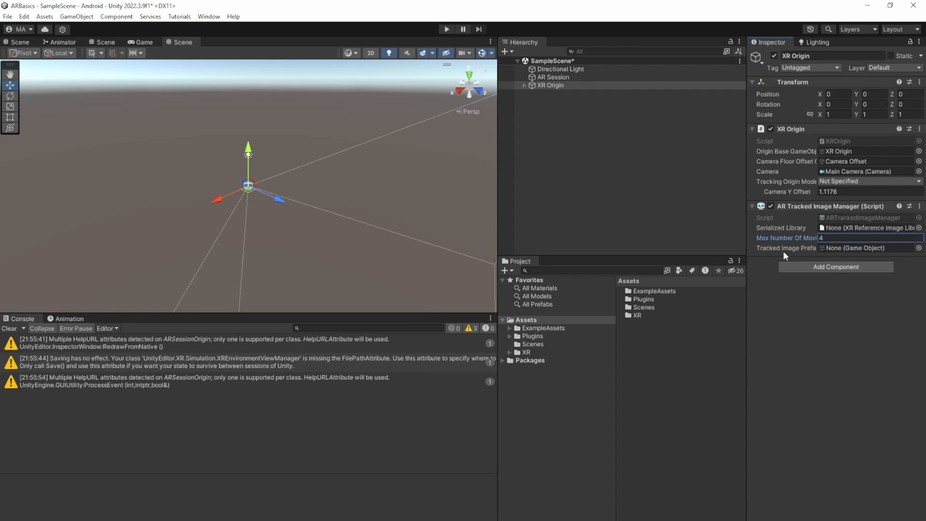
pyautogui.moveTo(785, 247)
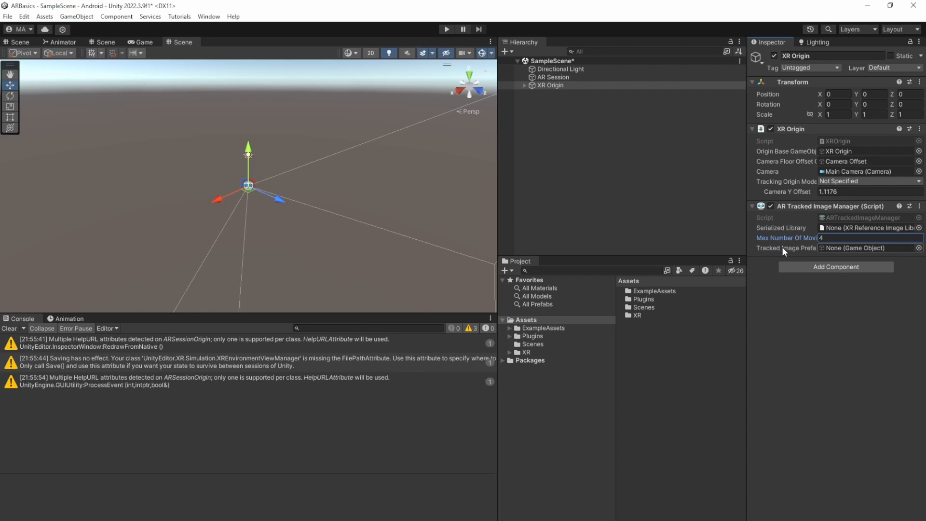
pyautogui.moveTo(786, 247)
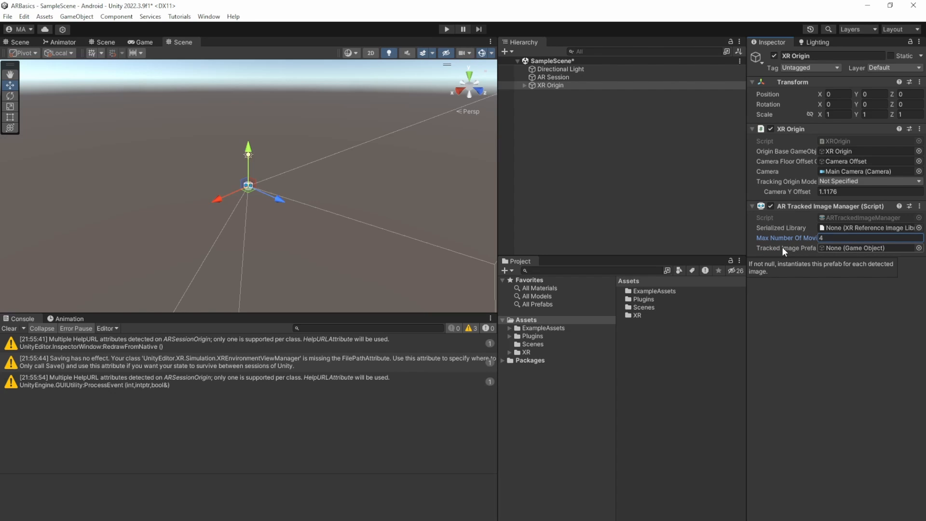
pyautogui.moveTo(738, 352)
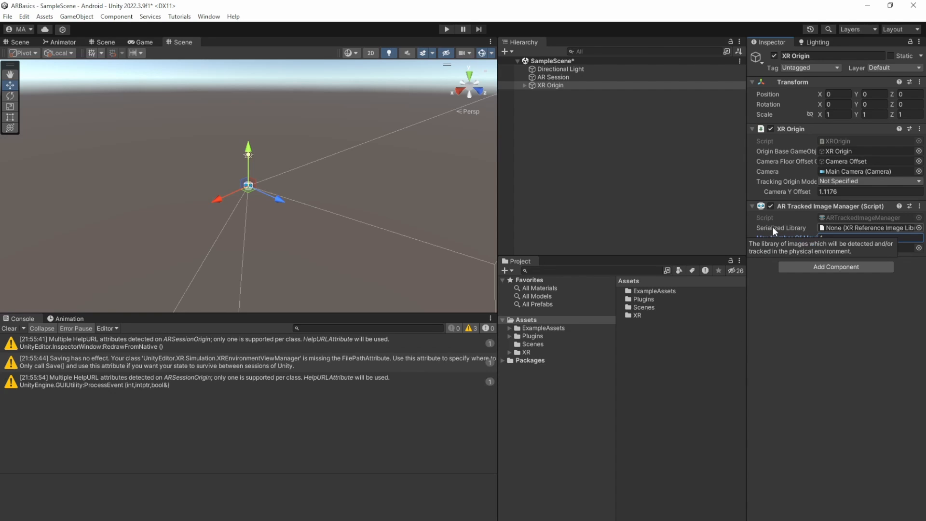
pyautogui.moveTo(883, 230)
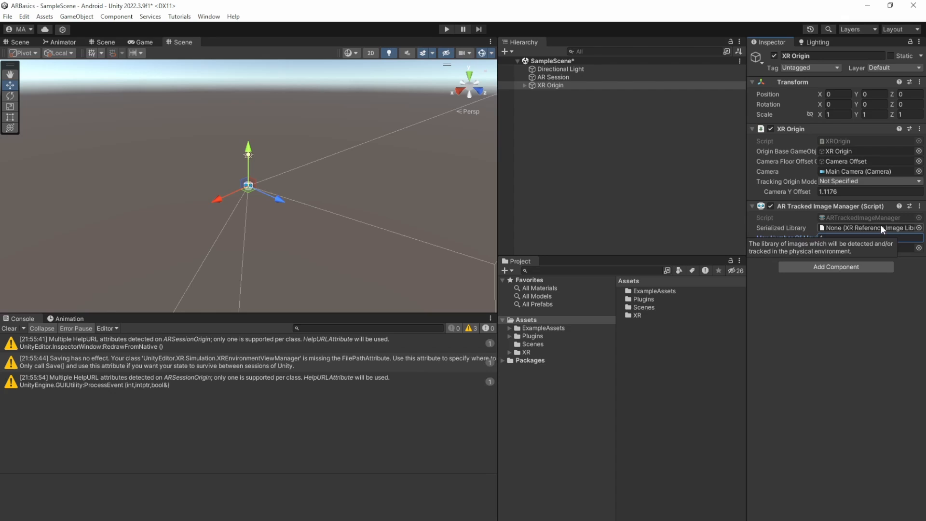
pyautogui.click(525, 319)
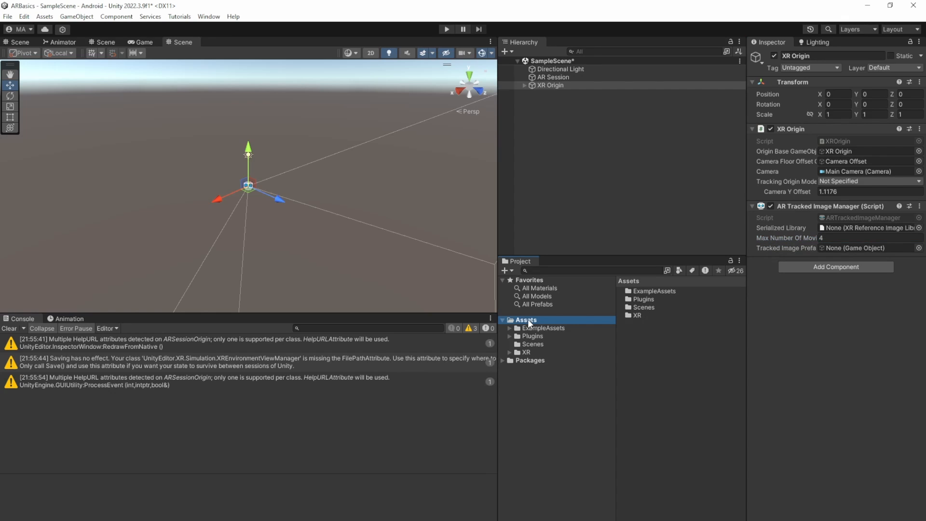
# - Create a Reference Image Library in Assets, add one image entry, and open its texture picker
pyautogui.rightClick(525, 319)
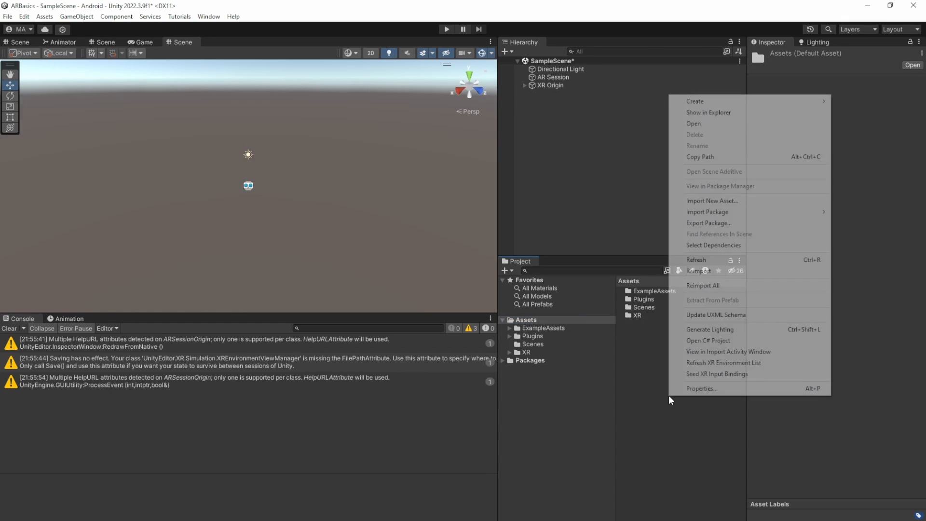
pyautogui.click(694, 101)
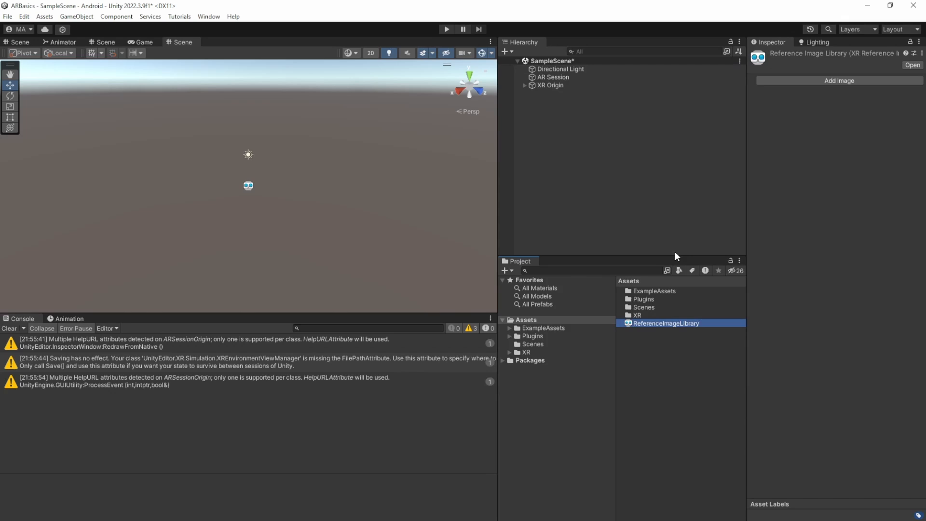
pyautogui.click(838, 81)
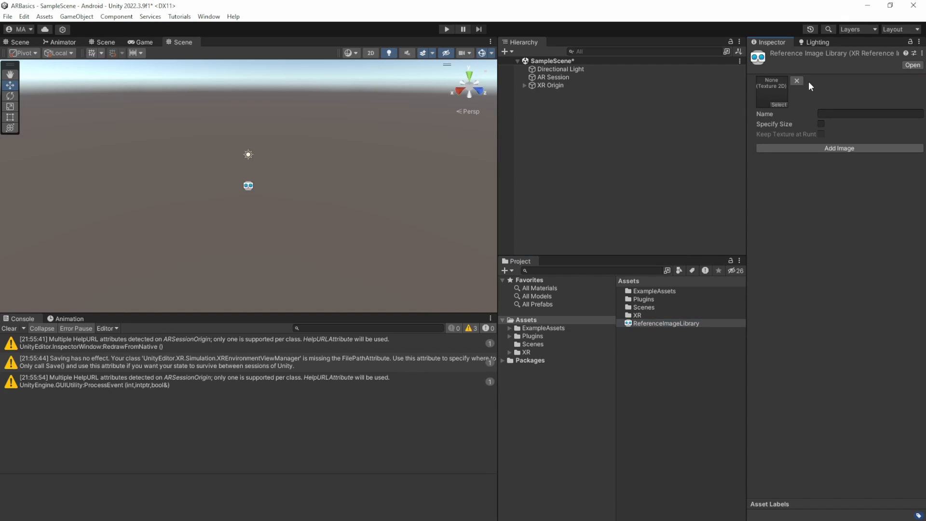
pyautogui.click(770, 89)
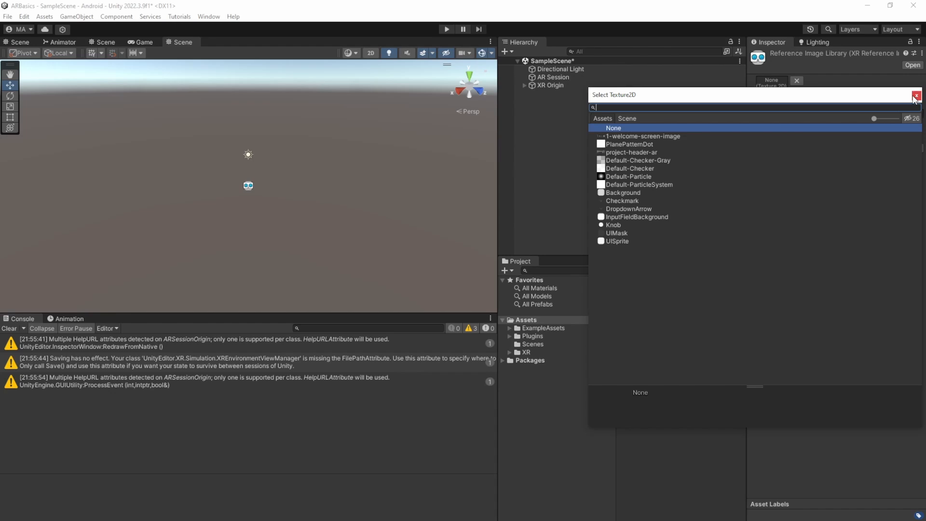
pyautogui.moveTo(915, 95)
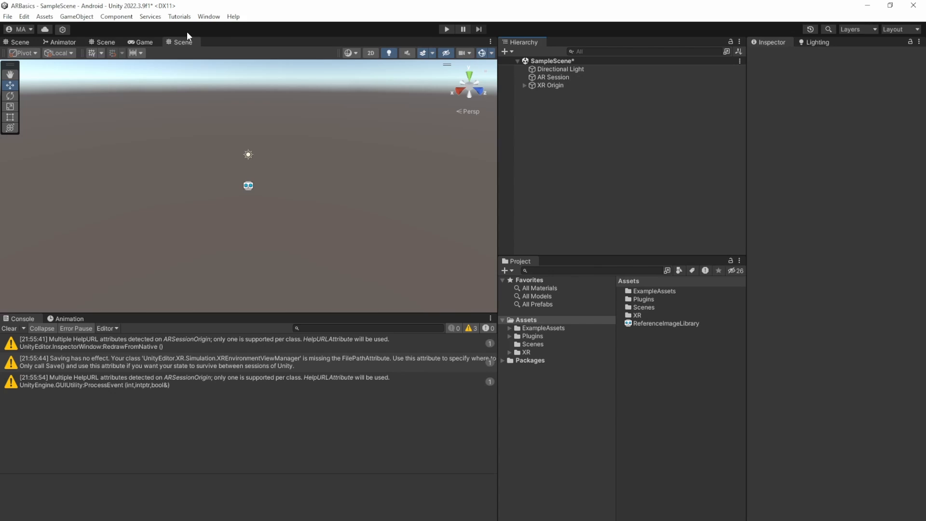
# - Open the XR Environment view, close the extra Scene view, and expand the environment list
pyautogui.click(208, 16)
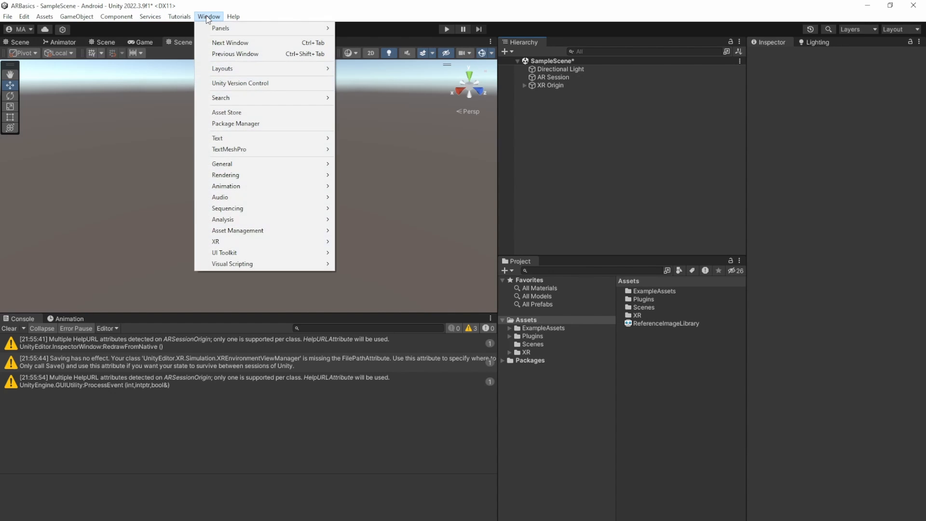
pyautogui.moveTo(236, 241)
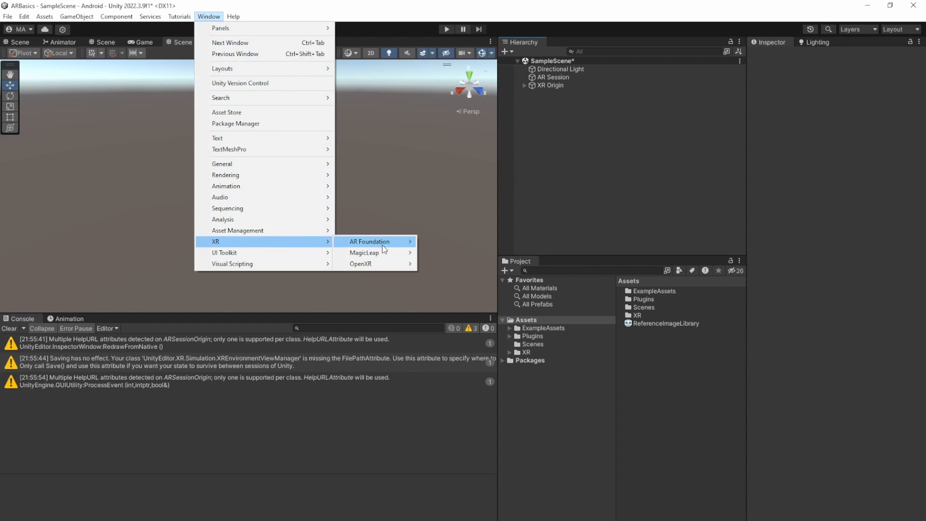
pyautogui.moveTo(370, 241)
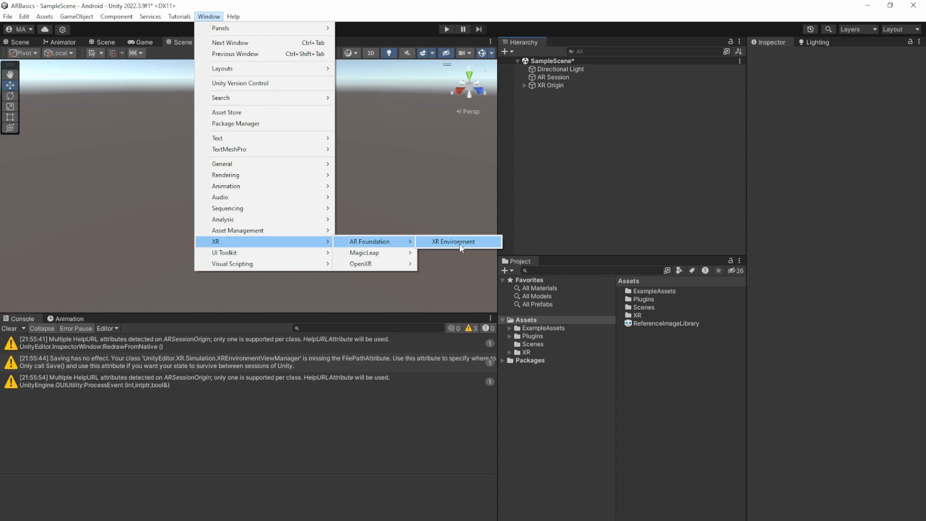
pyautogui.click(452, 241)
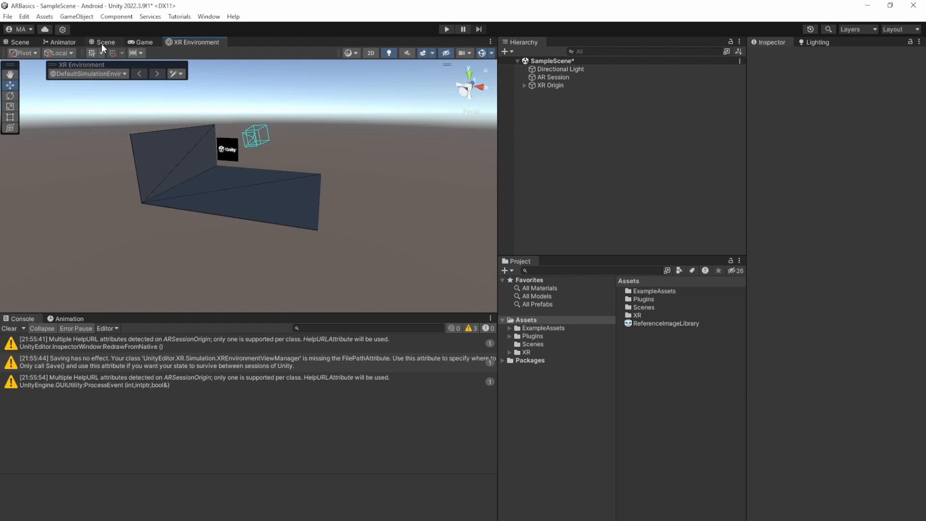
pyautogui.click(157, 42)
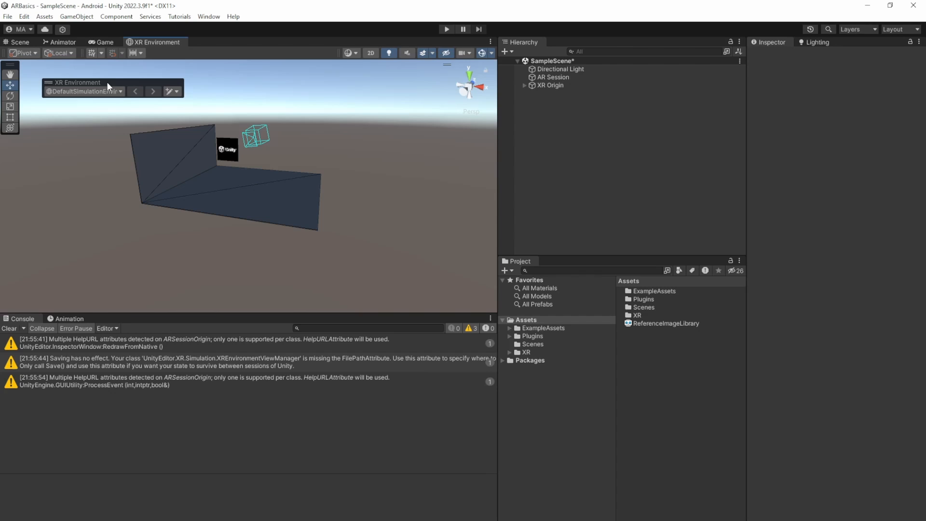
pyautogui.click(83, 91)
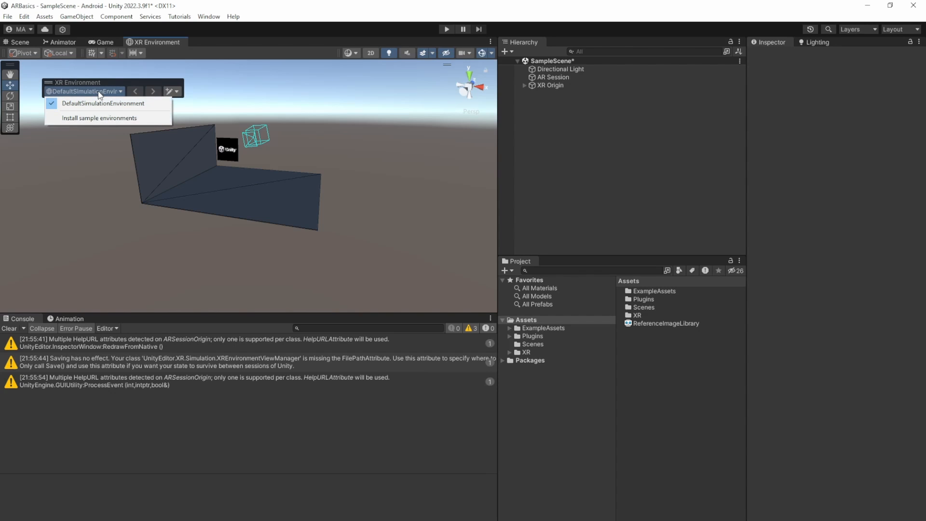
pyautogui.moveTo(129, 105)
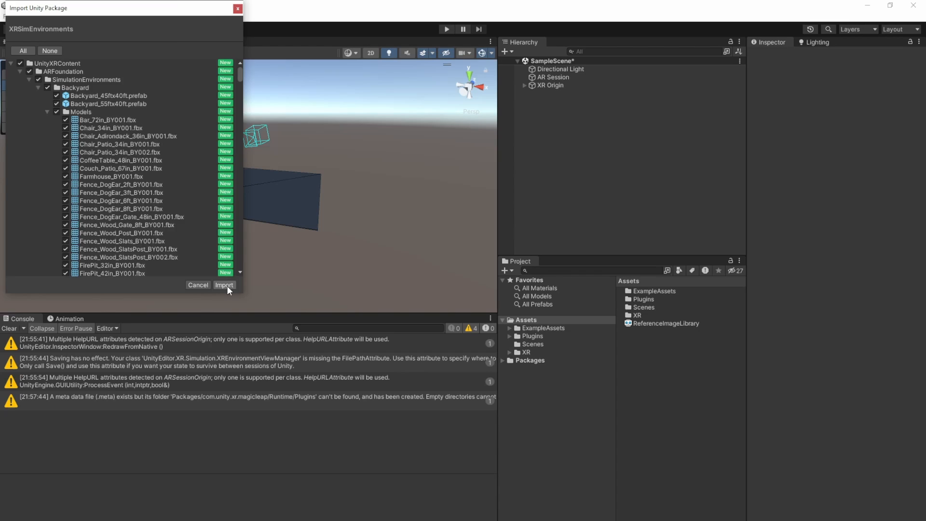
# - Import the sample environments package, loading the Backyard environment
pyautogui.click(223, 285)
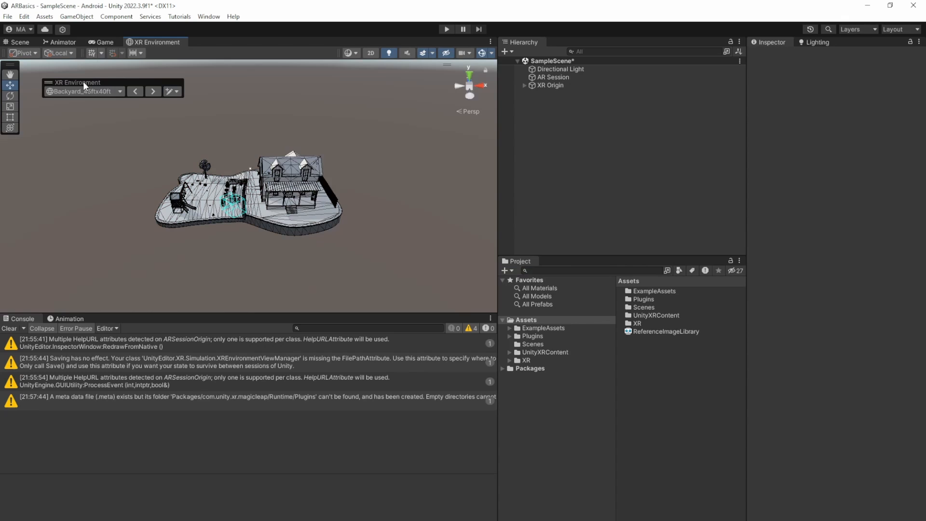
# - Preview the factory simulation environment, then switch back to DefaultSimulationEnvironment
pyautogui.click(83, 92)
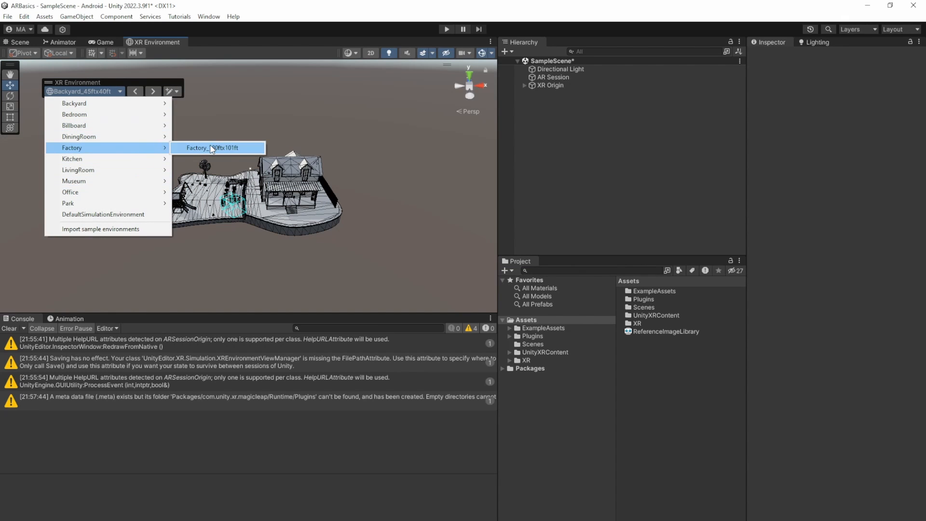
pyautogui.click(216, 148)
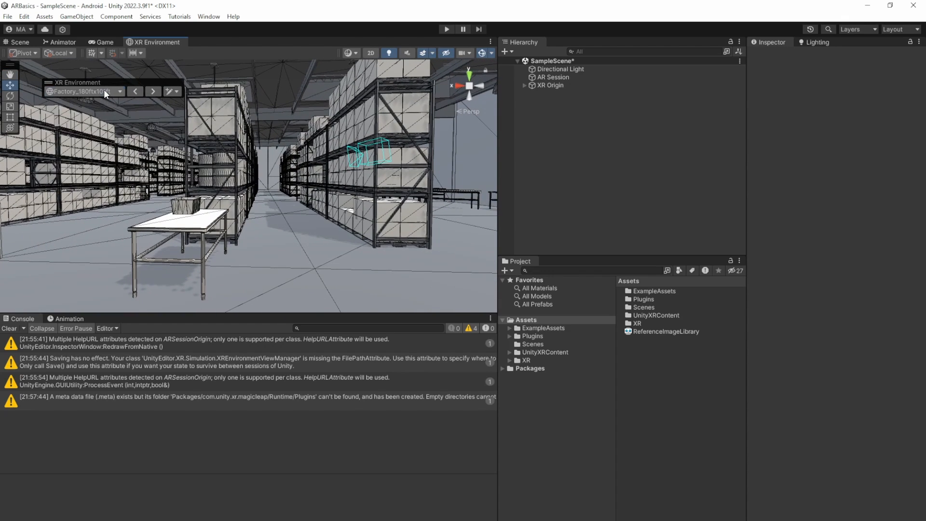
pyautogui.click(83, 91)
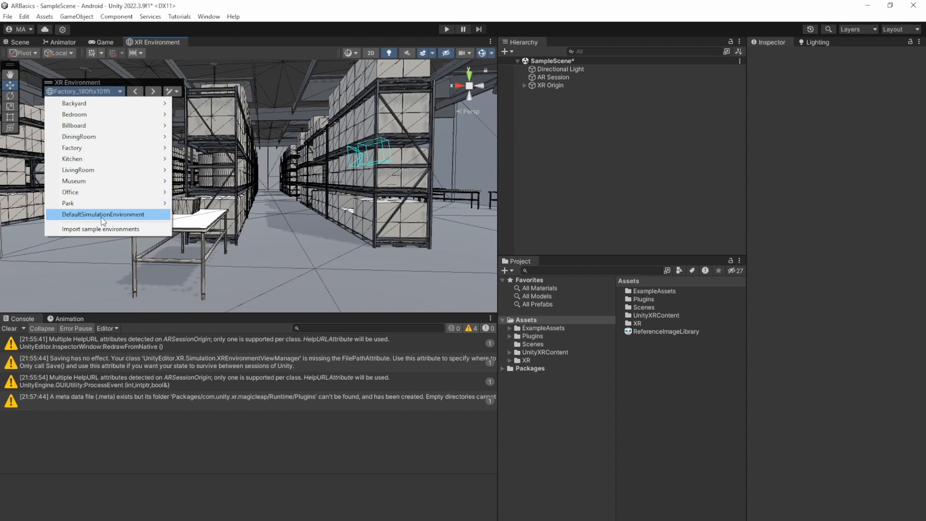
pyautogui.click(103, 214)
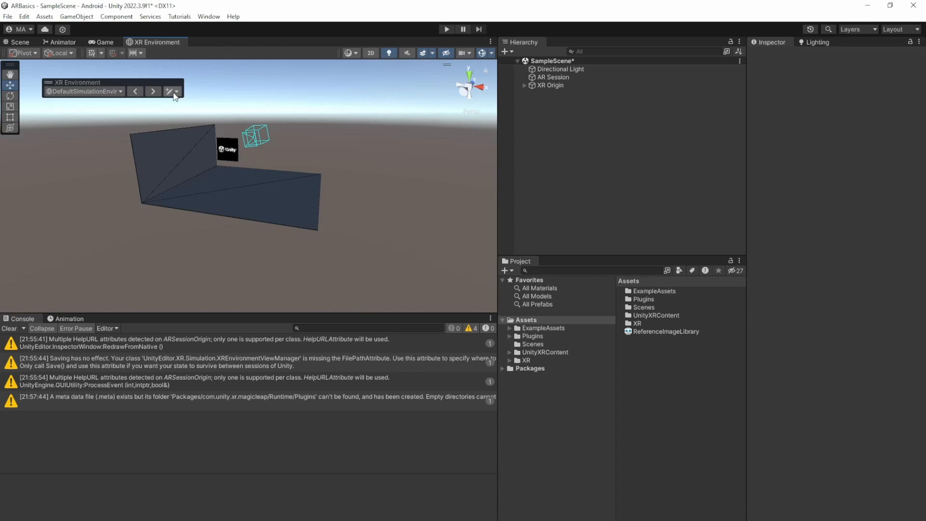
# - Duplicate the default environment and save it as DefaultSimulationEnvironment 1
pyautogui.click(170, 92)
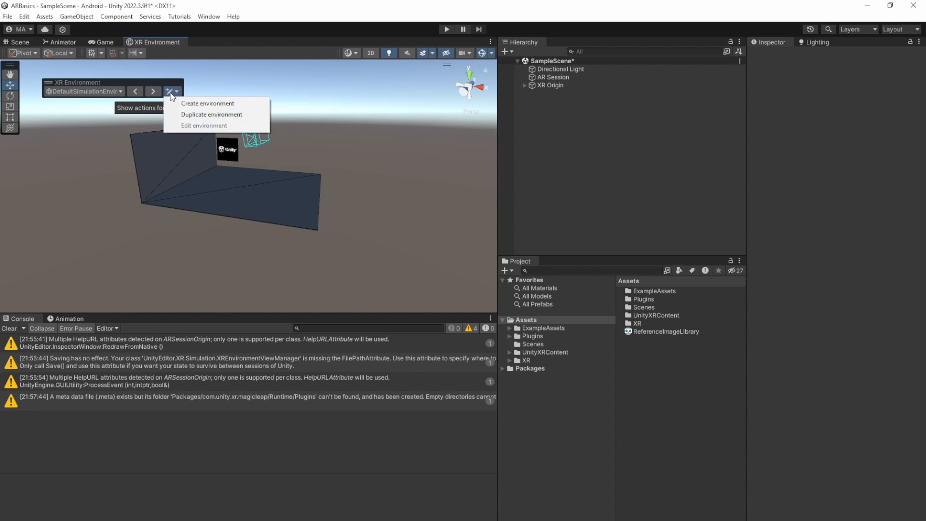
pyautogui.click(210, 114)
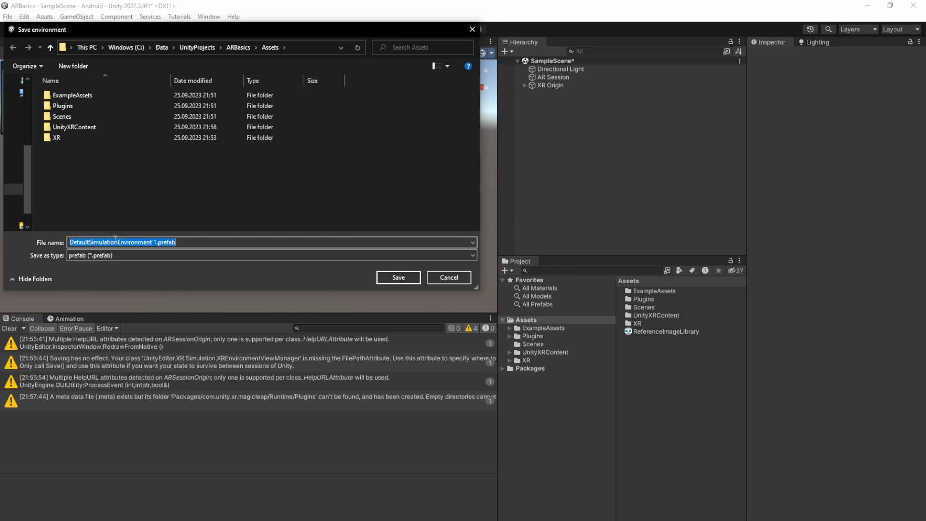
pyautogui.click(398, 278)
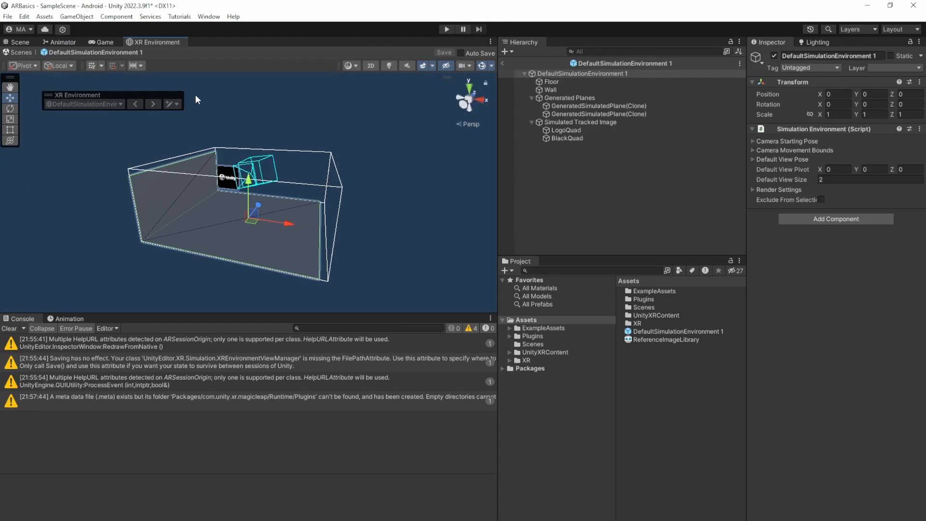
pyautogui.moveTo(389, 83)
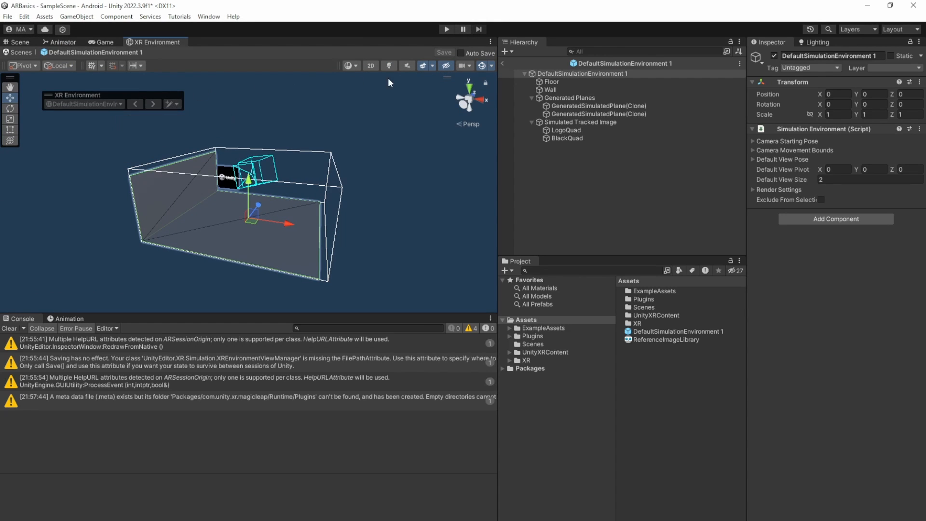
pyautogui.moveTo(225, 203)
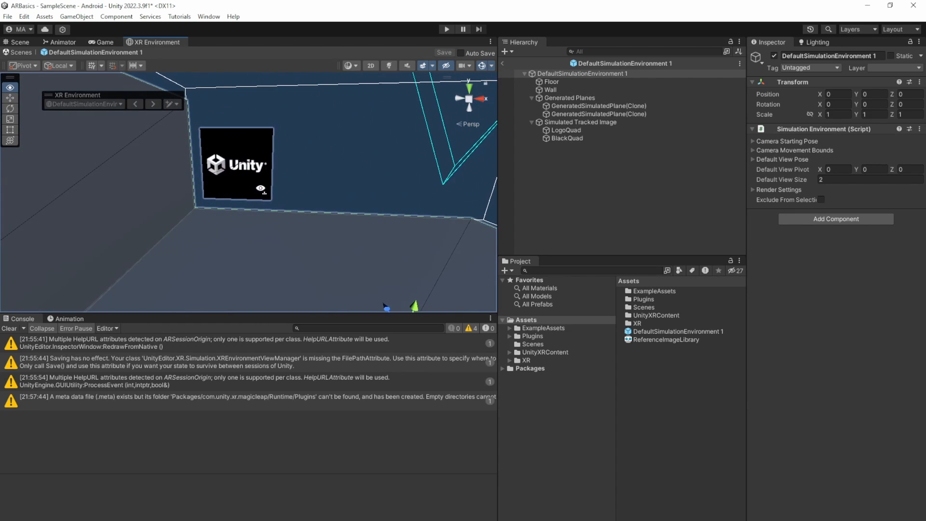
# - Duplicate Simulated Tracked Image and select the original's LogoQuad to inspect its material
pyautogui.click(579, 122)
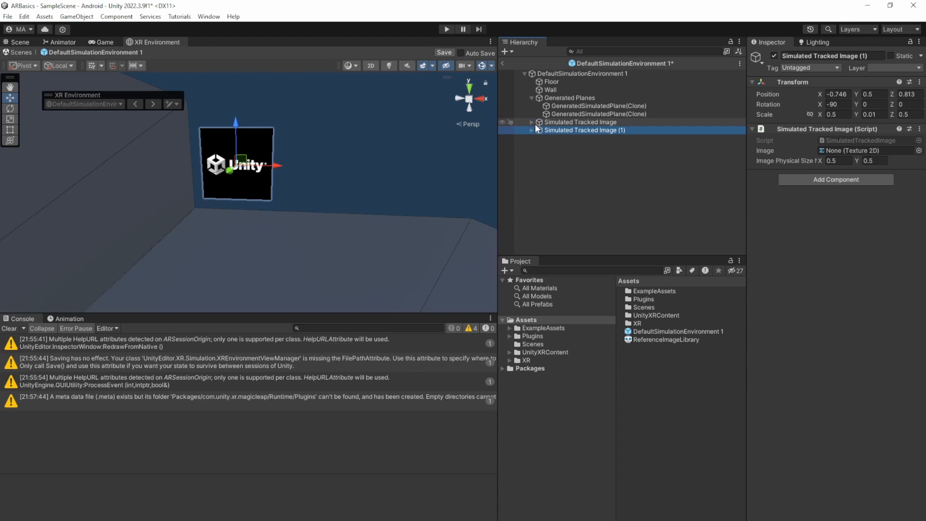
pyautogui.click(583, 122)
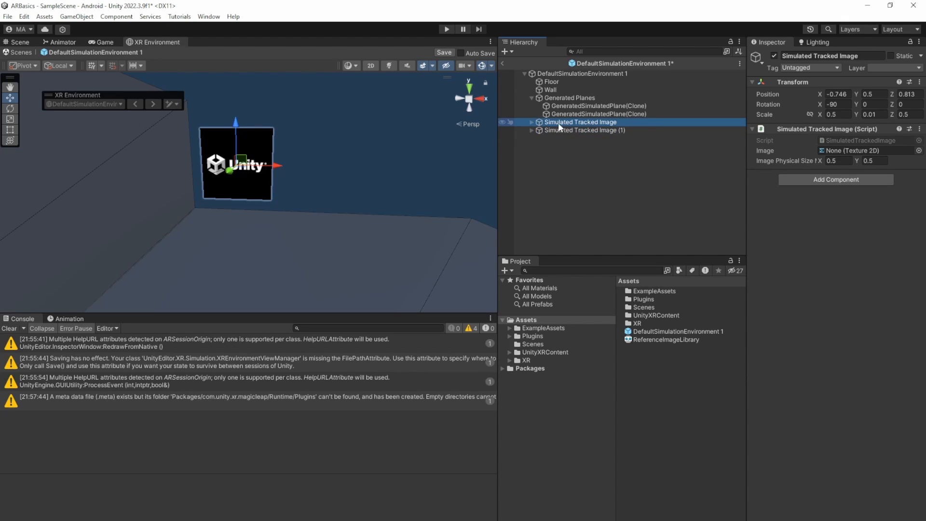
pyautogui.click(531, 122)
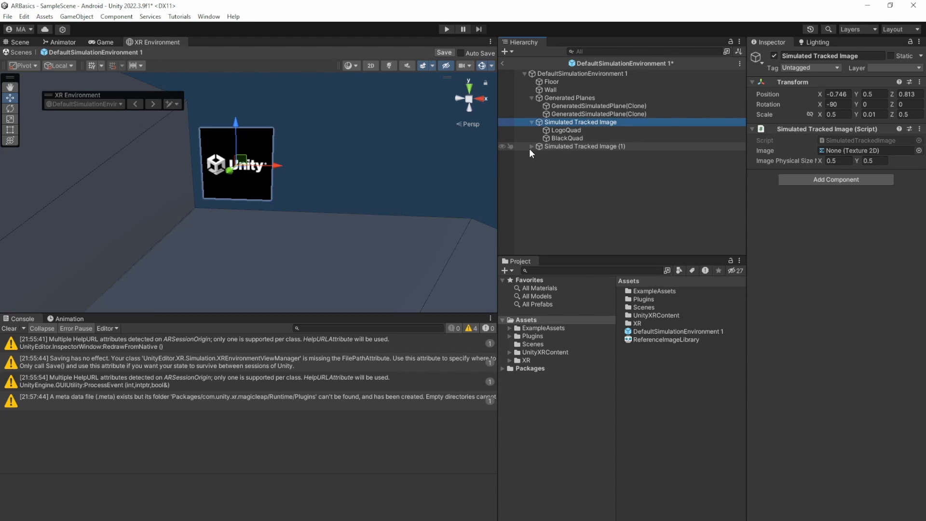
pyautogui.click(531, 145)
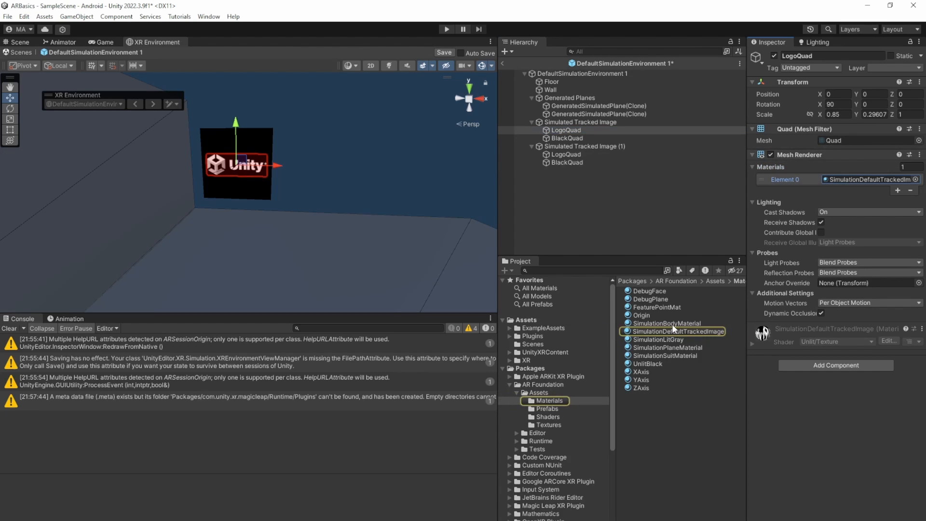
# - Create a Materials folder and give the first material the 'one' texture
pyautogui.click(673, 331)
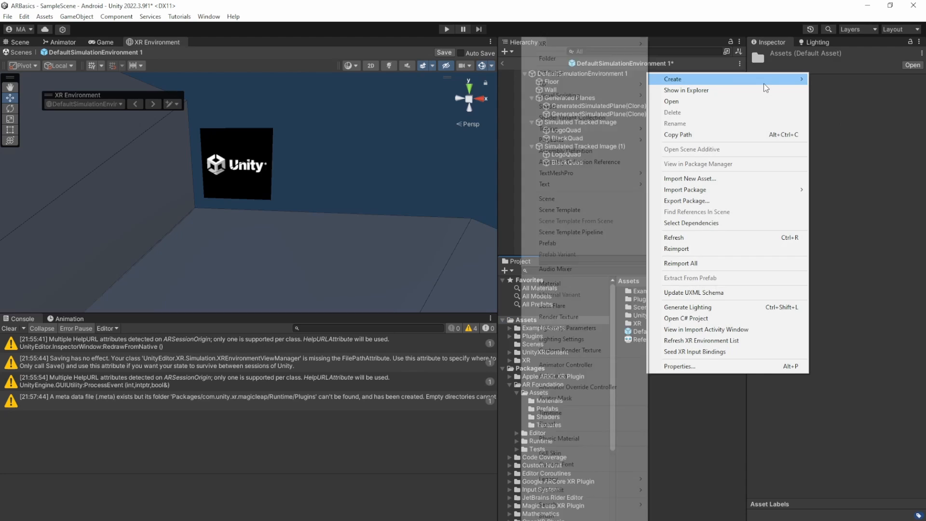
pyautogui.click(673, 78)
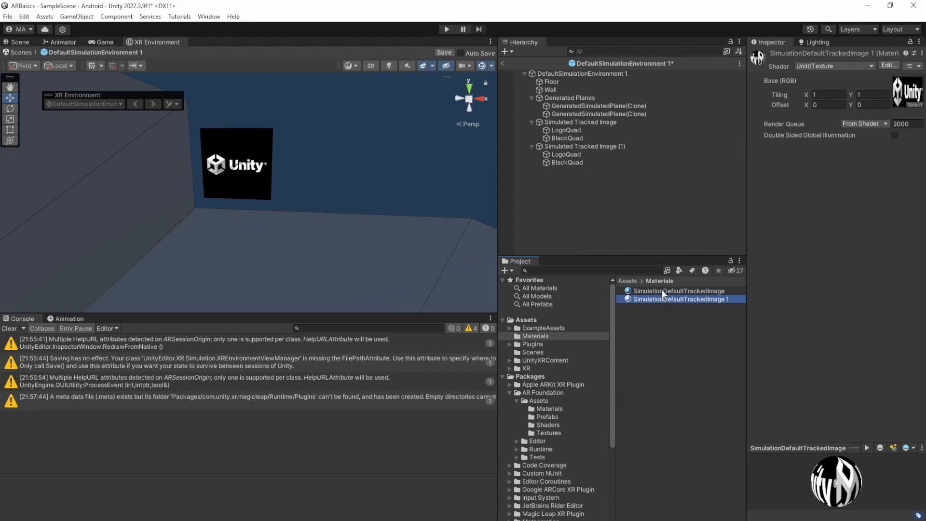
pyautogui.click(907, 92)
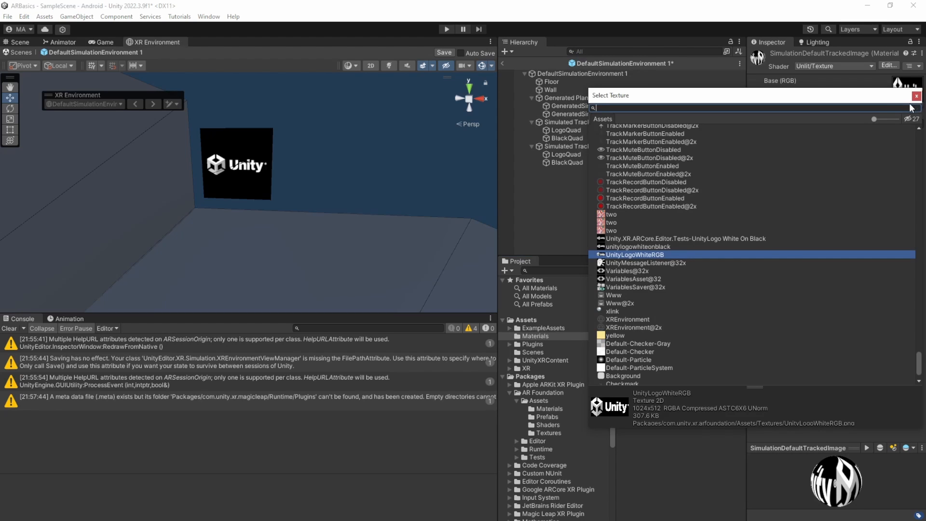
pyautogui.write('one')
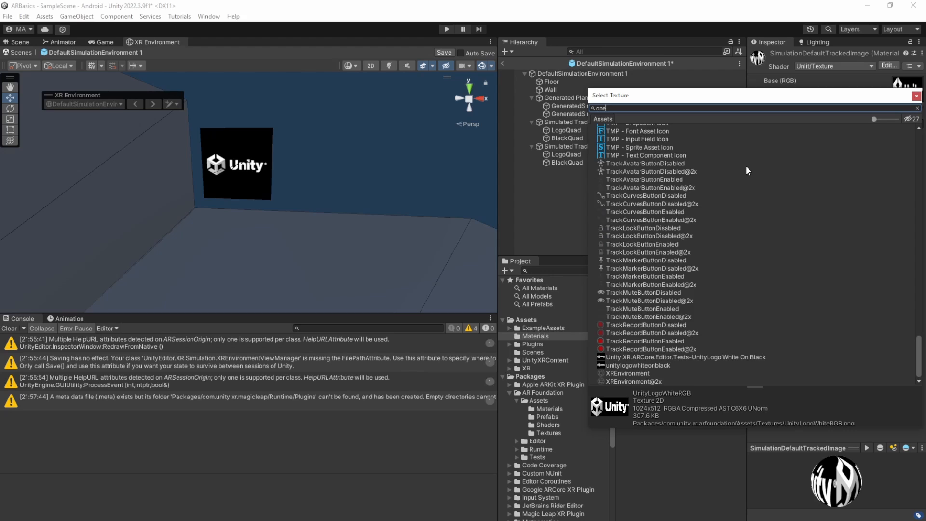
pyautogui.click(611, 252)
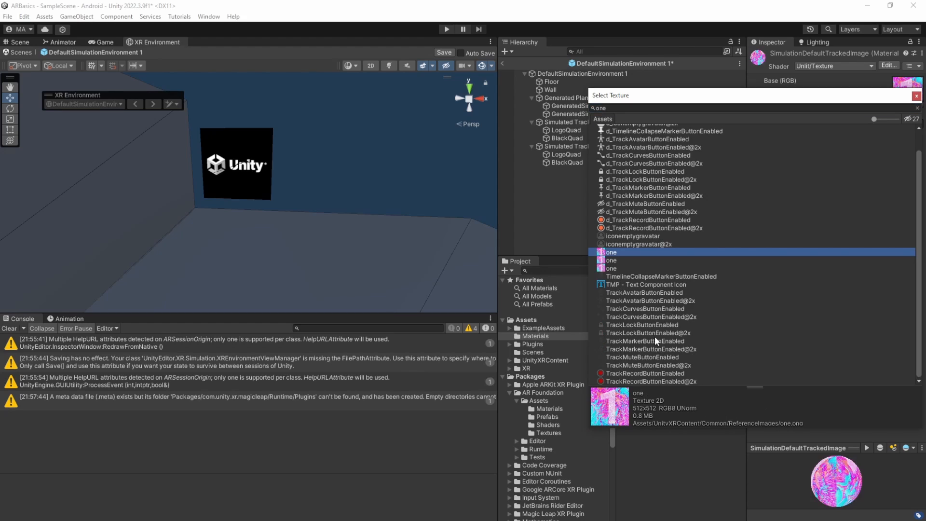
pyautogui.moveTo(724, 427)
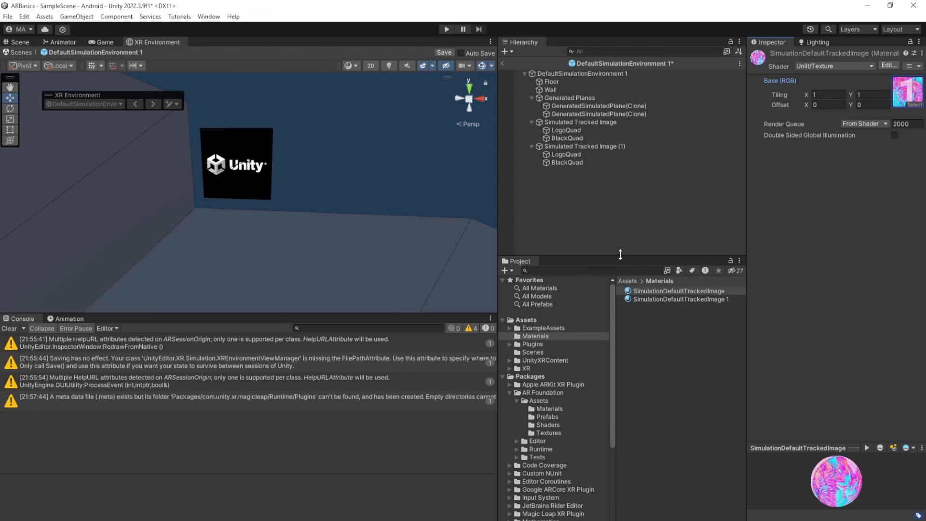
# - Give the duplicated tracked-image material the 'two' texture
pyautogui.click(909, 88)
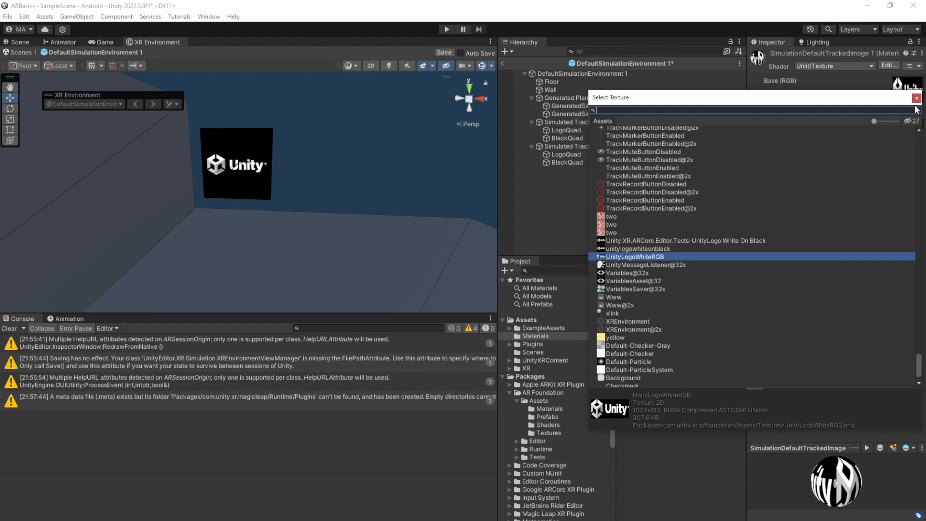
pyautogui.write('two')
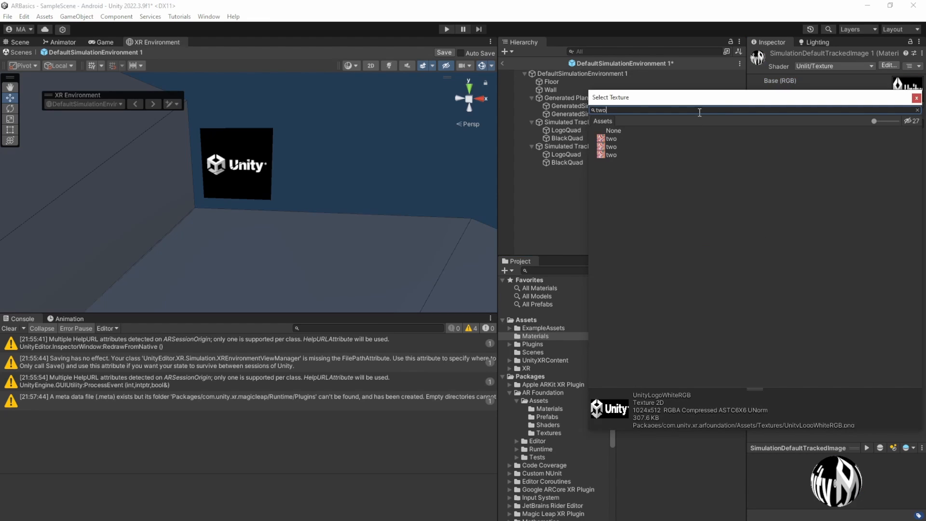
pyautogui.click(612, 139)
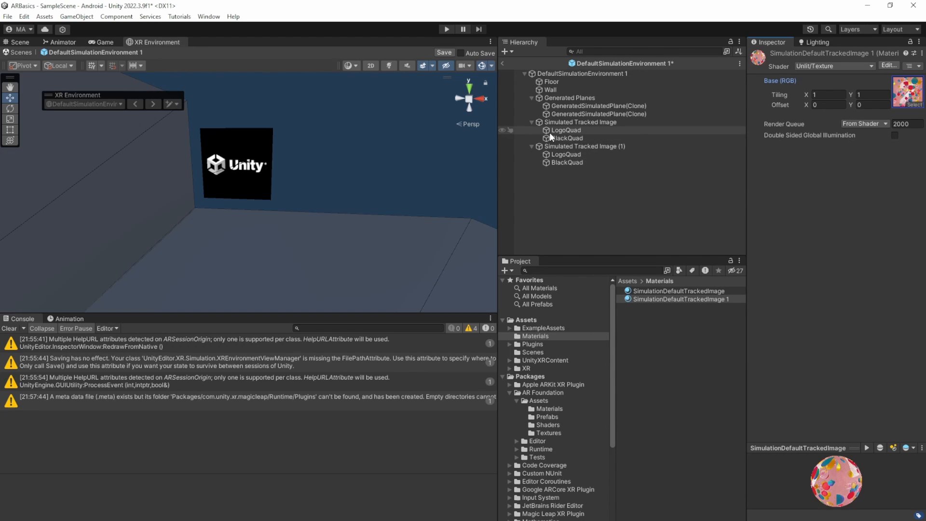
pyautogui.click(566, 129)
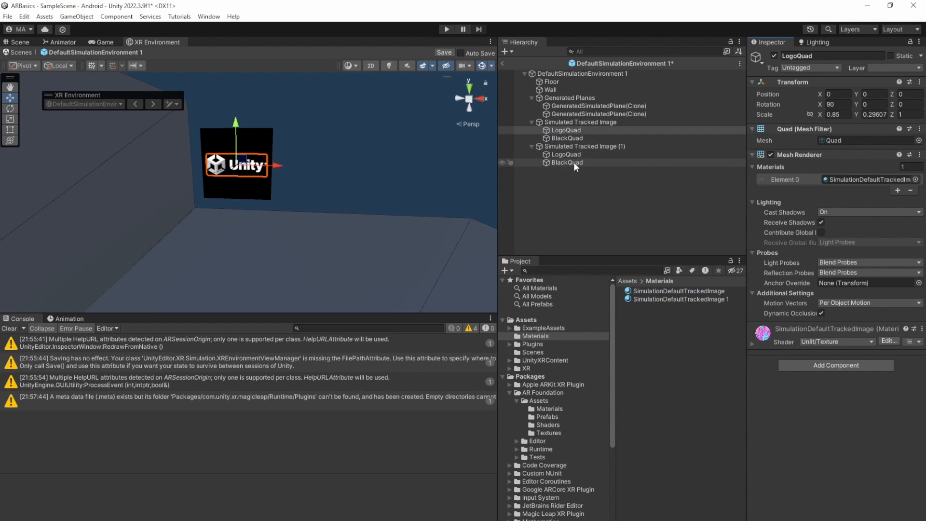
# - Reposition Simulated Tracked Image (1) and scale both LogoQuads to 0.5 in X and Y
pyautogui.click(565, 154)
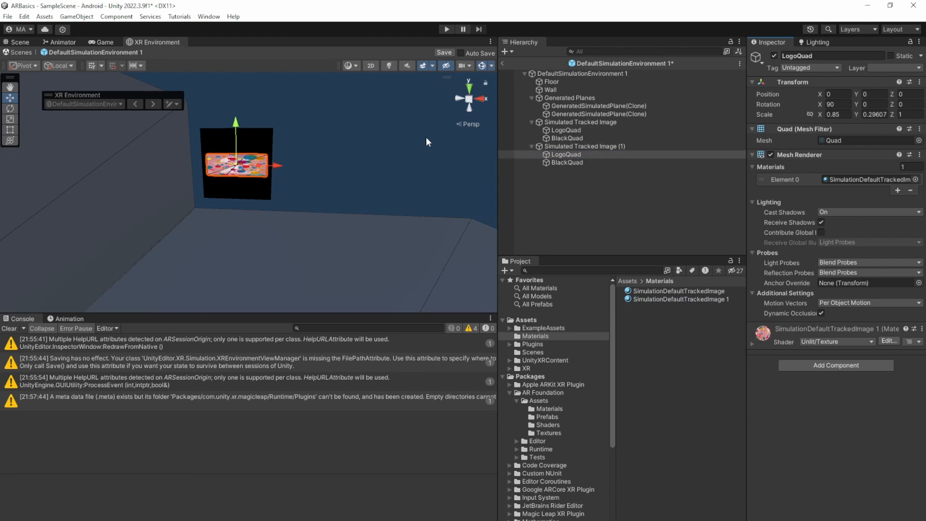
pyautogui.click(585, 145)
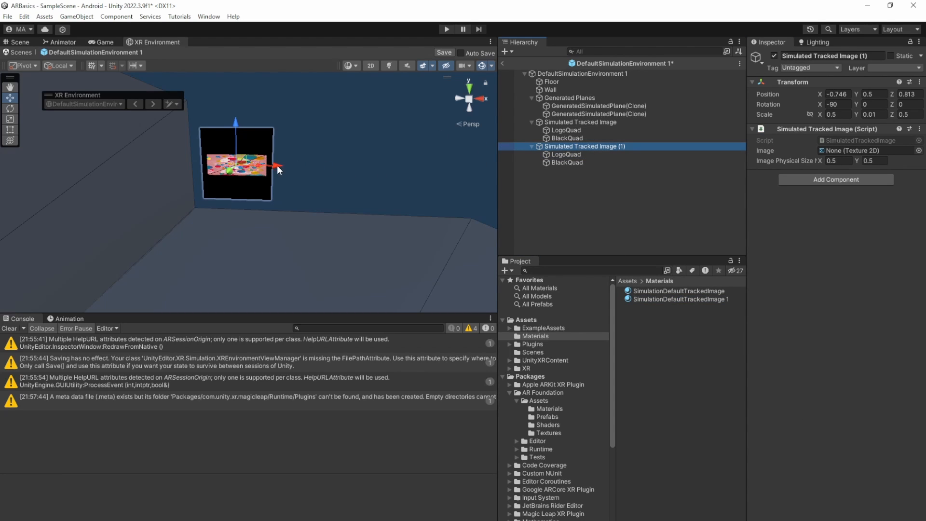
pyautogui.click(565, 130)
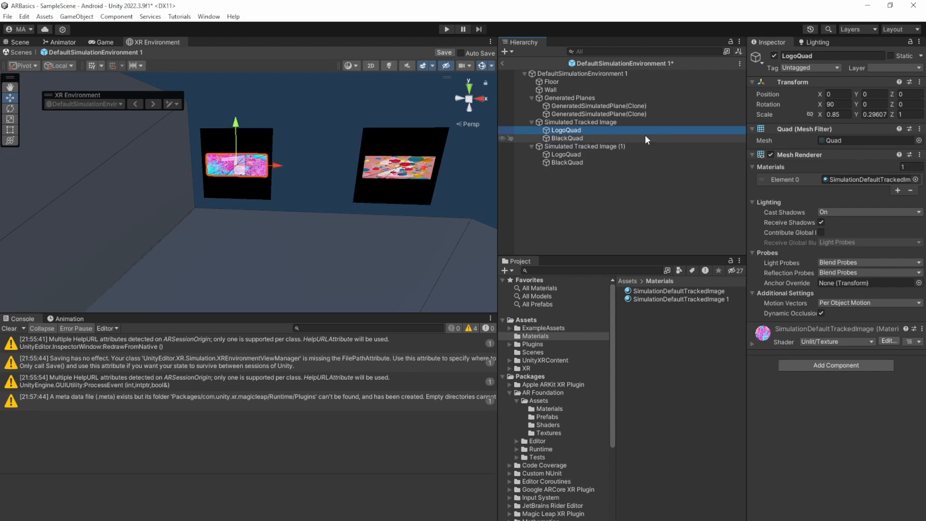
pyautogui.click(836, 114)
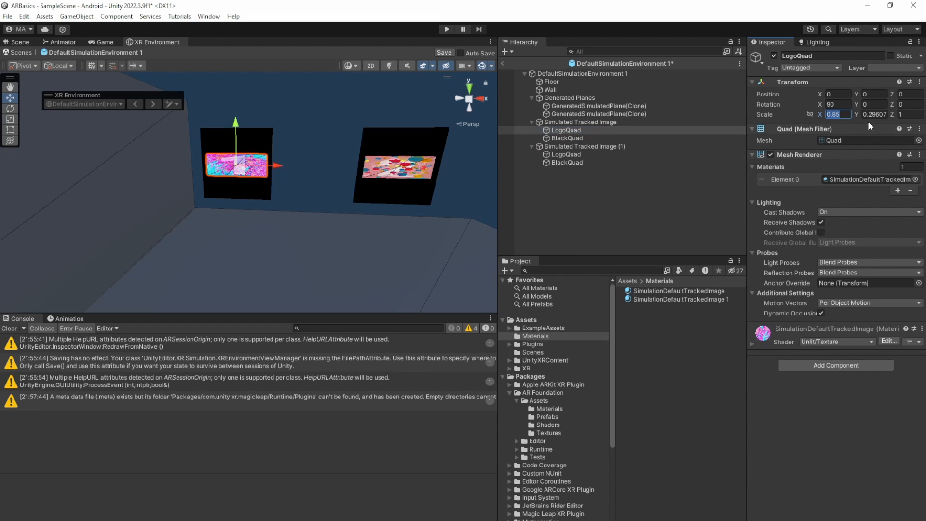
pyautogui.write('0.5')
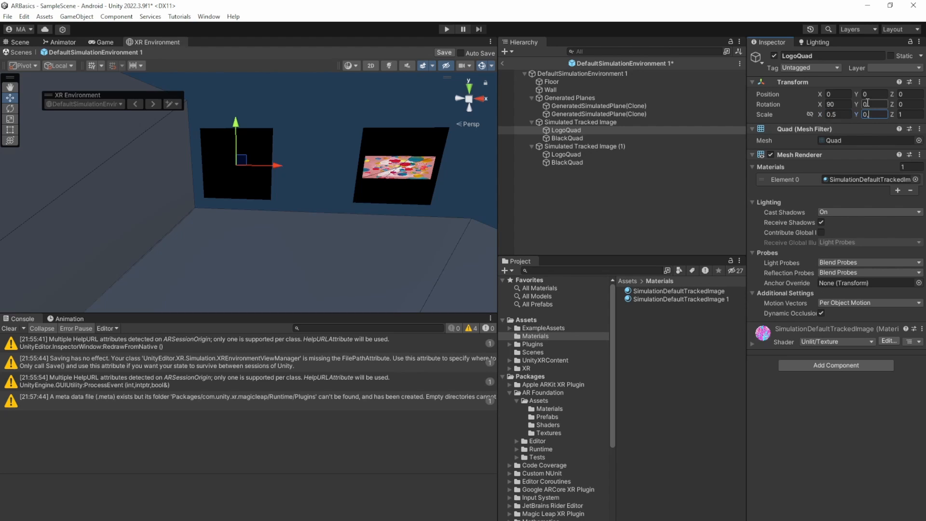
pyautogui.click(565, 155)
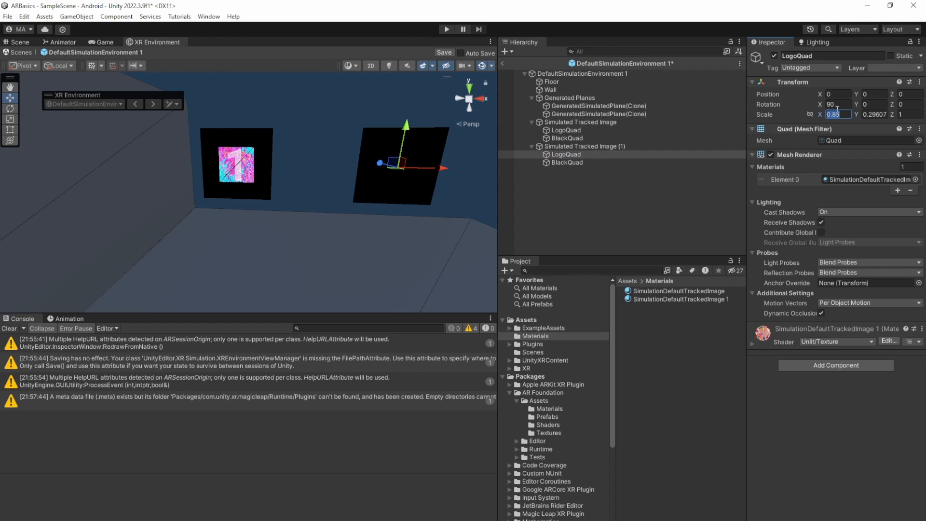
pyautogui.write('0.5')
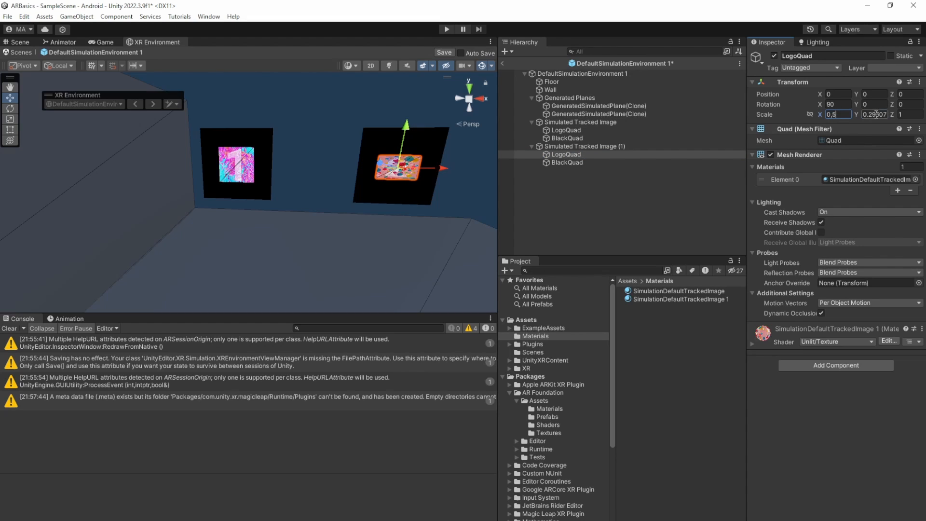
pyautogui.click(873, 114)
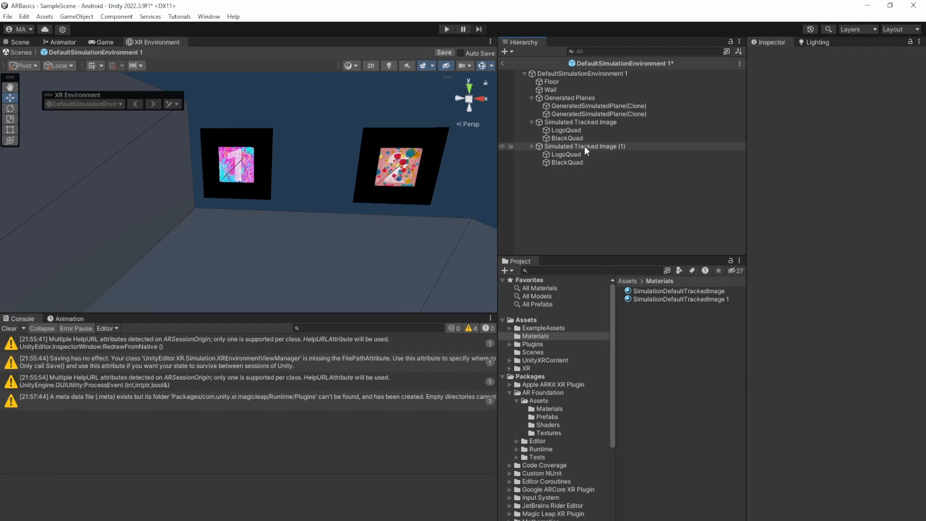
# - Set the Image fields of the two Simulated Tracked Images to 'one' and 'two'
pyautogui.click(585, 146)
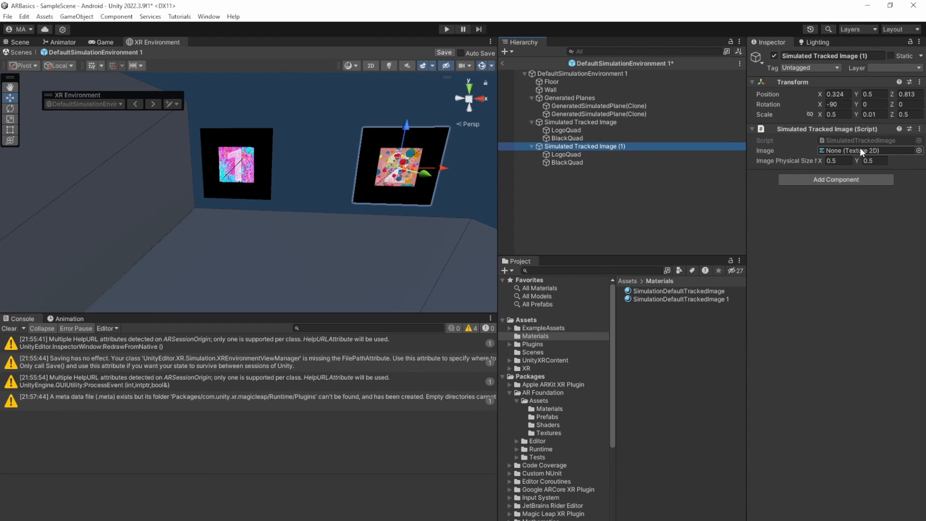
pyautogui.click(917, 151)
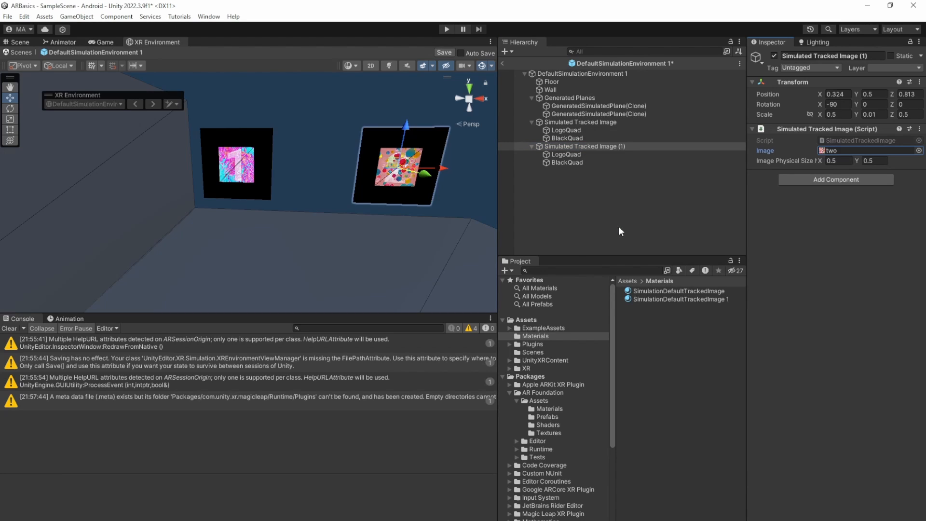
pyautogui.moveTo(579, 214)
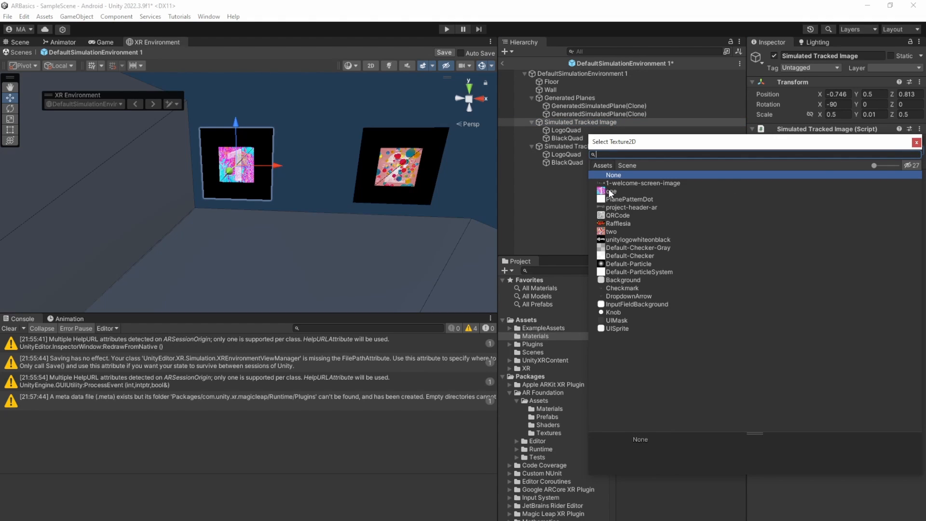
pyautogui.click(609, 191)
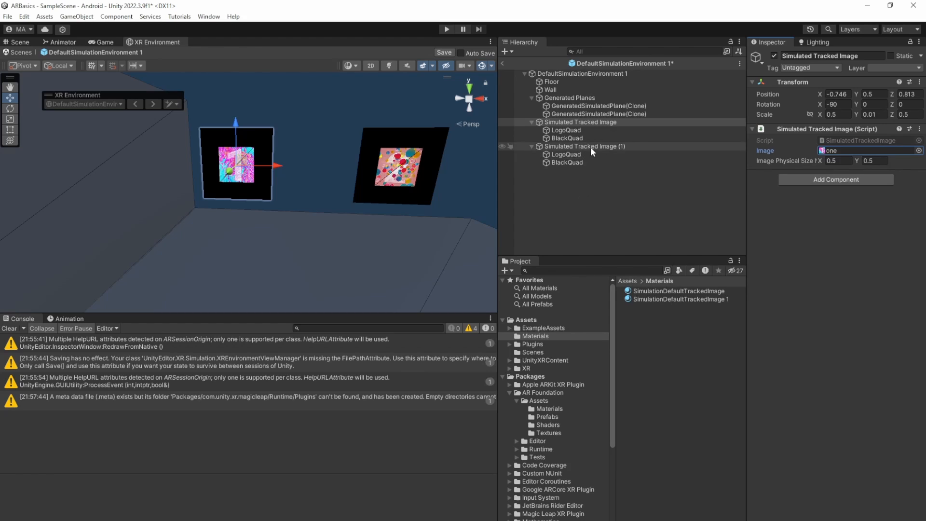
pyautogui.click(583, 145)
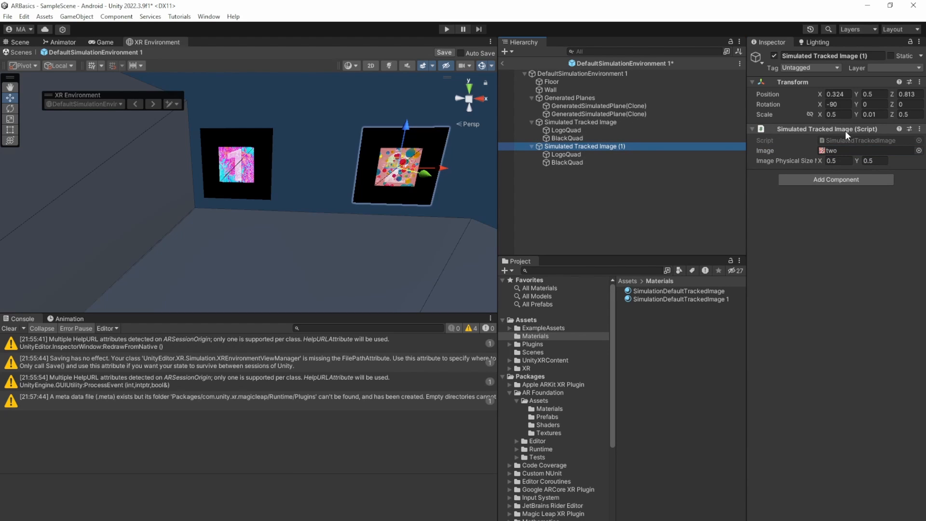
pyautogui.click(867, 150)
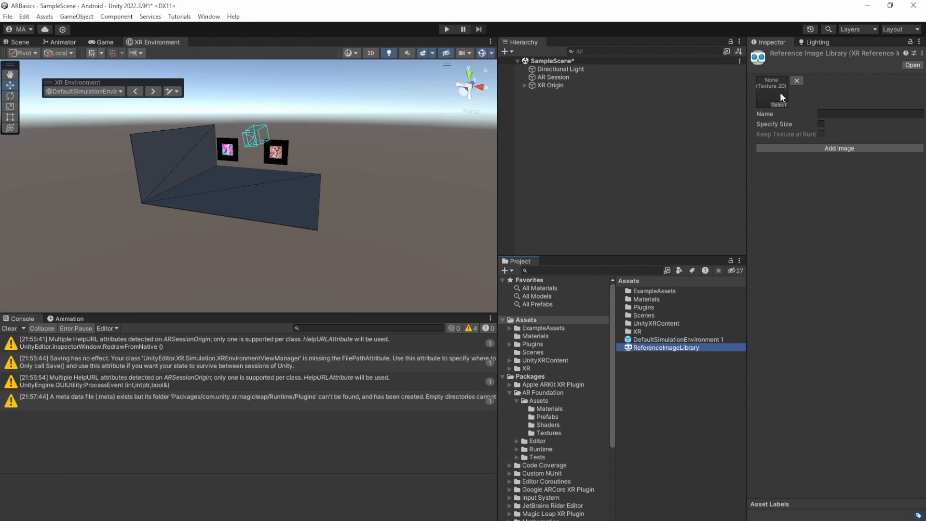
# - Assign textures 'one' and 'two' to the library entries, ticking Keep Texture at Runtime
pyautogui.click(778, 95)
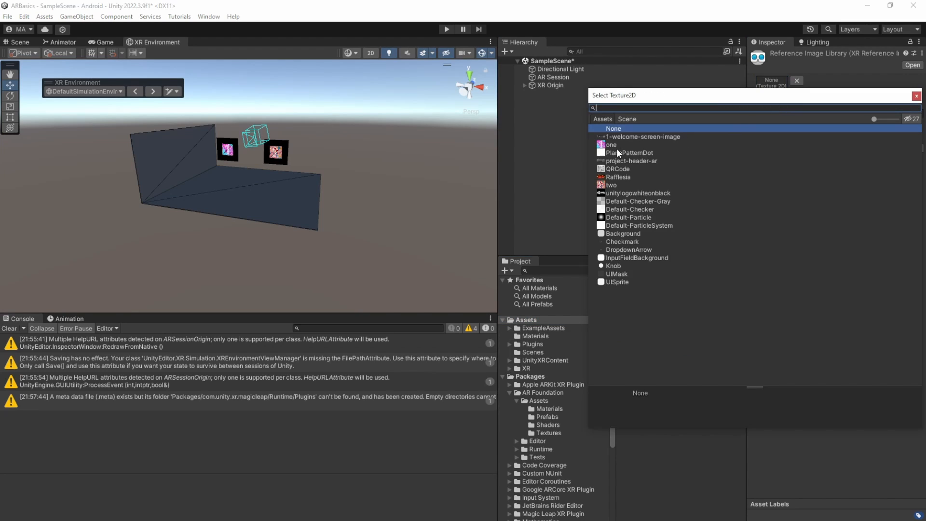
pyautogui.click(611, 145)
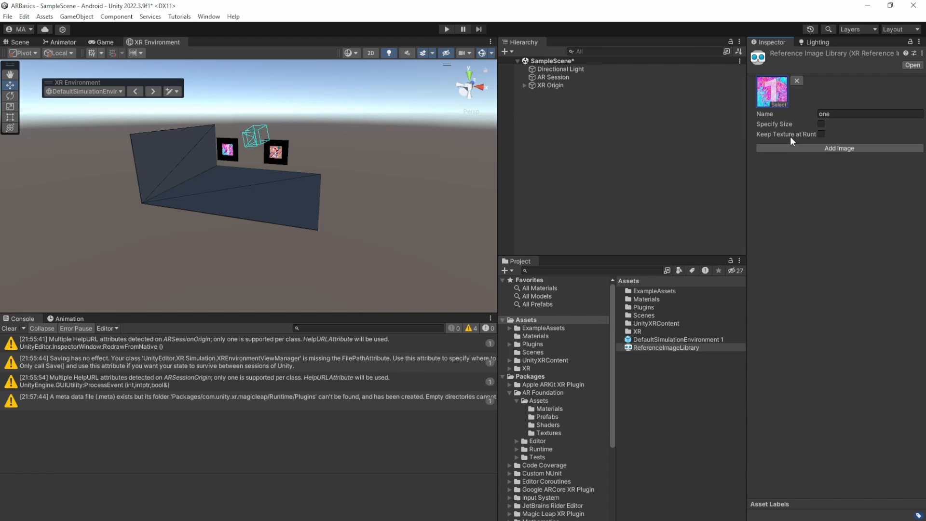
pyautogui.click(838, 148)
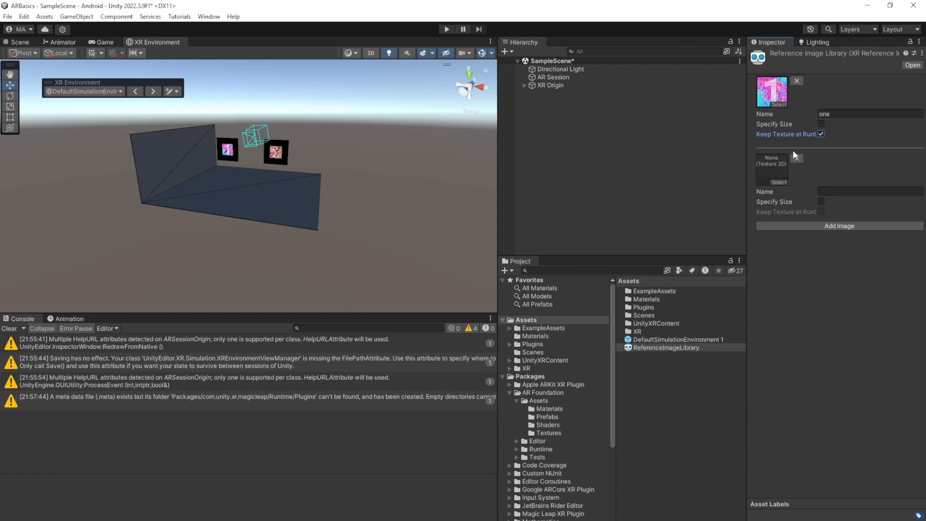
pyautogui.click(778, 176)
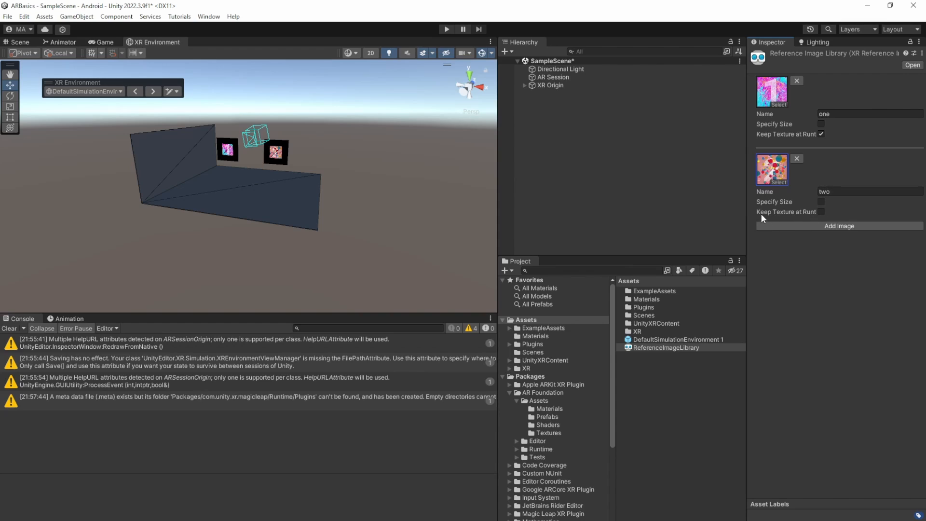
pyautogui.click(821, 211)
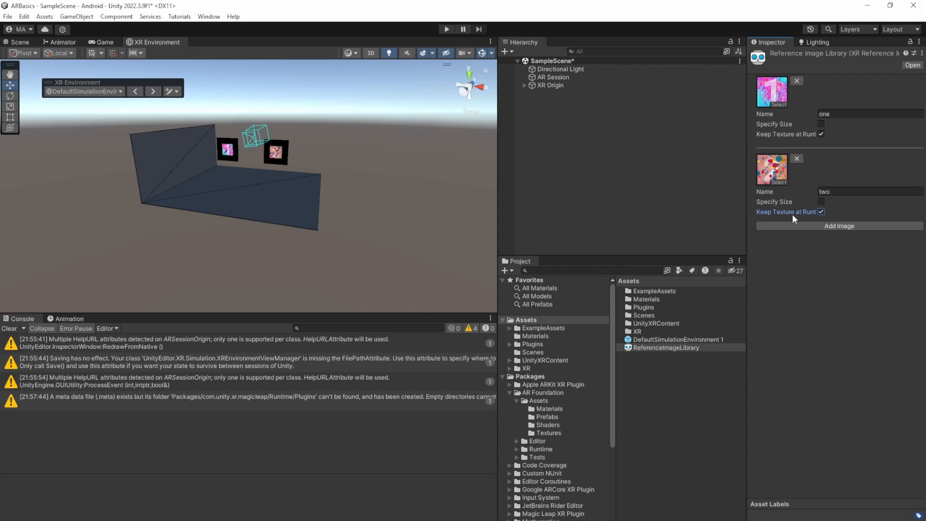
pyautogui.moveTo(703, 200)
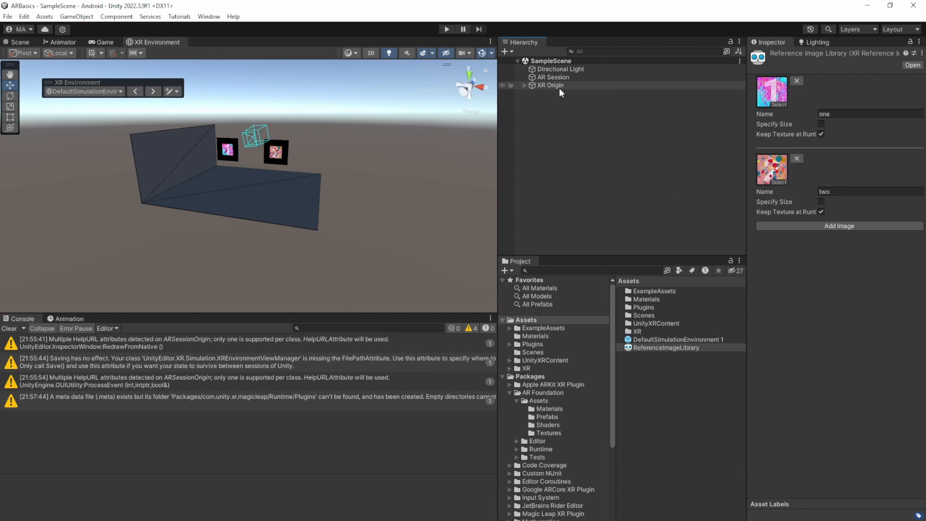
# - On XR Origin, set the AR Tracked Image Manager's prefab to CubeObject
pyautogui.click(550, 84)
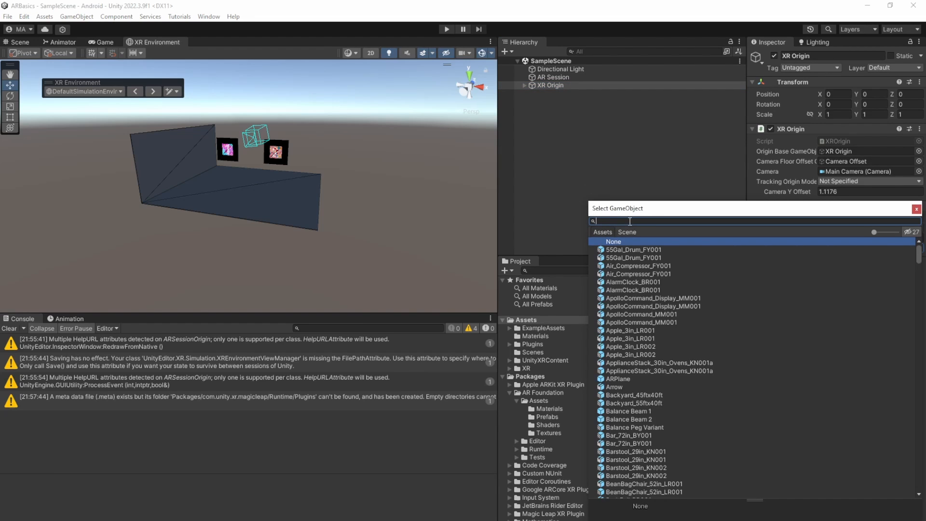
pyautogui.write('cube')
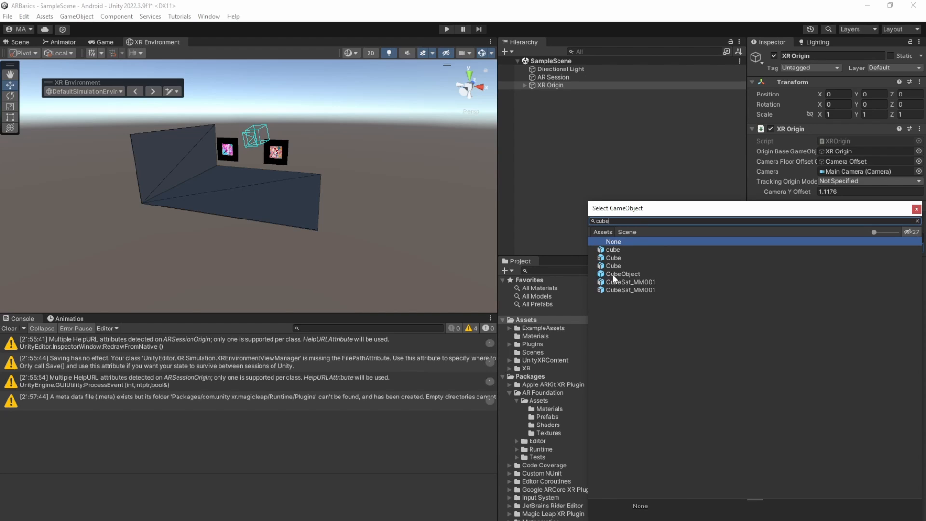
pyautogui.click(621, 274)
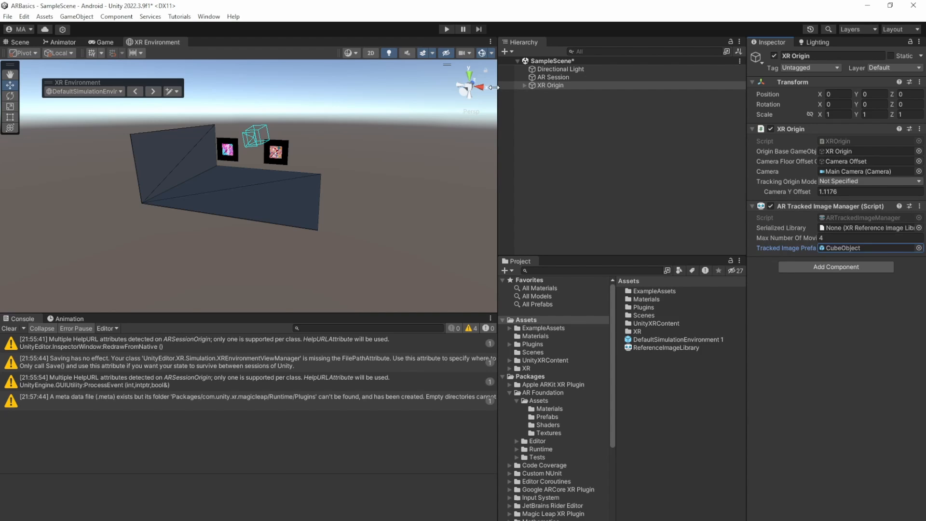
pyautogui.click(447, 28)
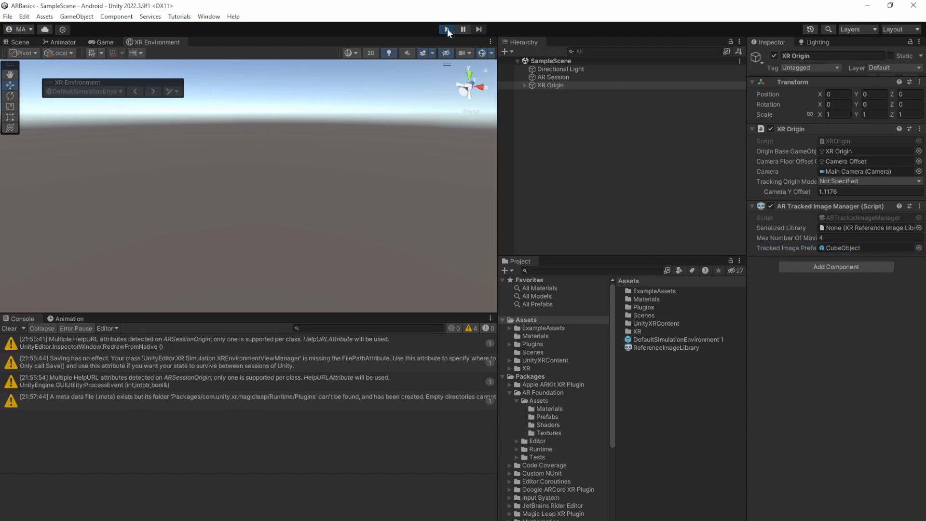
pyautogui.click(446, 29)
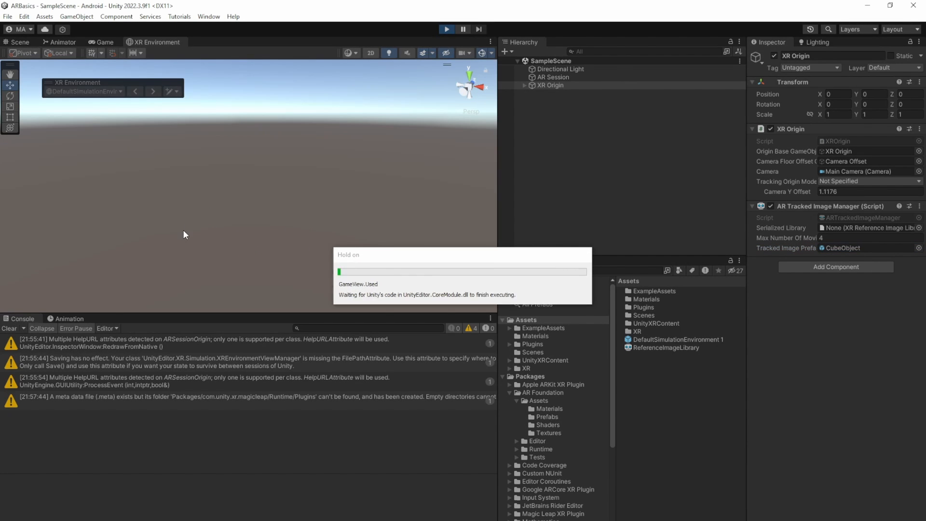
pyautogui.click(446, 29)
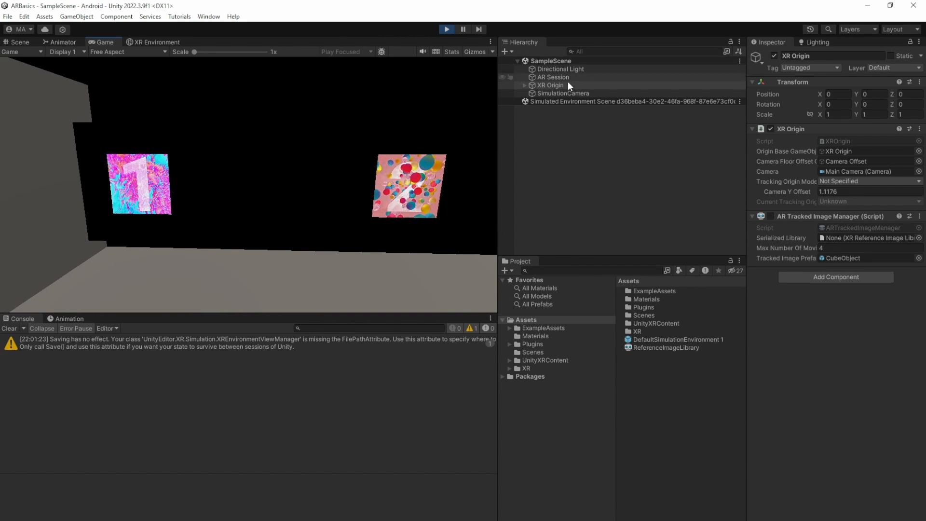
pyautogui.click(524, 85)
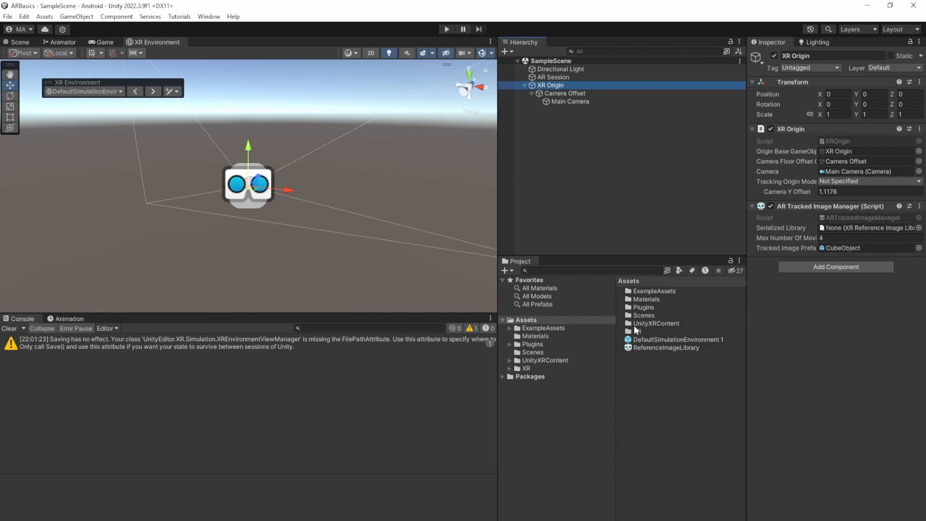
# - Assign ReferenceImageLibrary as Serialized Library, then play-test to confirm cubes appear
pyautogui.click(667, 347)
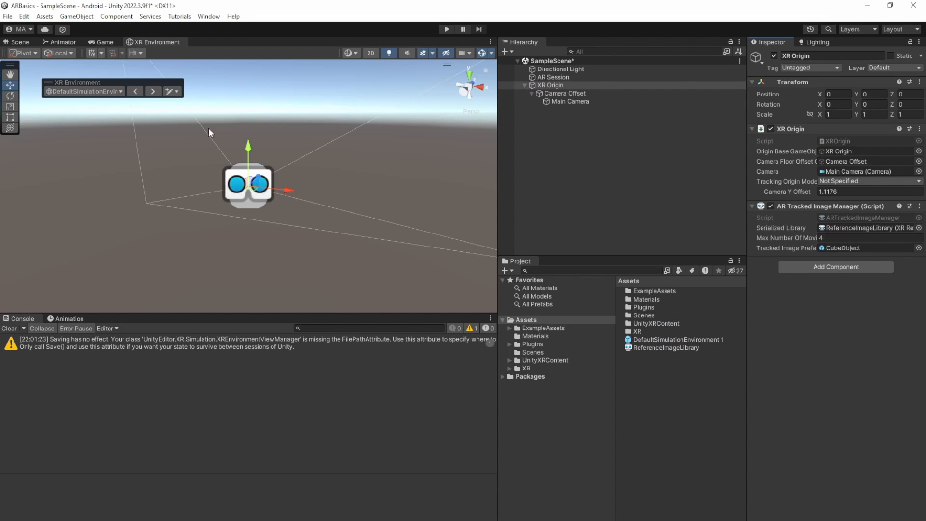
pyautogui.click(445, 29)
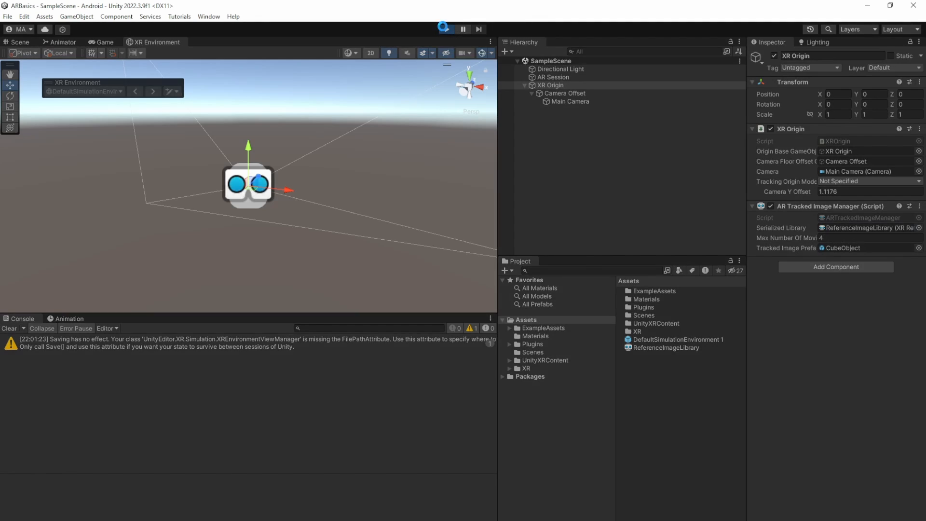
pyautogui.click(445, 29)
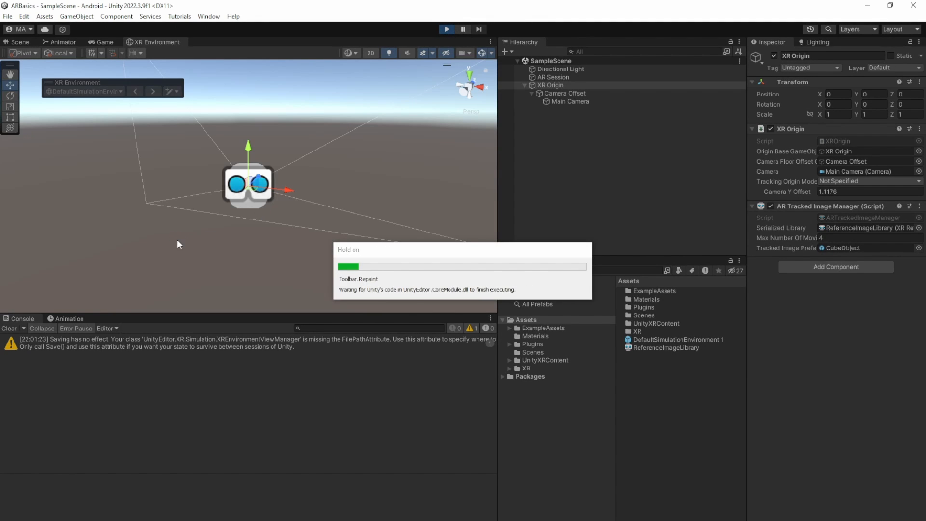
pyautogui.click(445, 29)
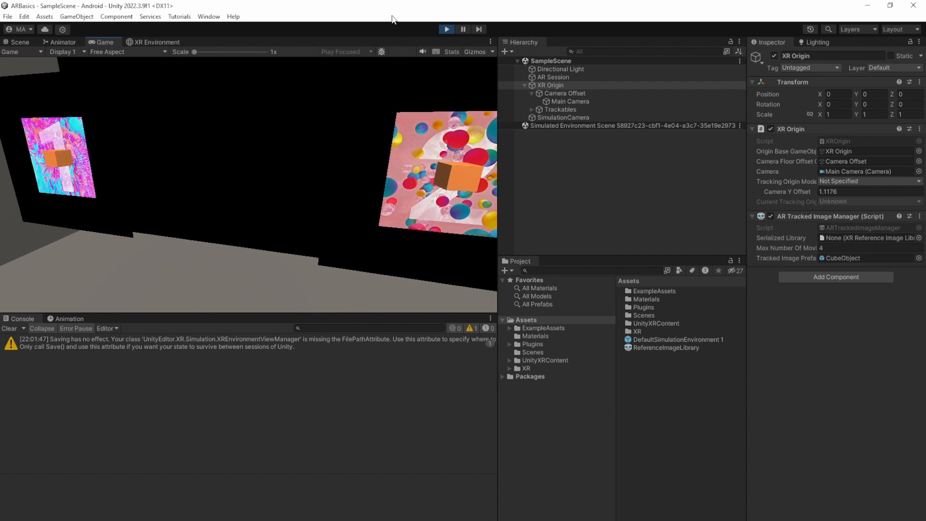
pyautogui.click(155, 42)
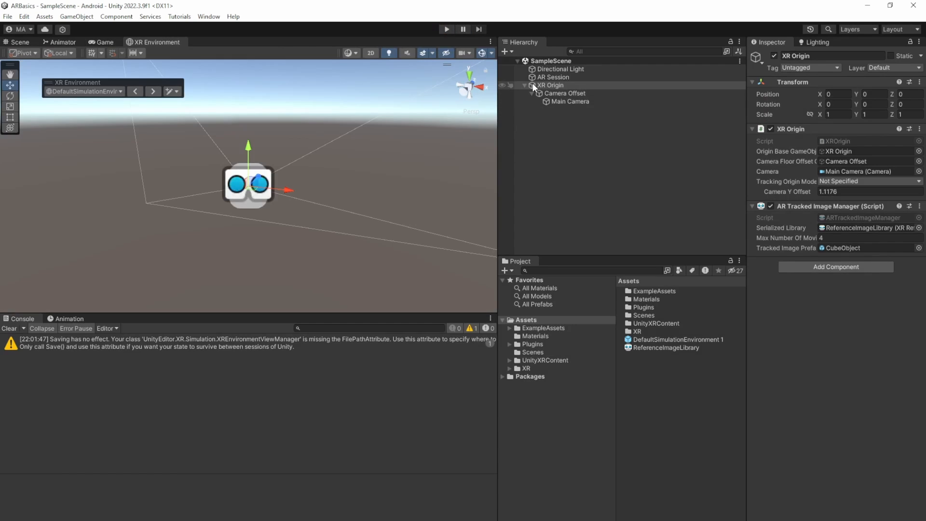
# - Add an empty GameObject to SampleScene and name it TrackedImageInformation
pyautogui.click(524, 85)
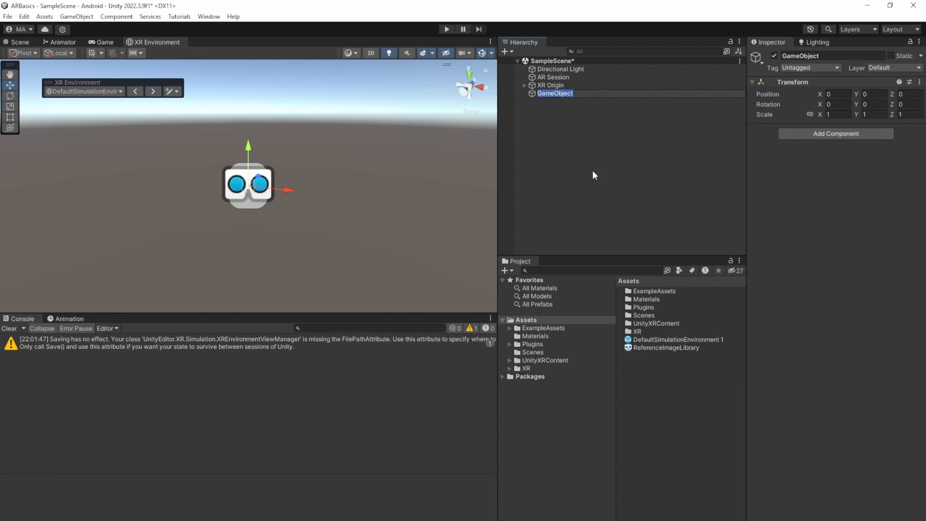
pyautogui.write('TrakedI')
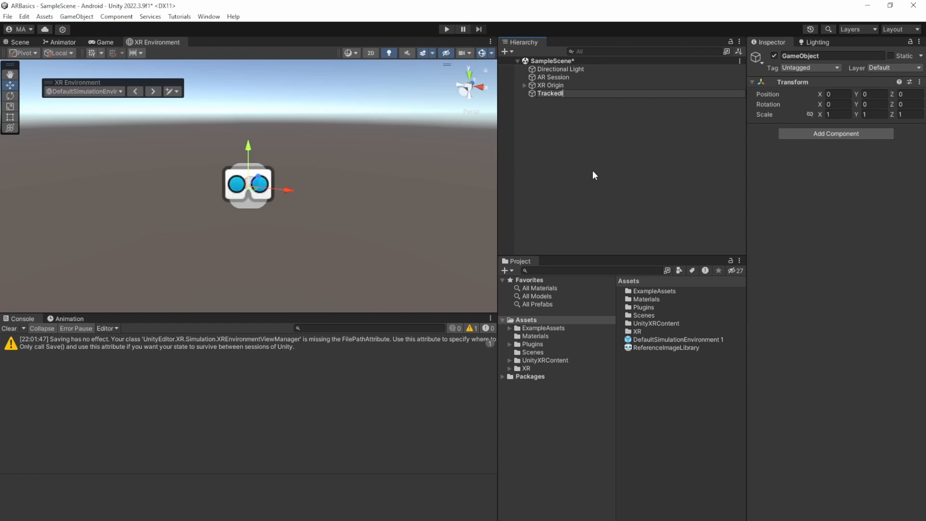
pyautogui.write('mageInf')
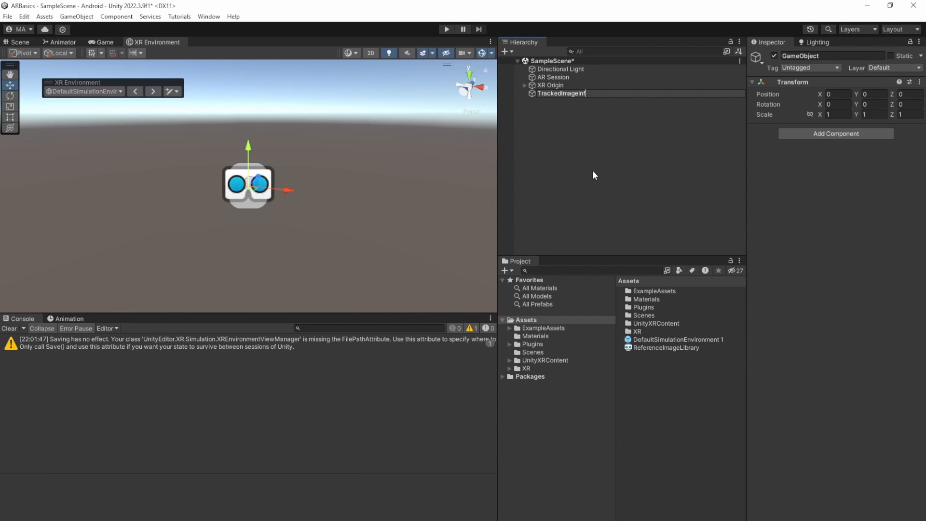
pyautogui.write('ormation')
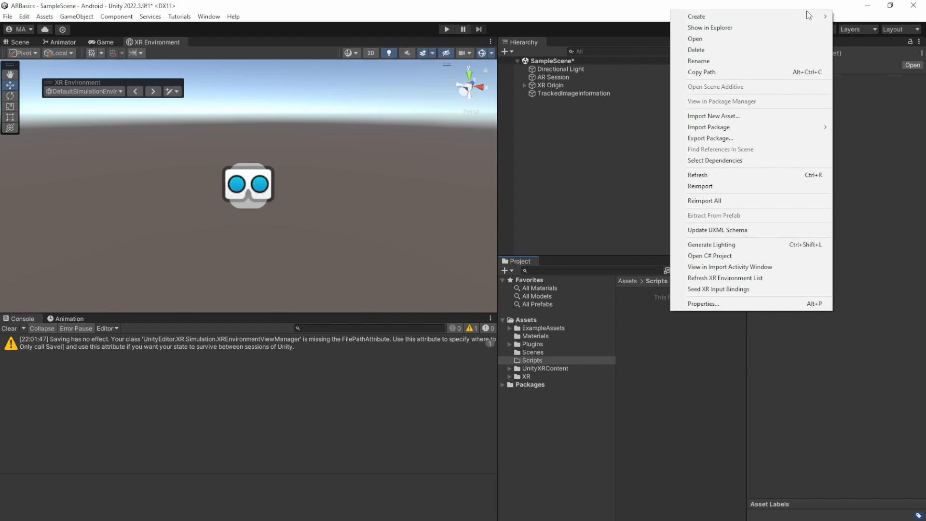
# - Create a C# script named TrackedImageInfo in the Scripts folder
pyautogui.click(695, 16)
pyautogui.write('TrackedImage')
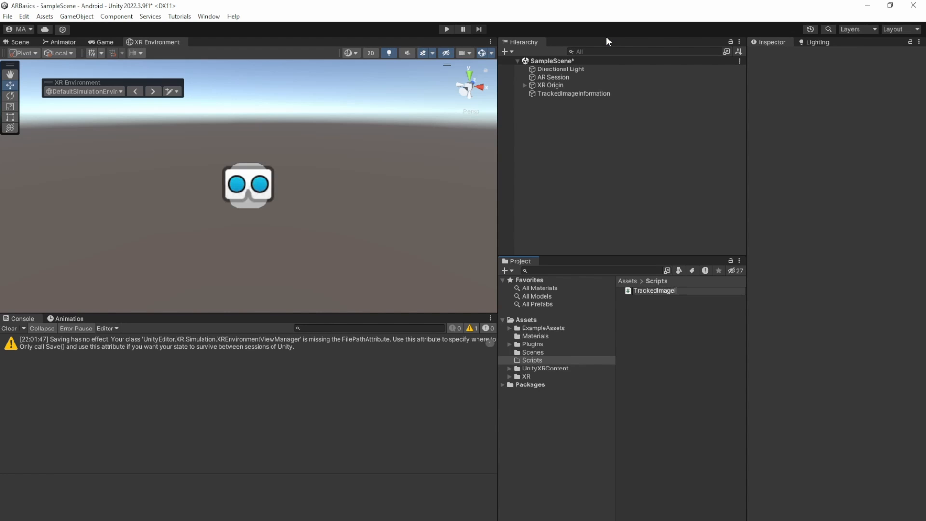
pyautogui.write('Info')
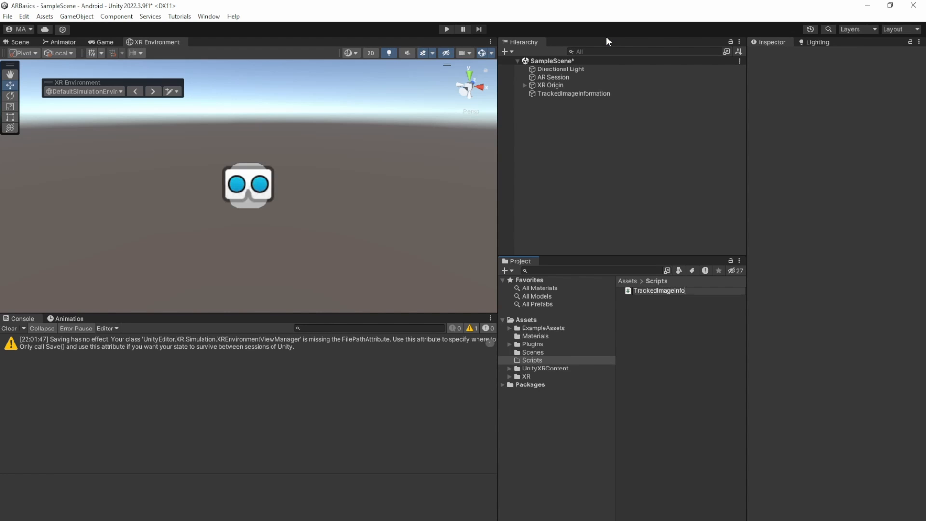
pyautogui.click(658, 290)
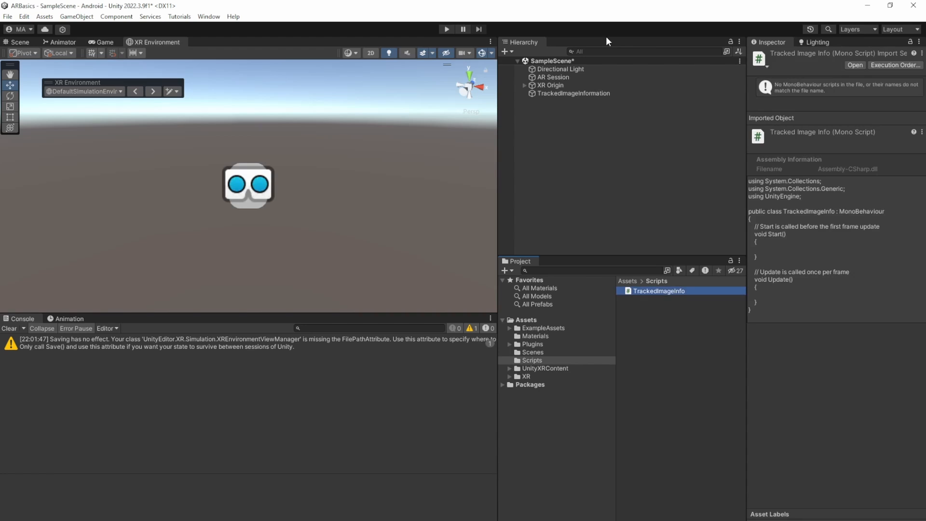
# - Read the AR Tracked Image Manager documentation down to its reference-image terminology
pyautogui.click(77, 11)
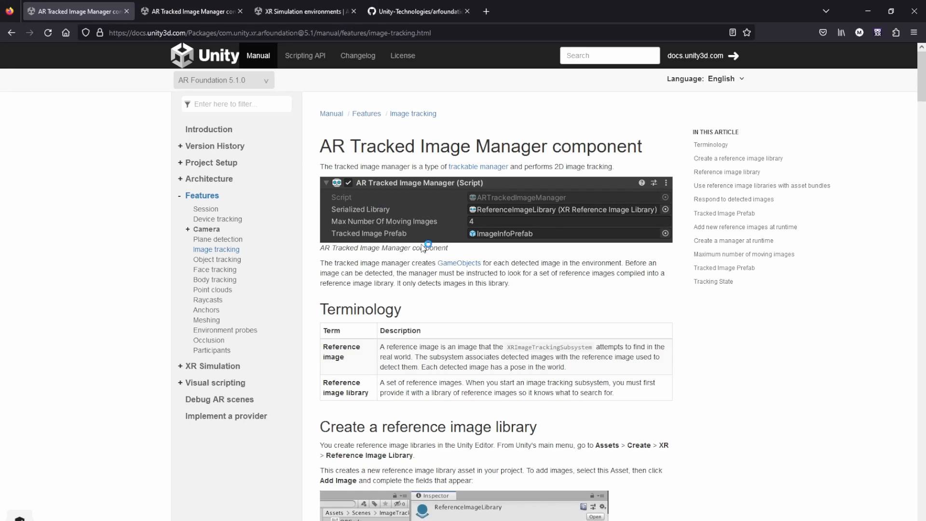
pyautogui.scroll(-3)
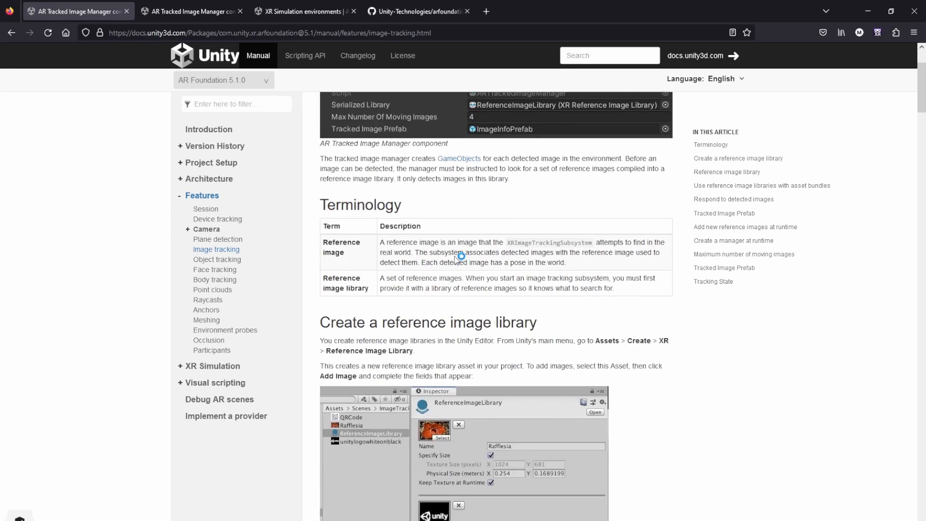
pyautogui.scroll(-3)
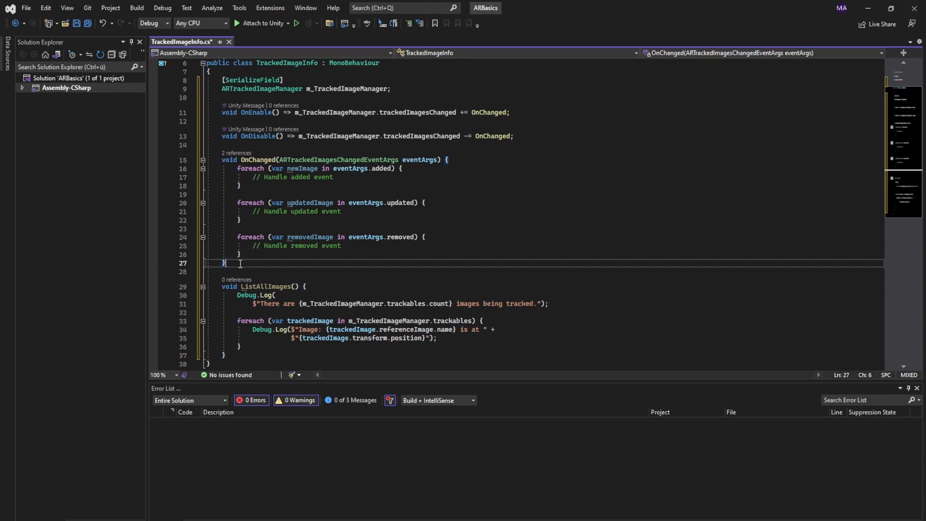
# - Add an Update method calling ListAllImages when Input.GetKeyUp(KeyCode.Space) is true
pyautogui.write('upda')
pyautogui.write('if (')
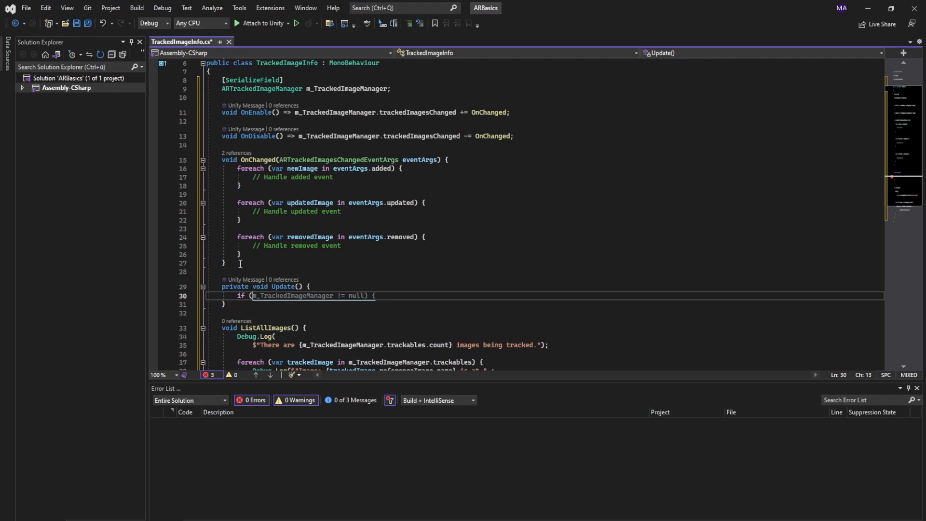
pyautogui.write('Input.GetMouseButtonDown(0)')
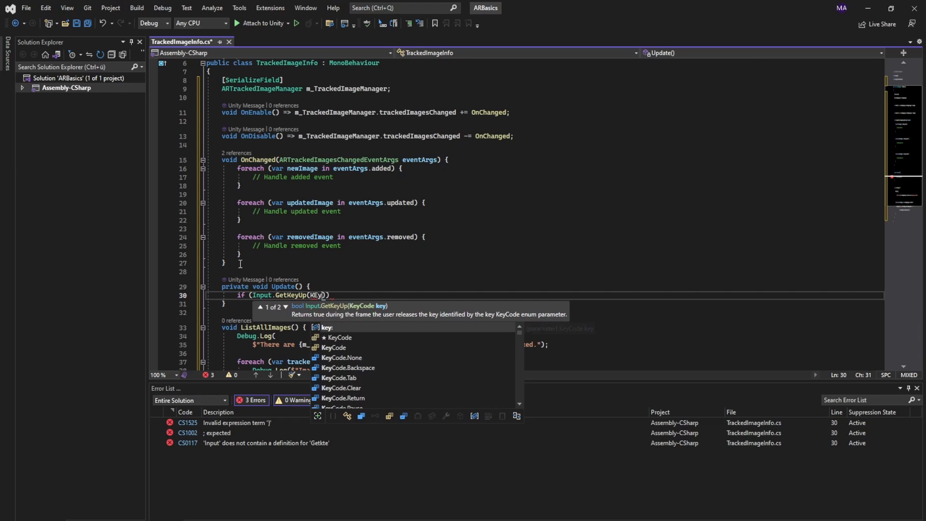
pyautogui.write('KeyCode.Space')
pyautogui.write('ListAllImages();')
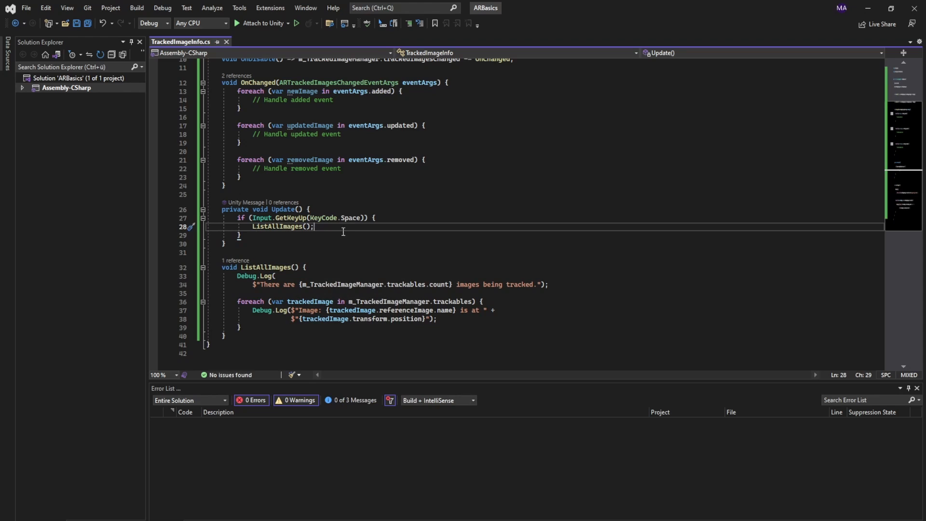
pyautogui.moveTo(339, 288)
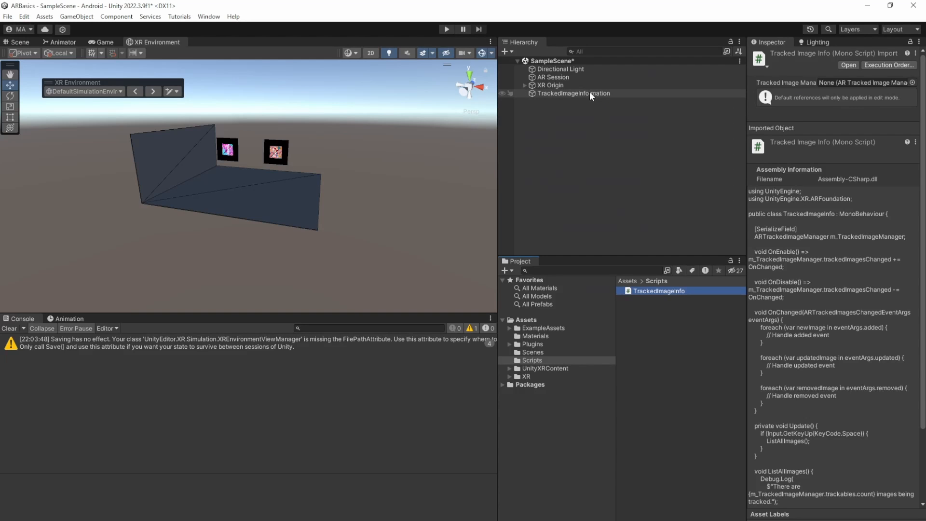
# - Play TrackedImageInformation's scene to log both image positions, then inspect ReferenceImageLibrary
pyautogui.click(573, 93)
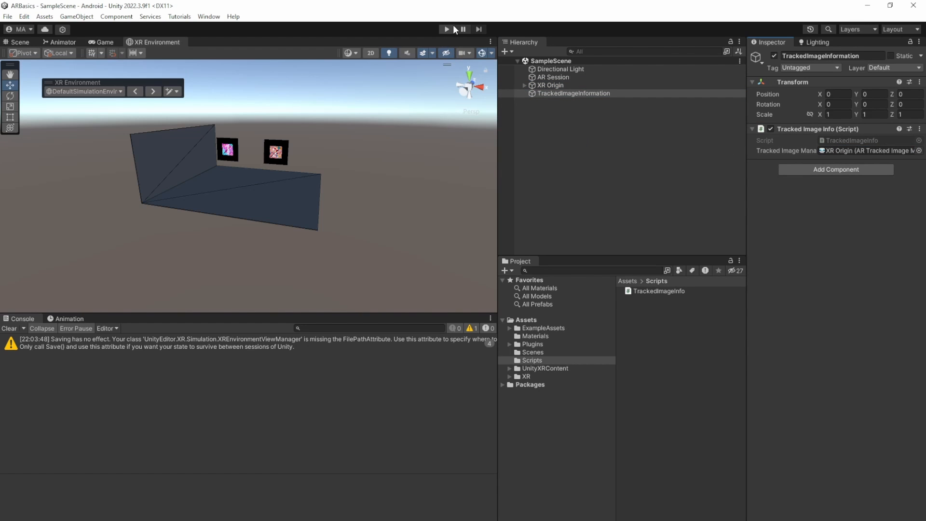
pyautogui.click(447, 28)
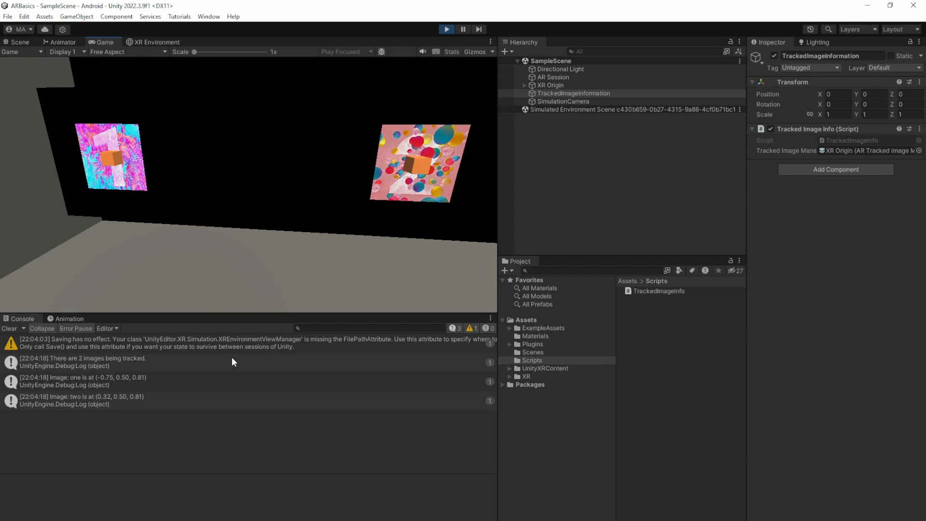
pyautogui.moveTo(77, 384)
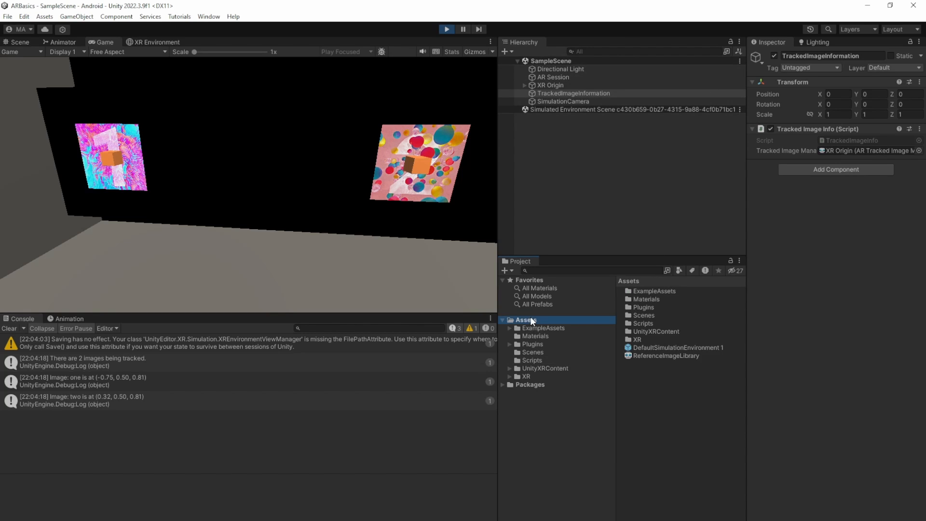
pyautogui.click(665, 355)
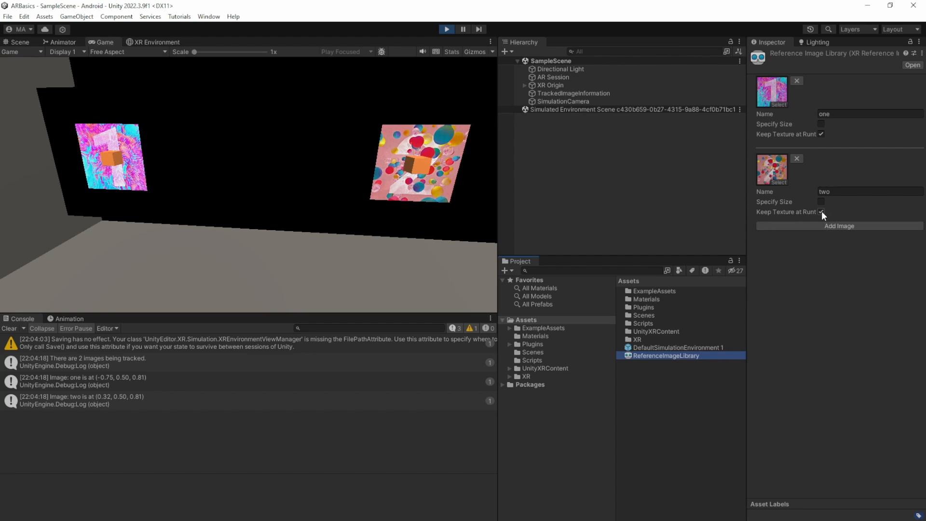
pyautogui.moveTo(576, 241)
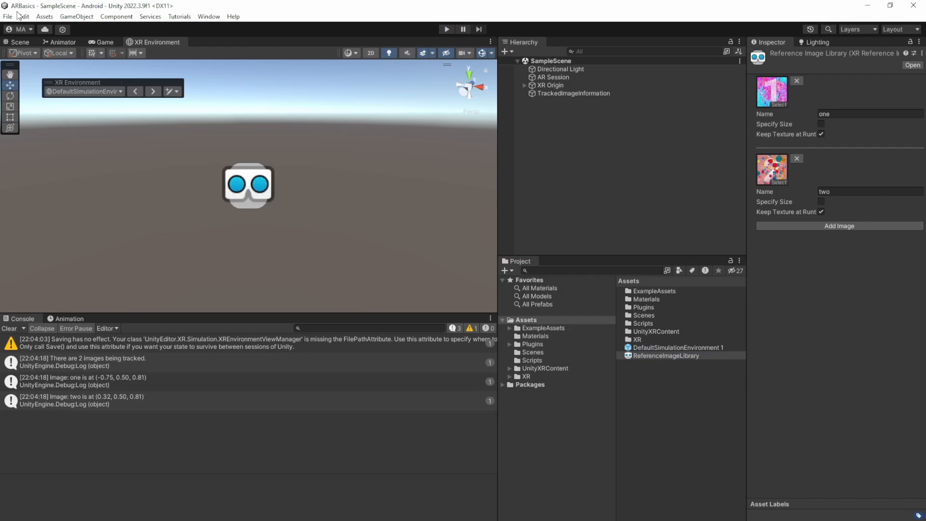
# - Build and run on the connected Android phone, saving ARBasics in a new Build folder
pyautogui.click(7, 16)
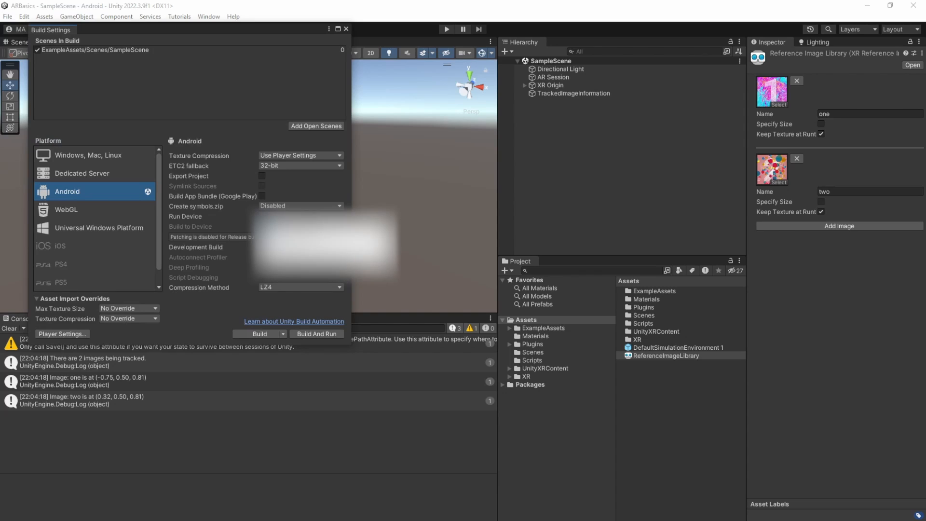
pyautogui.click(285, 216)
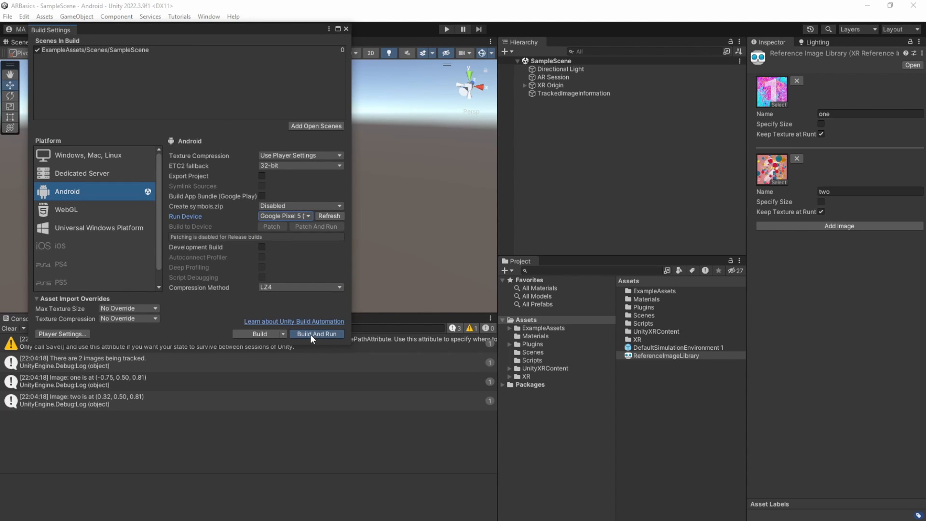
pyautogui.click(317, 334)
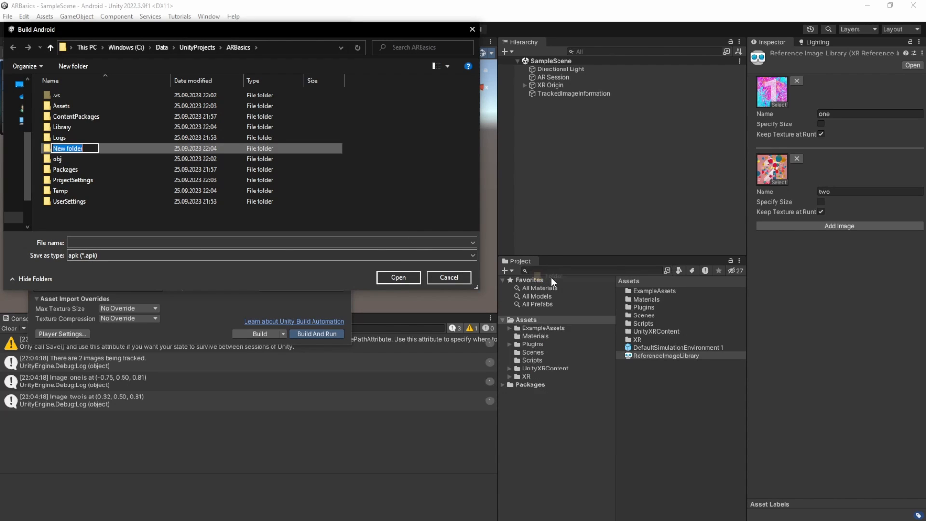
pyautogui.write('Build')
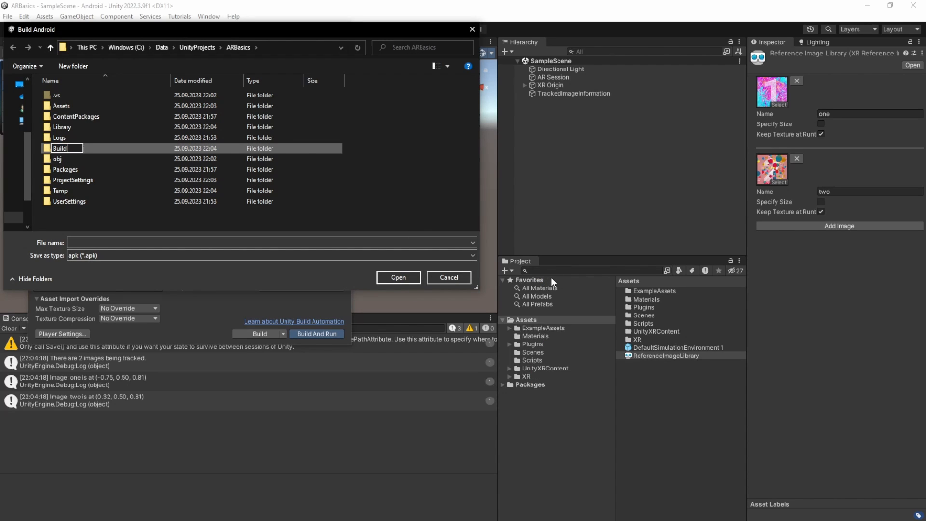
pyautogui.doubleClick(59, 148)
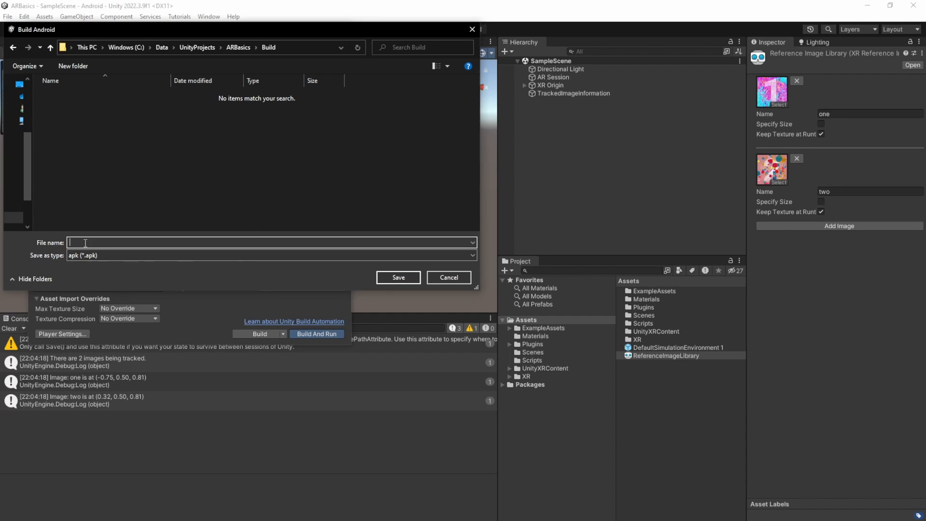
pyautogui.write('ArBasics')
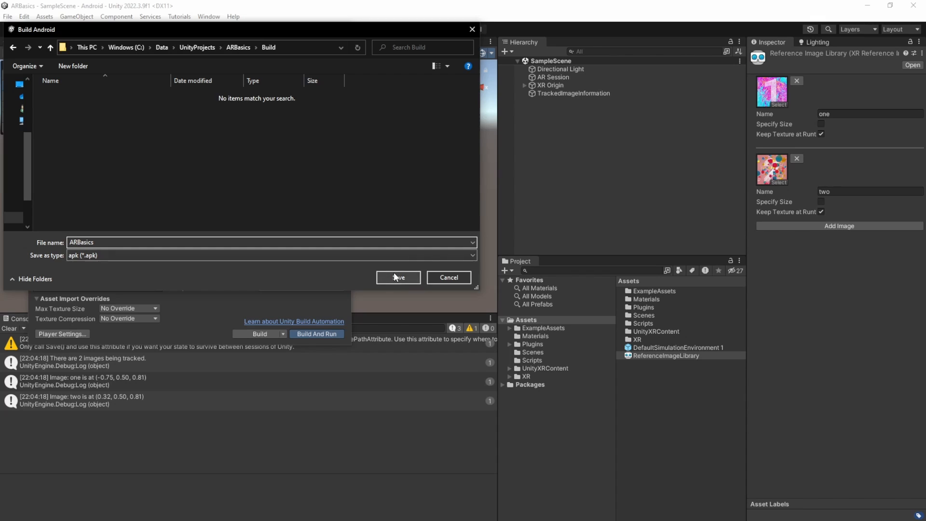
pyautogui.click(398, 278)
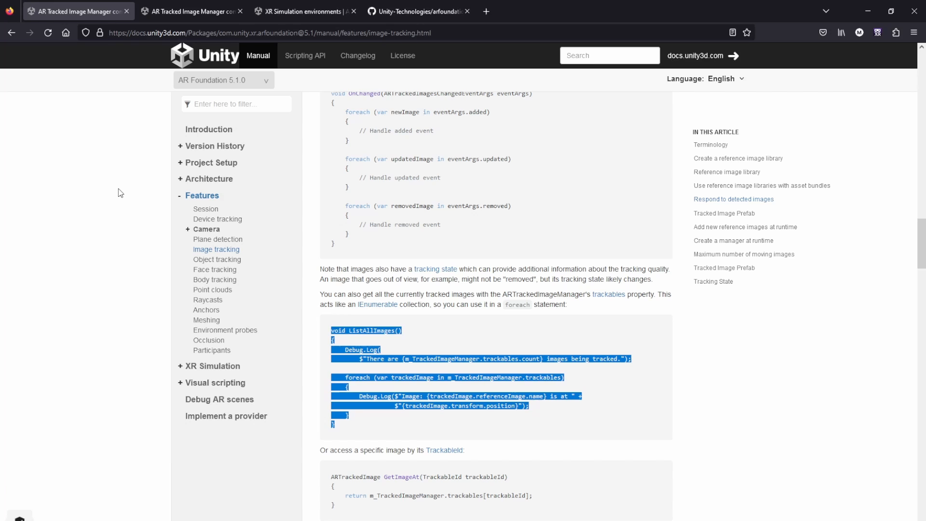
pyautogui.moveTo(359, 261)
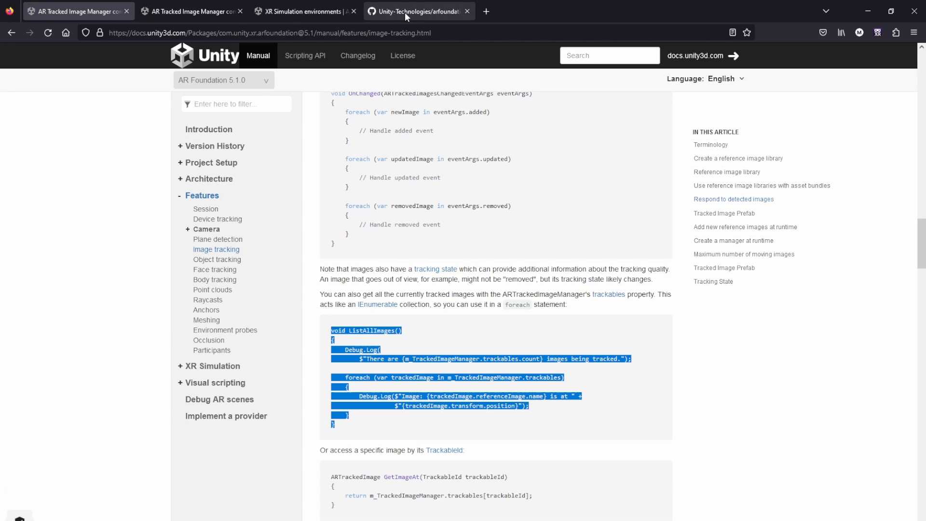
# - Scroll the arfoundation-samples README down to its Table of Contents of sample scenes
pyautogui.click(417, 10)
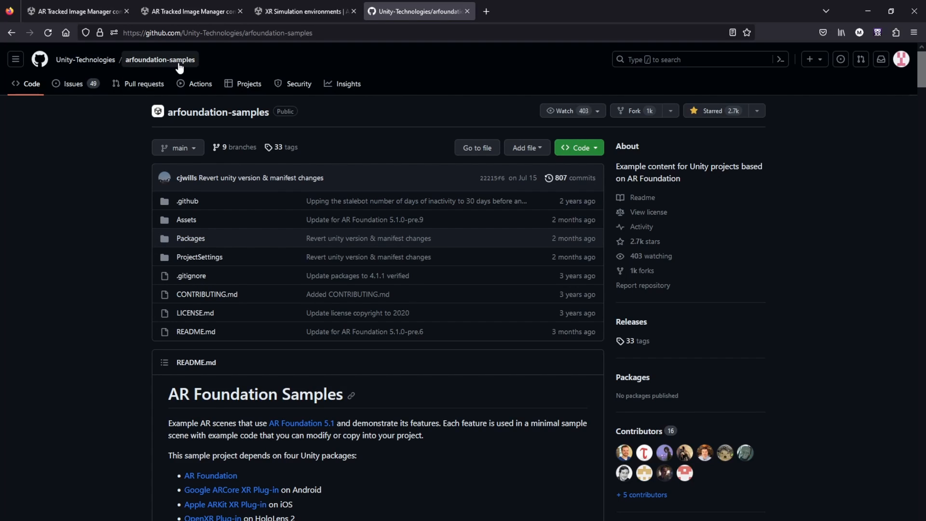
pyautogui.moveTo(35, 311)
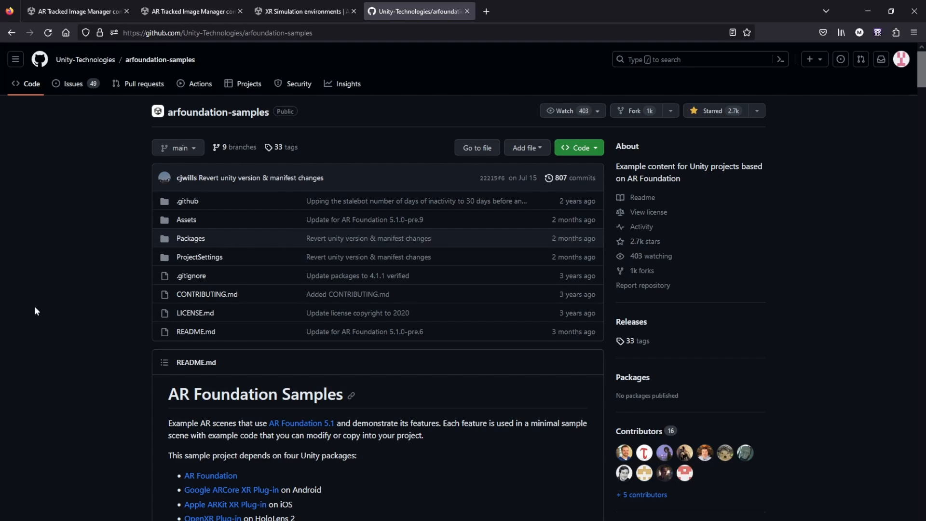
pyautogui.scroll(-3)
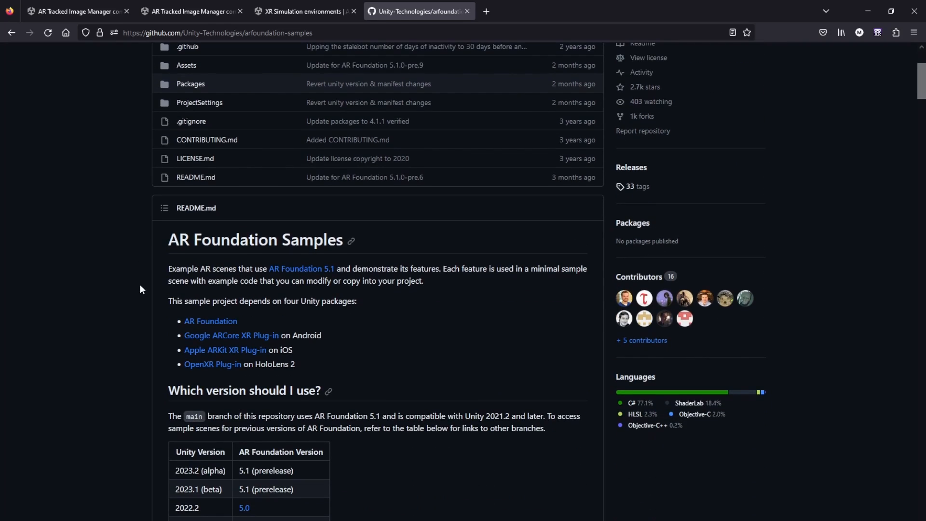
pyautogui.moveTo(231, 334)
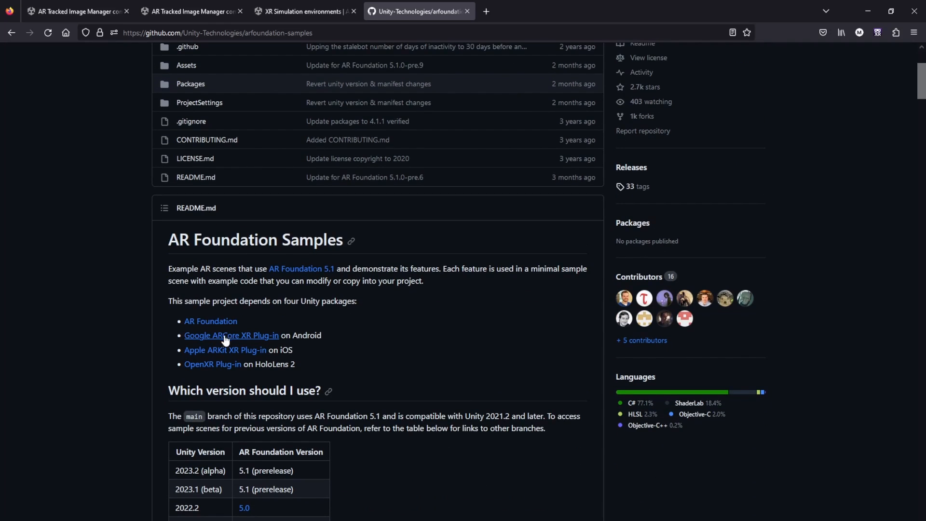
pyautogui.moveTo(149, 306)
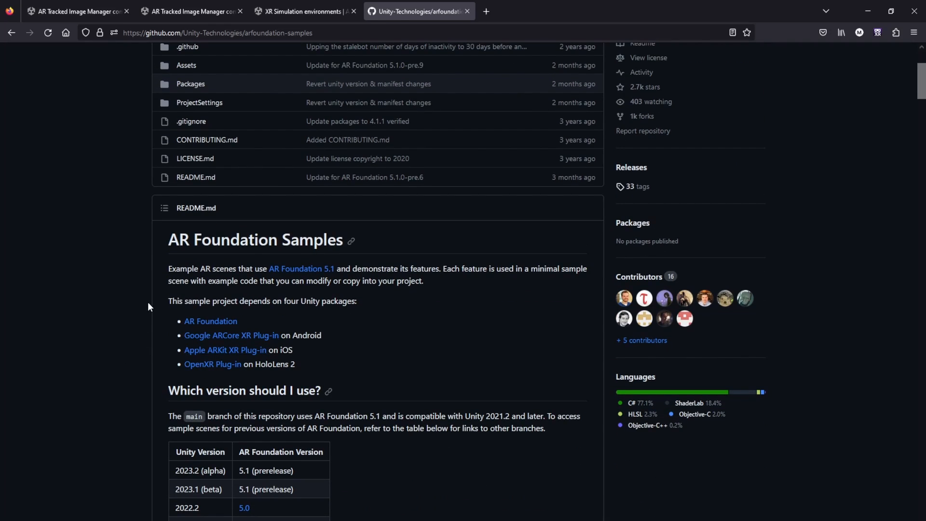
pyautogui.scroll(-3)
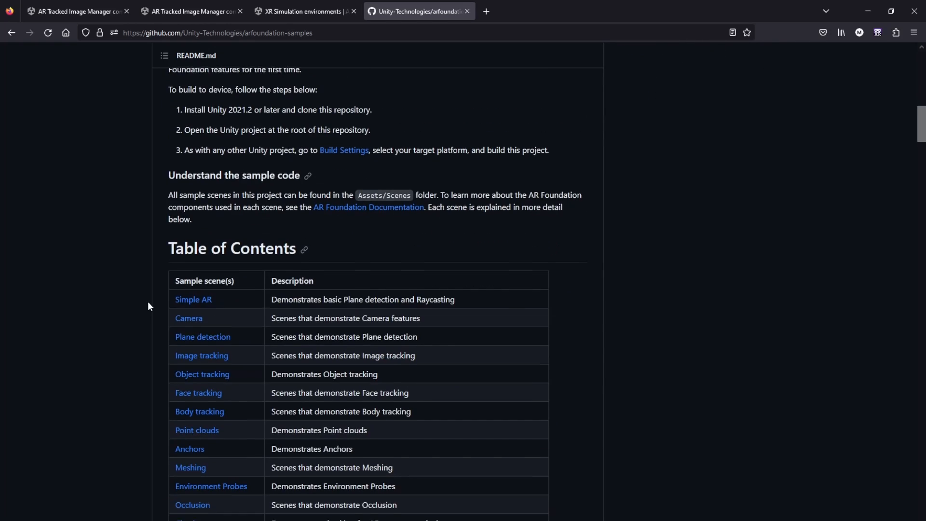
pyautogui.scroll(-3)
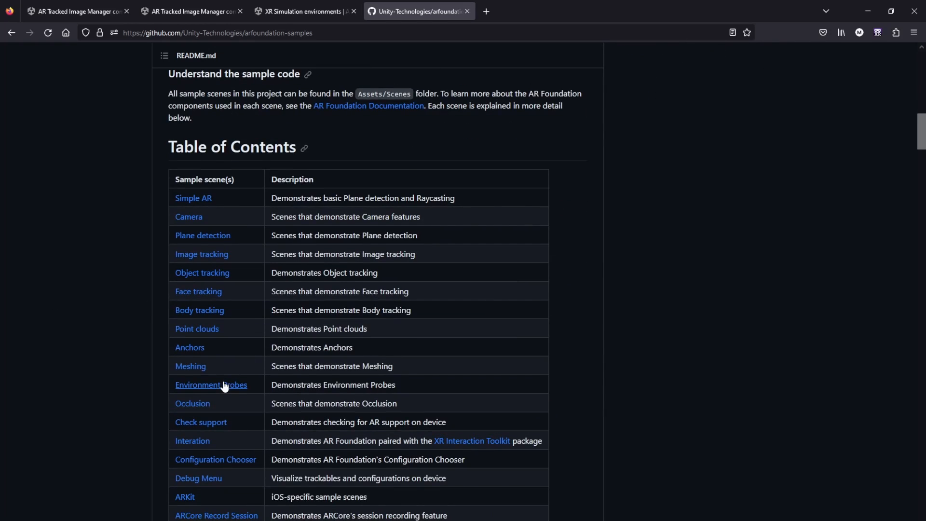